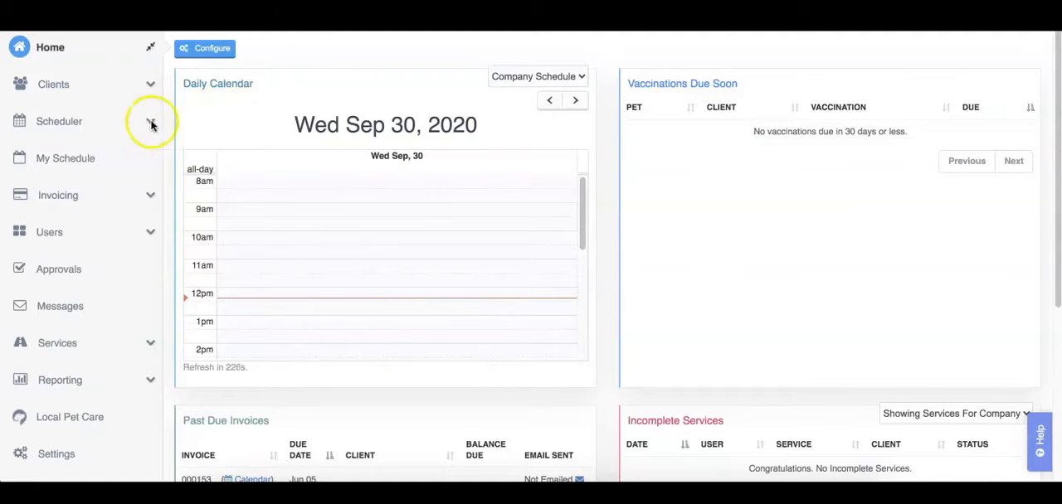
mouse_move(59, 122)
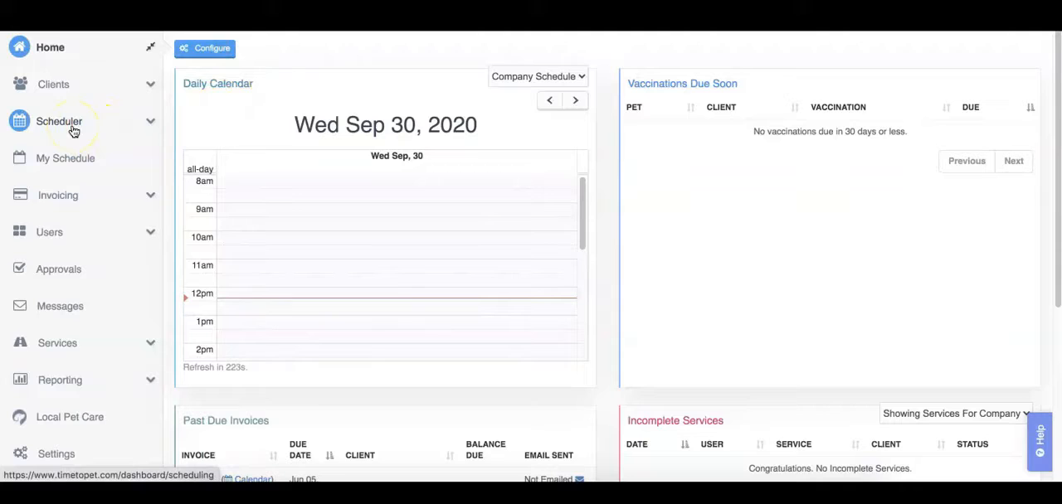
- Open the Scheduler's Templates section, which lists no templates yet
click(59, 121)
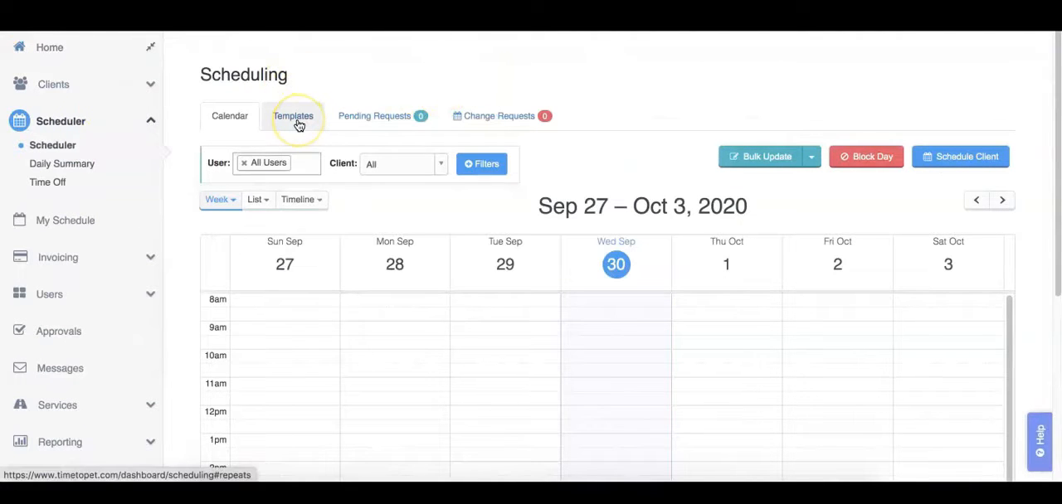
click(293, 115)
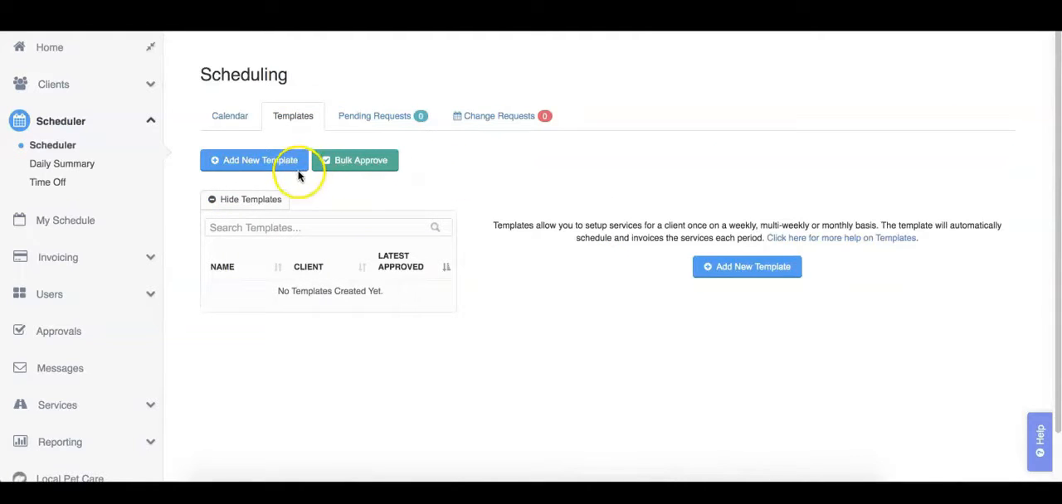
- Create a new template named 'Fluffy Monday through Friday Walks' with client Fluffy (John Doe)
click(254, 160)
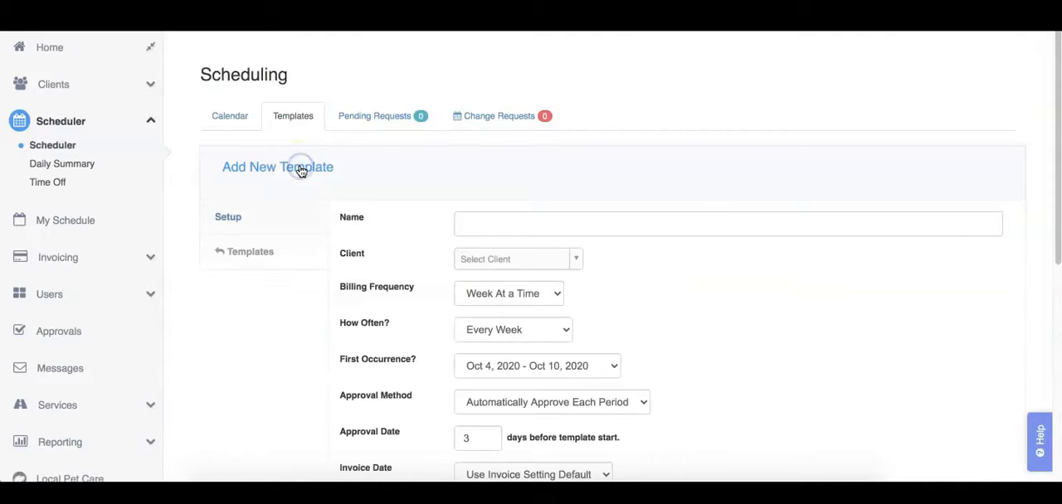
scroll(down, 3)
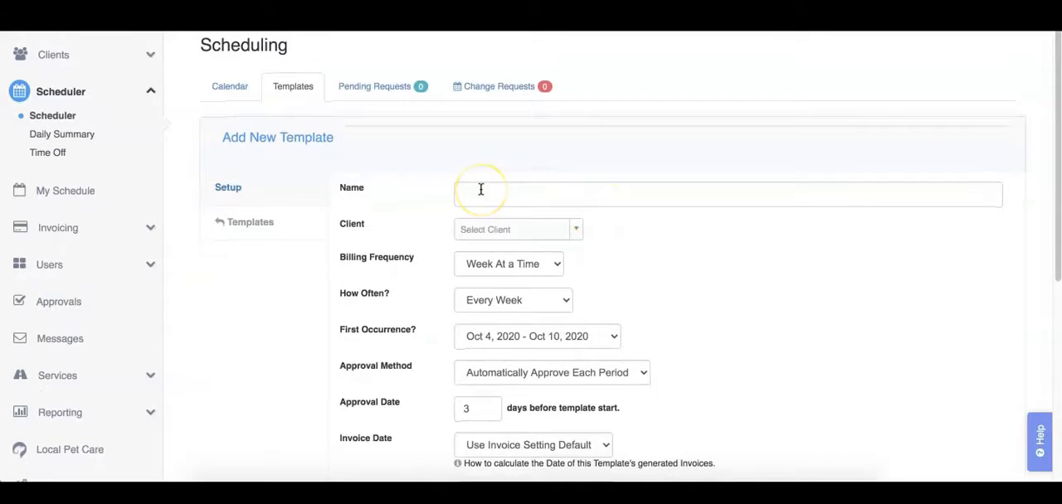
click(479, 194)
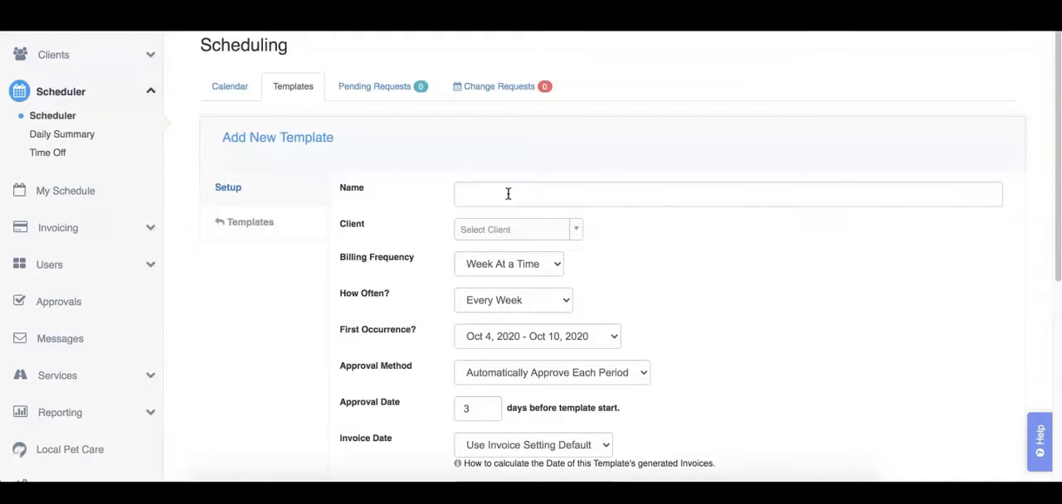
text(Fluffy Monday through F)
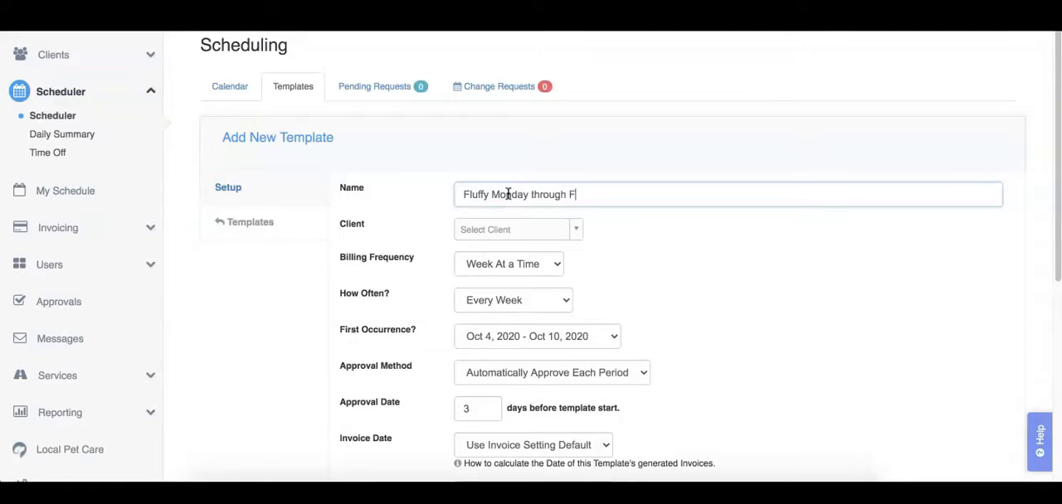
text(riday Walks)
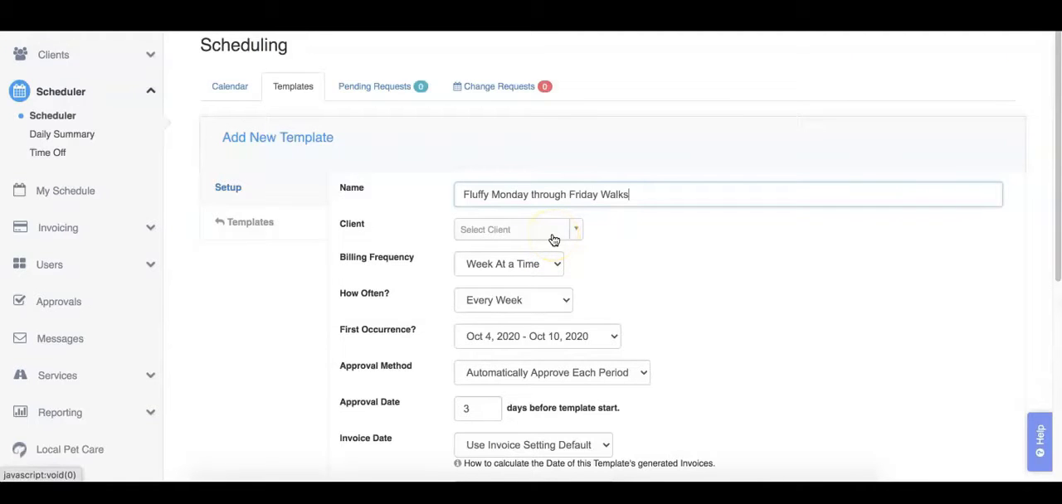
click(512, 230)
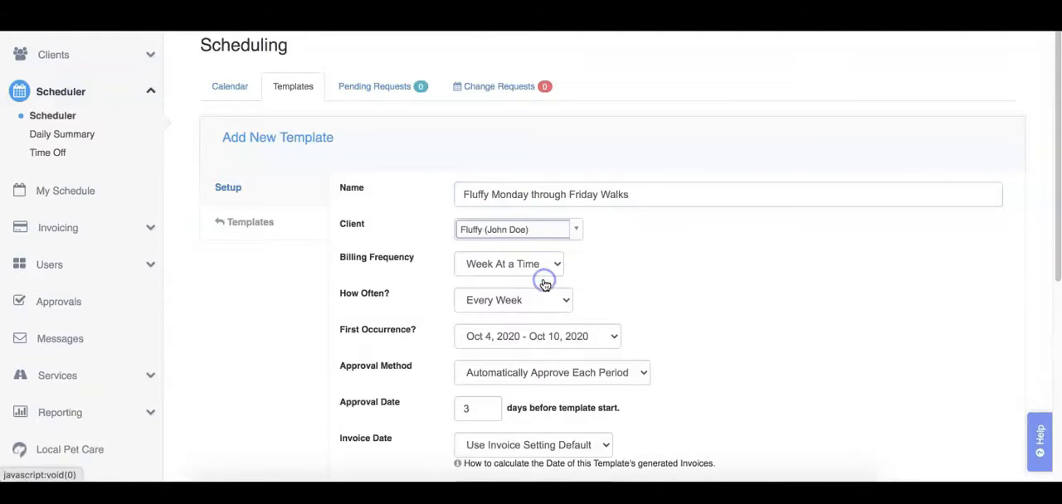
scroll(down, 3)
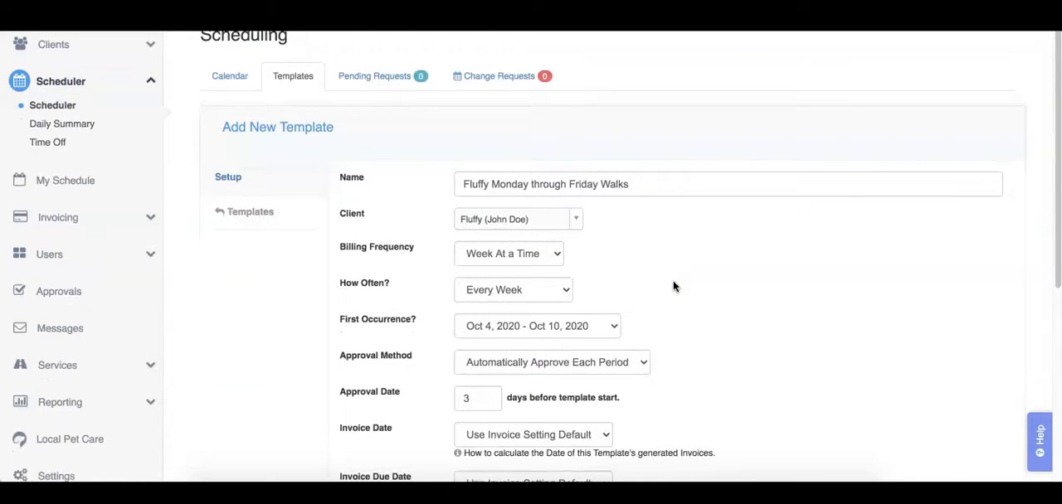
scroll(down, 3)
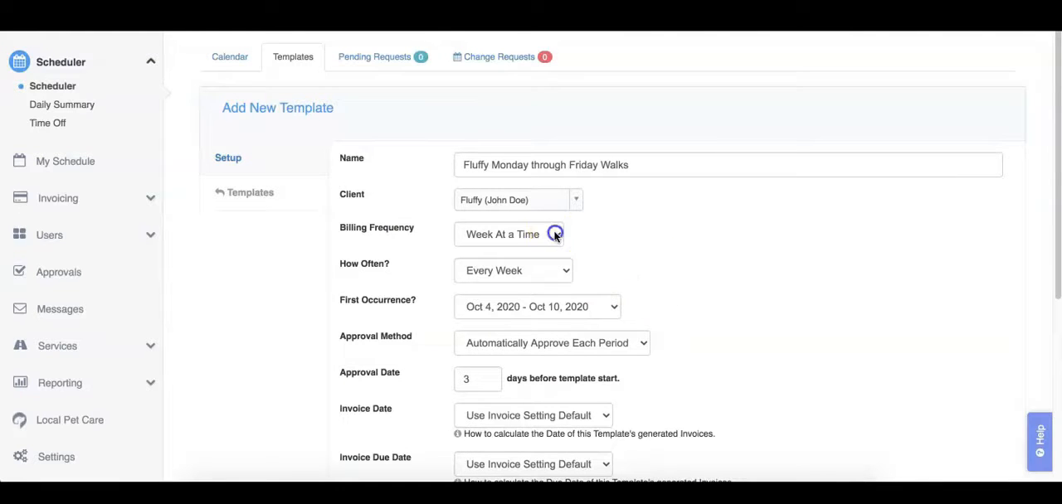
click(508, 233)
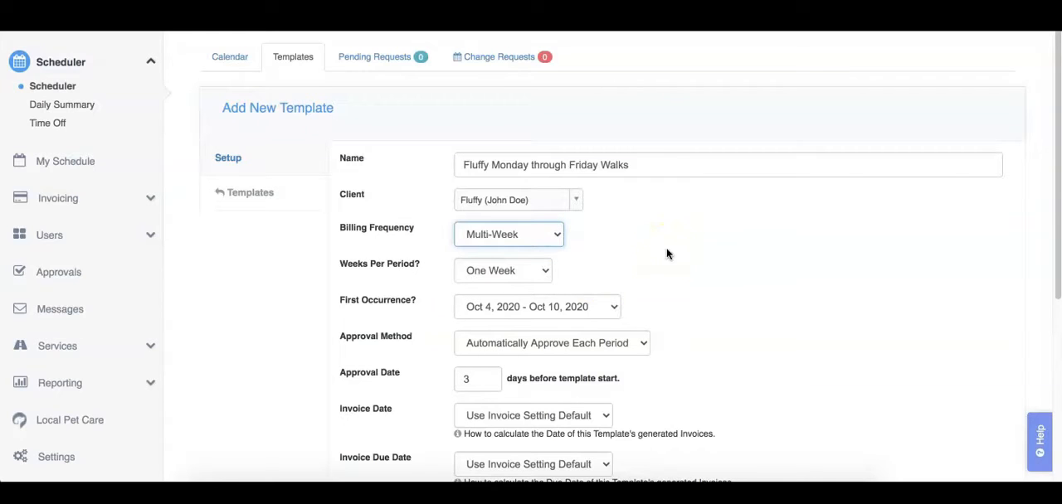
click(508, 234)
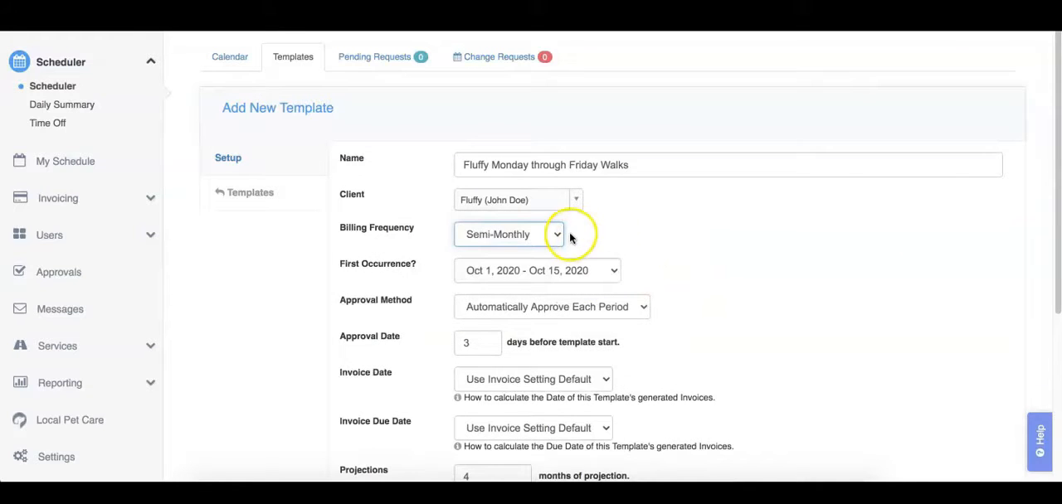
click(508, 233)
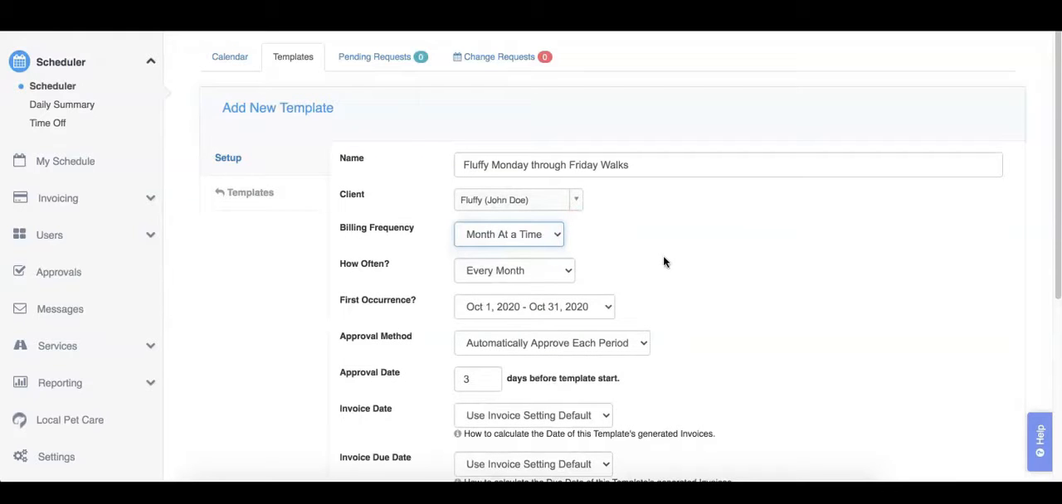
click(508, 234)
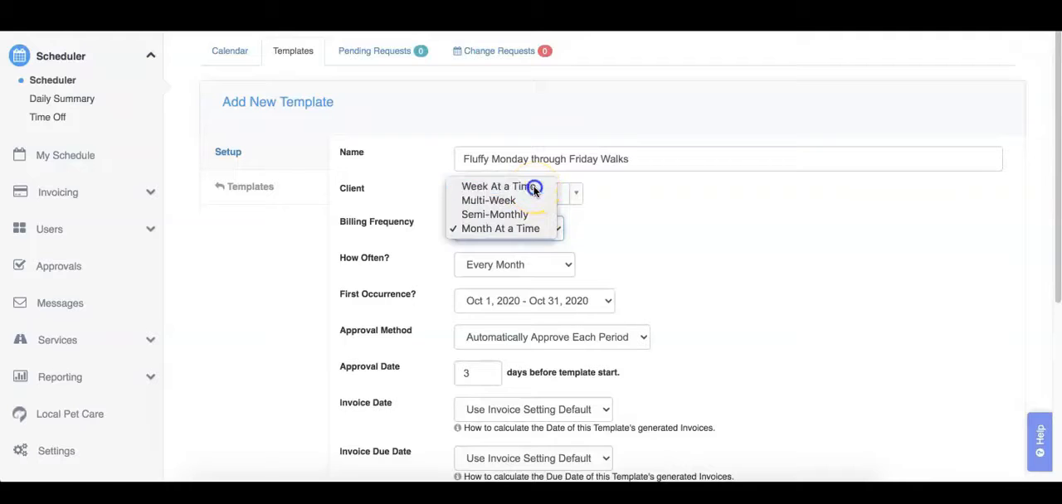
click(495, 186)
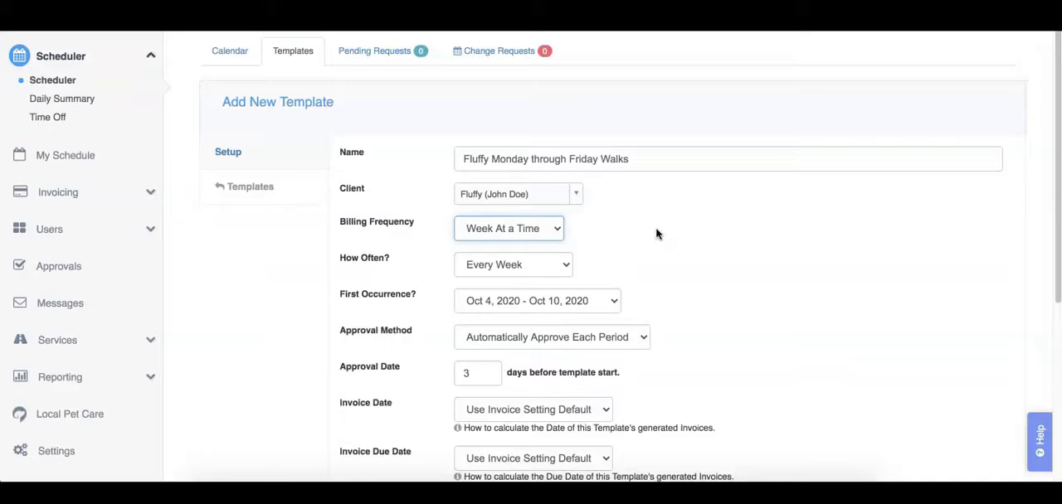
scroll(down, 3)
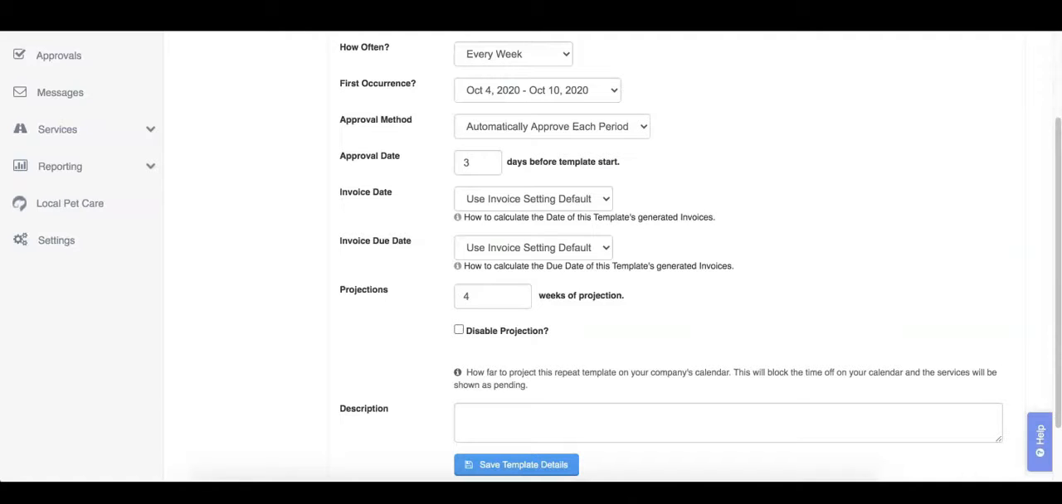
click(512, 54)
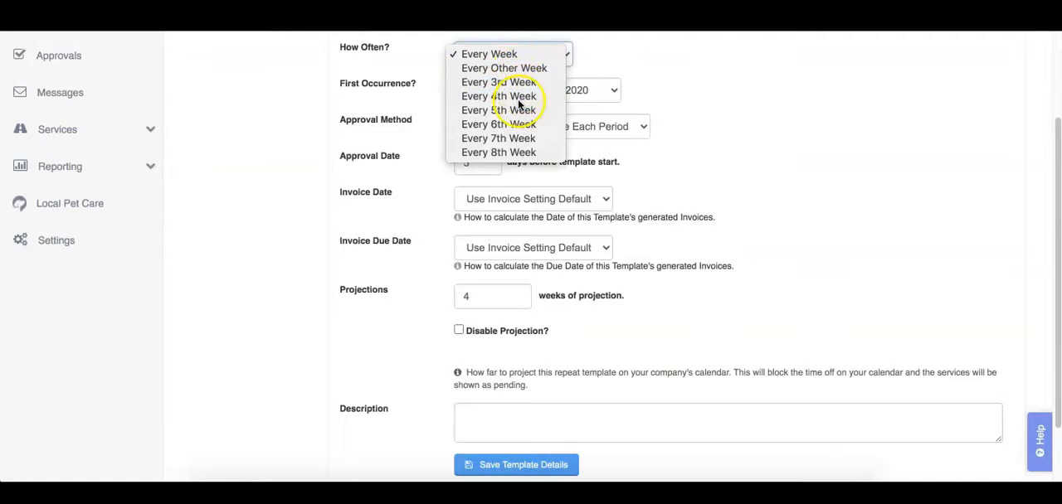
click(499, 95)
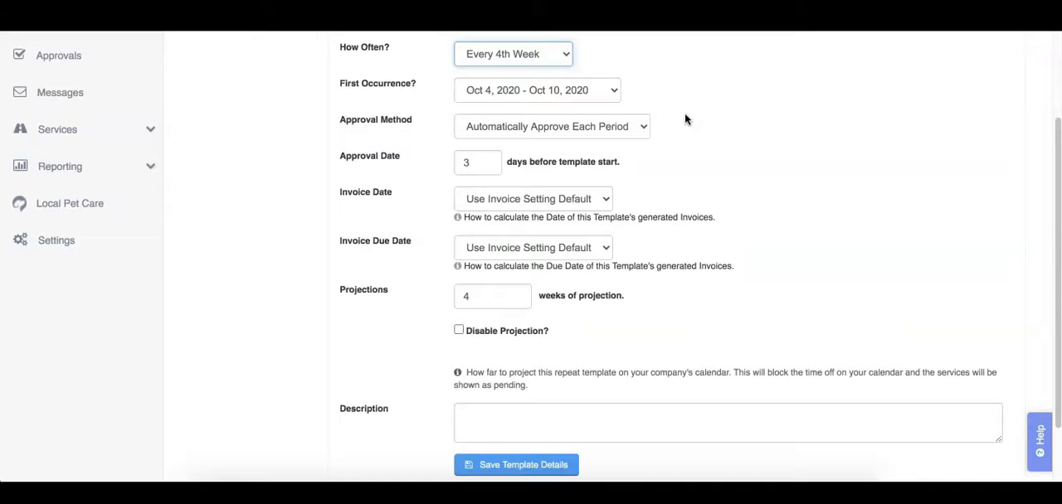
click(512, 53)
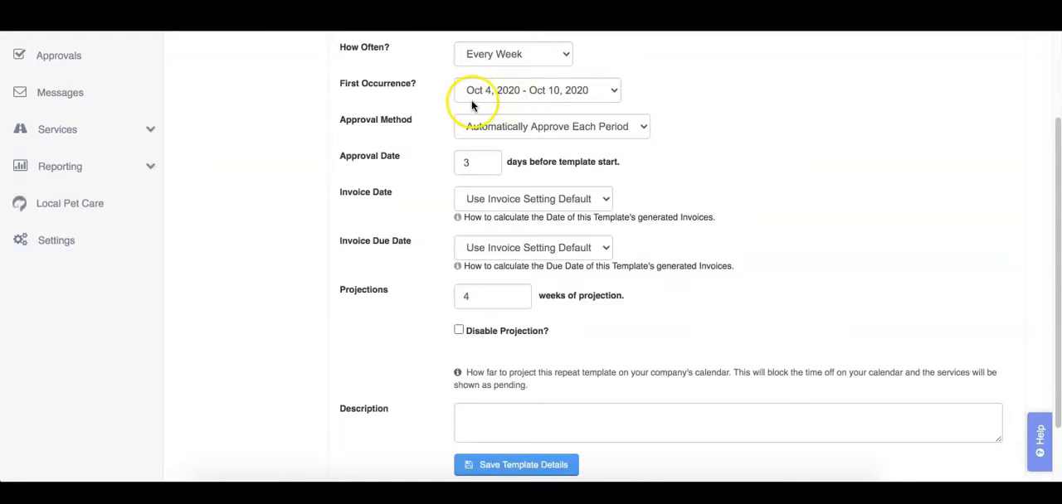
mouse_move(472, 106)
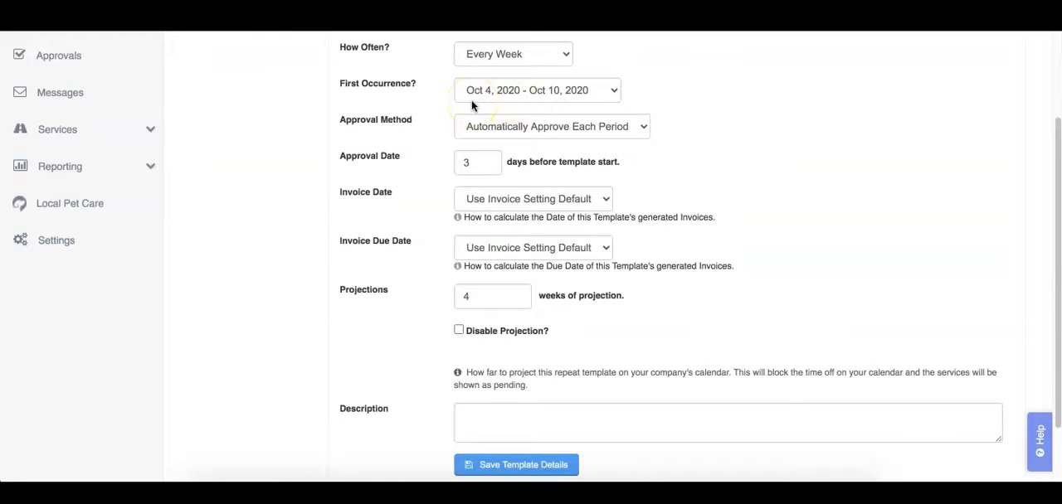
mouse_move(715, 127)
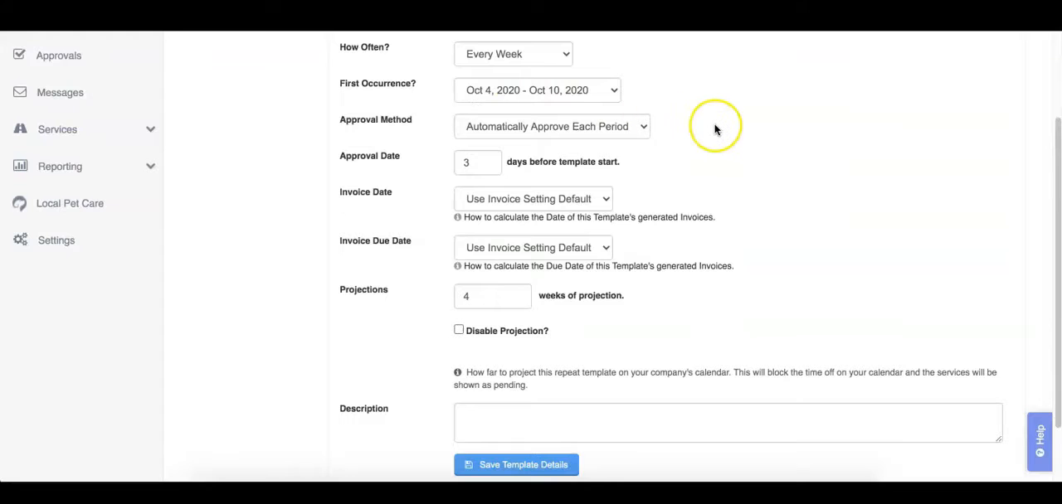
scroll(down, 3)
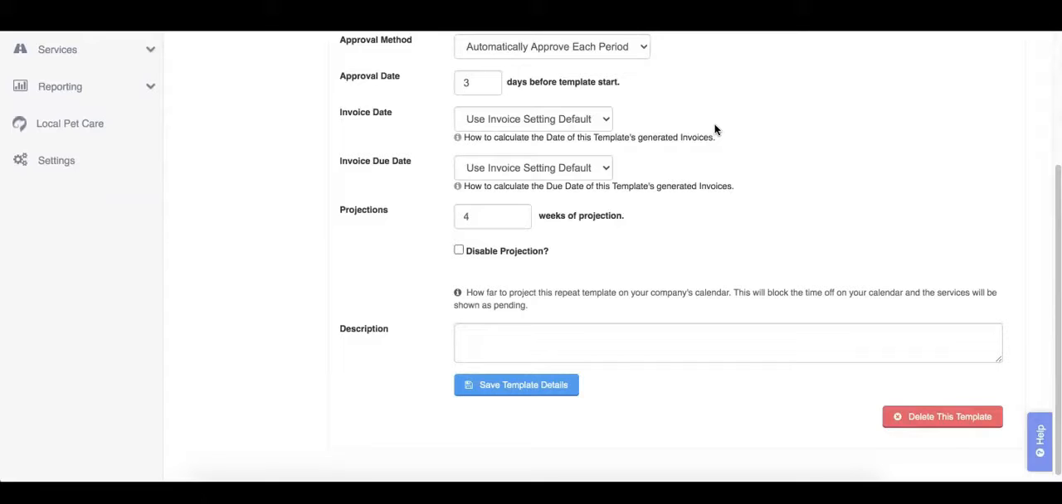
click(551, 45)
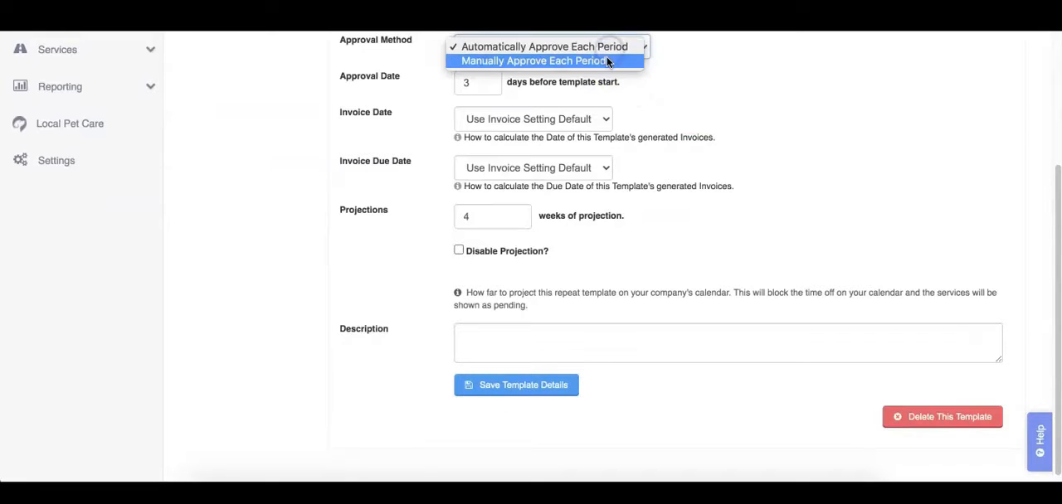
click(533, 60)
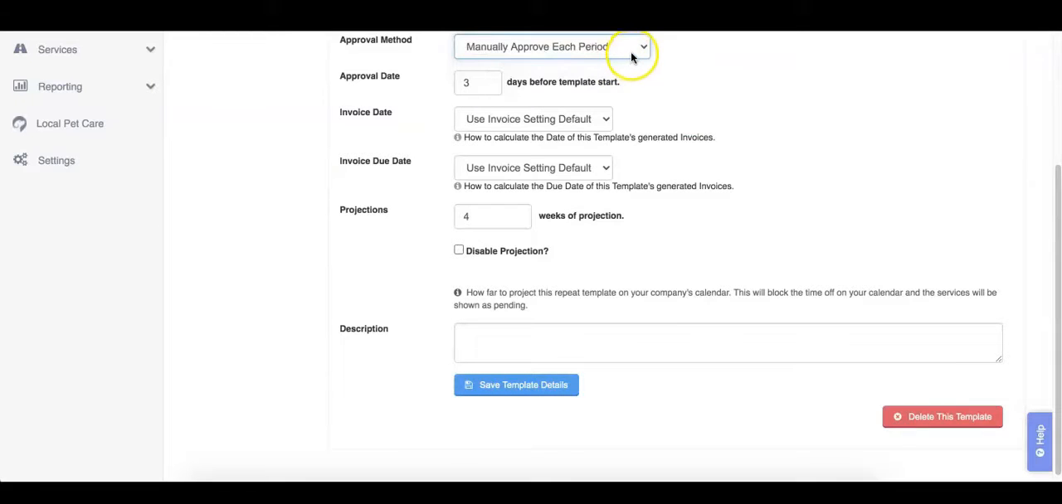
click(554, 47)
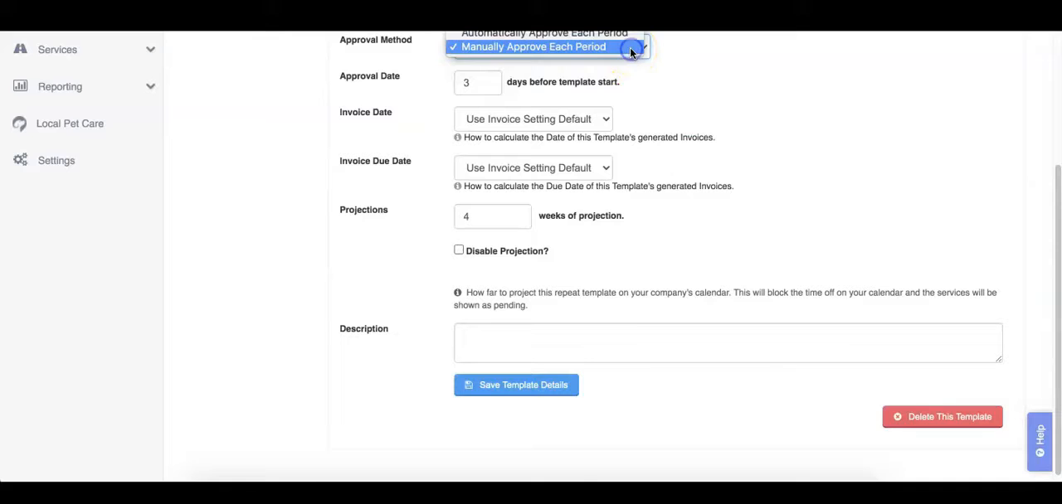
click(544, 33)
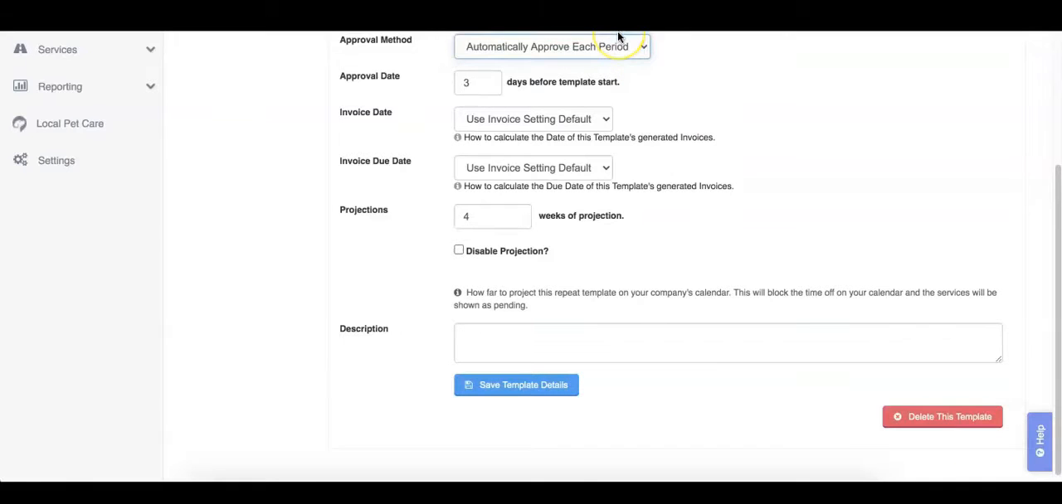
mouse_move(704, 65)
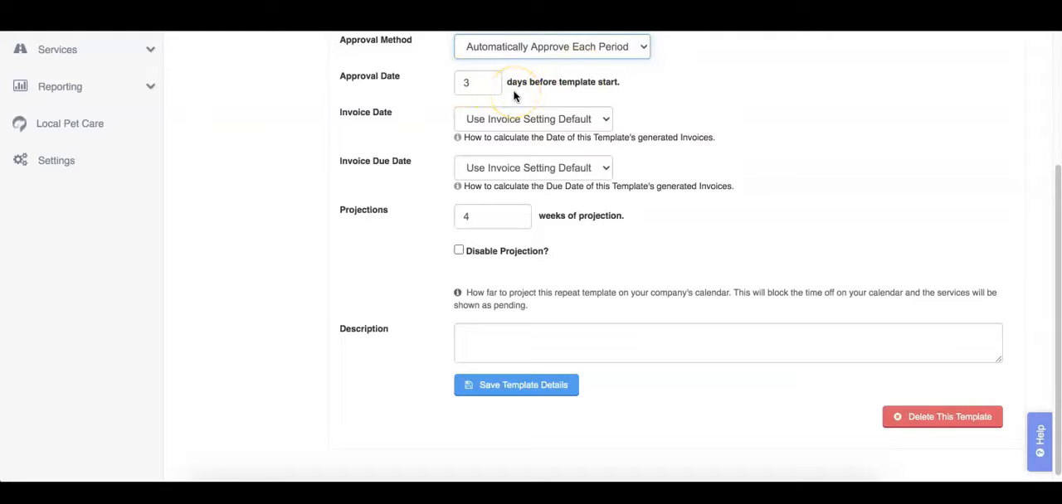
- Change the template's approval date from 3 to 7 days before template start
scroll(down, 3)
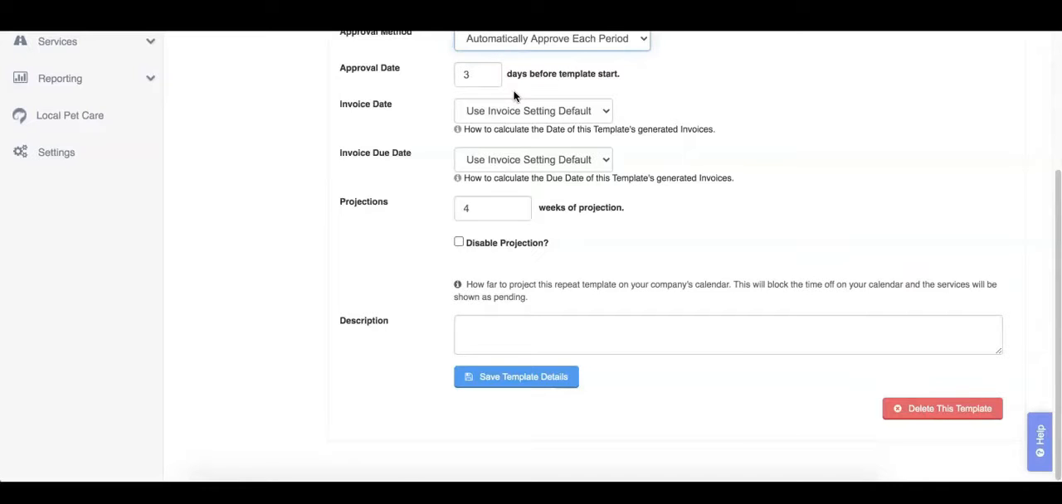
click(477, 74)
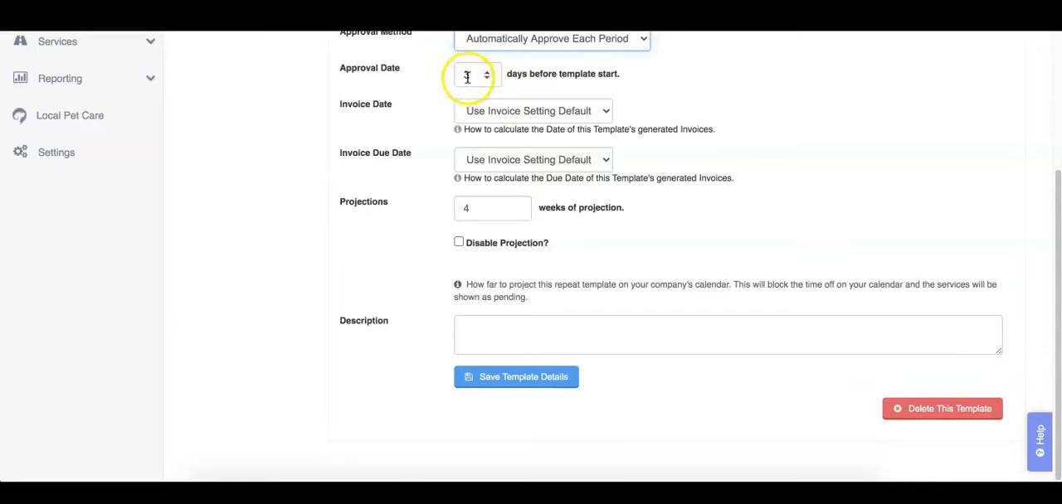
click(471, 74)
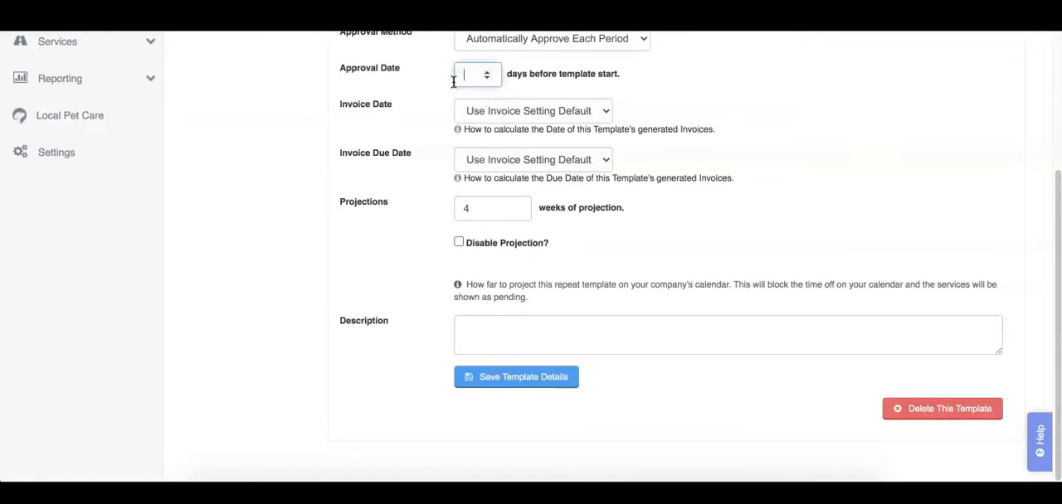
text(7)
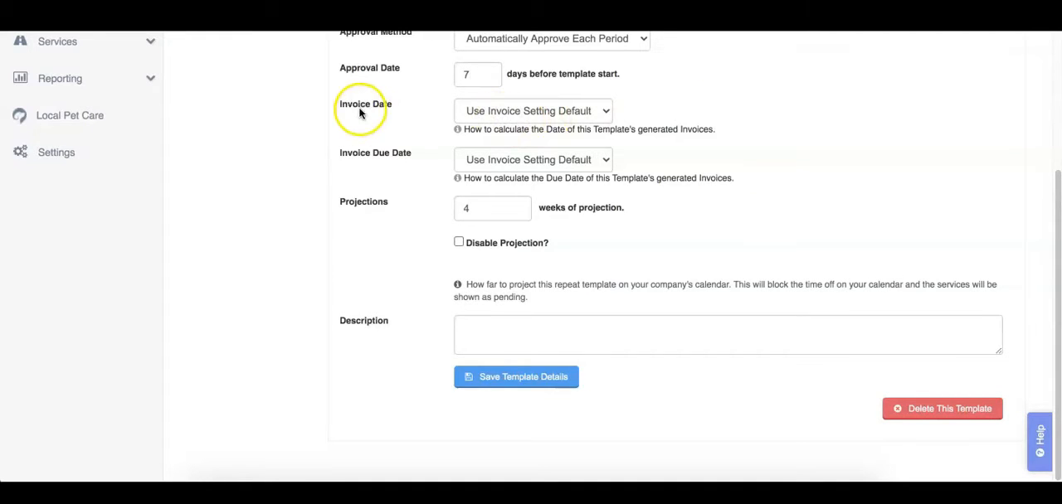
mouse_move(556, 116)
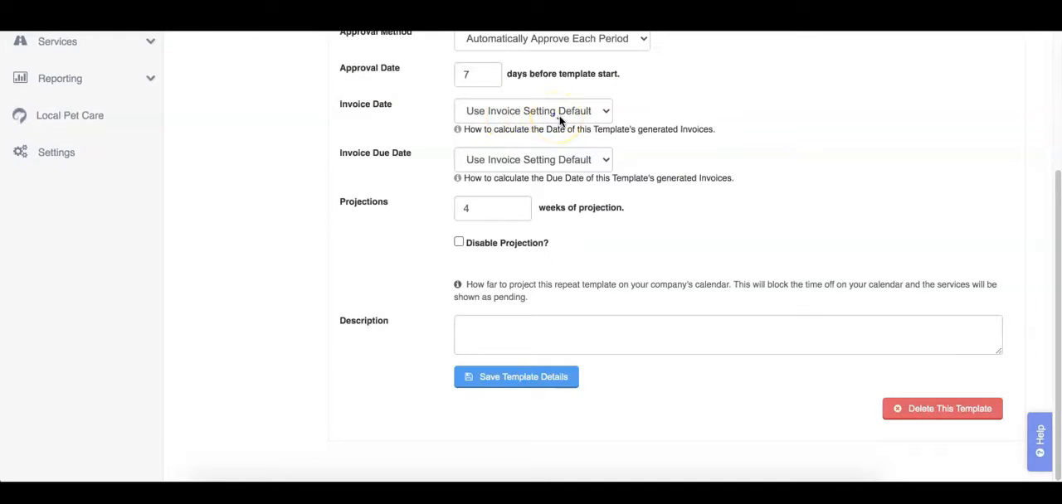
click(532, 111)
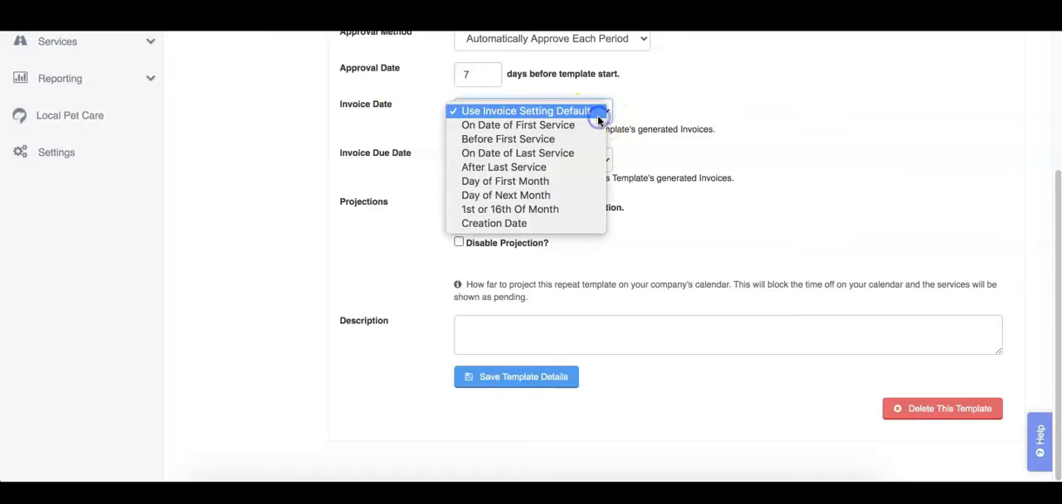
mouse_move(518, 125)
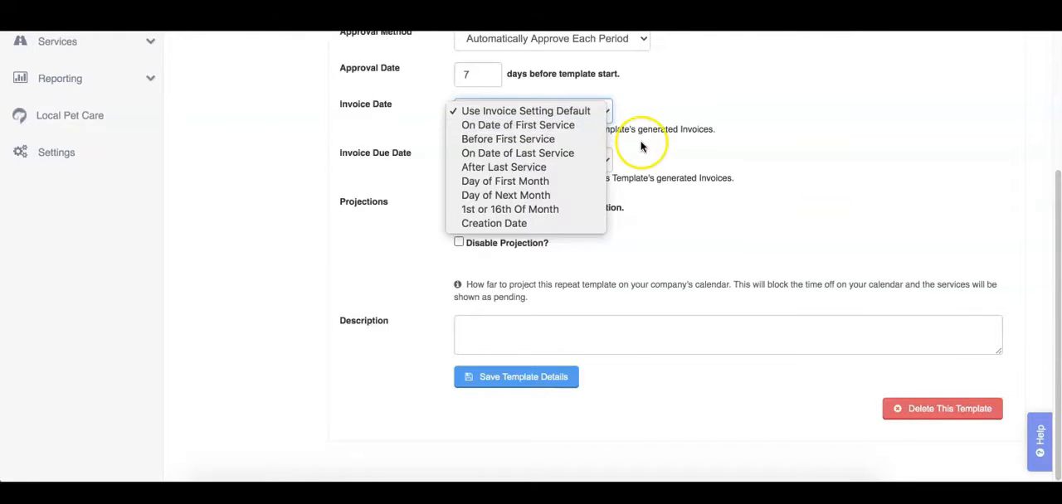
click(525, 110)
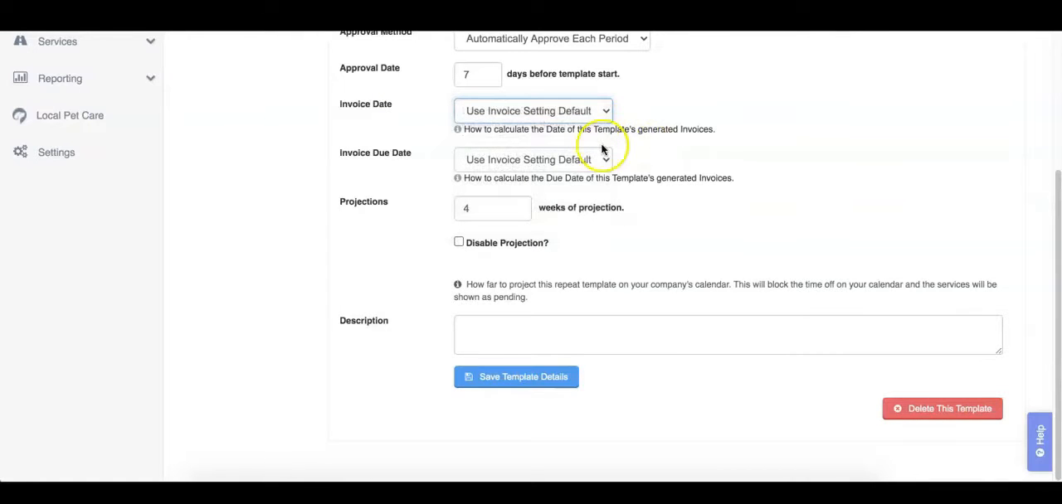
click(531, 159)
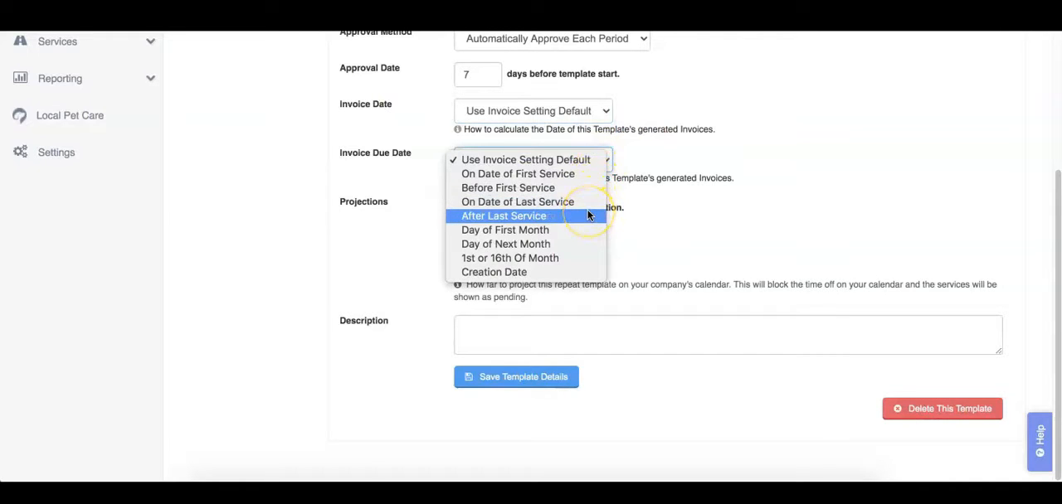
click(503, 216)
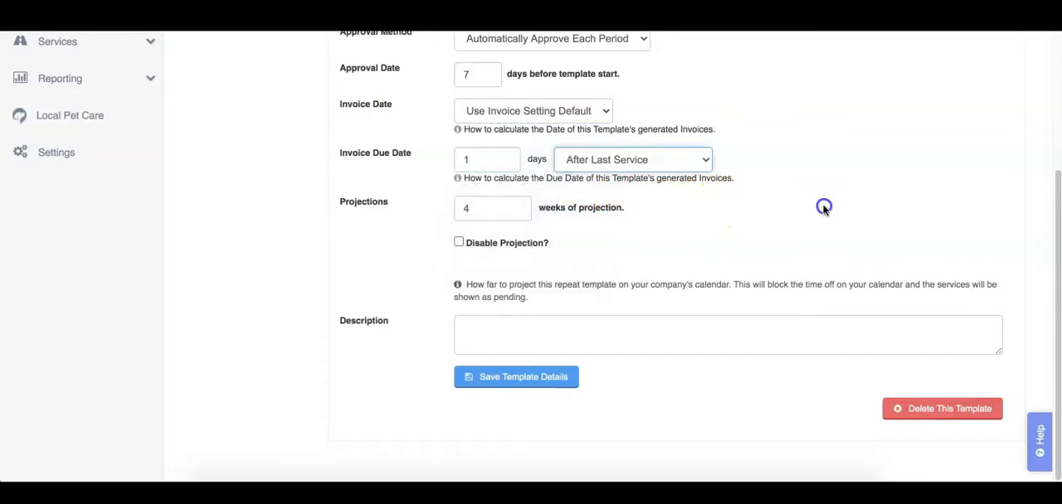
click(633, 159)
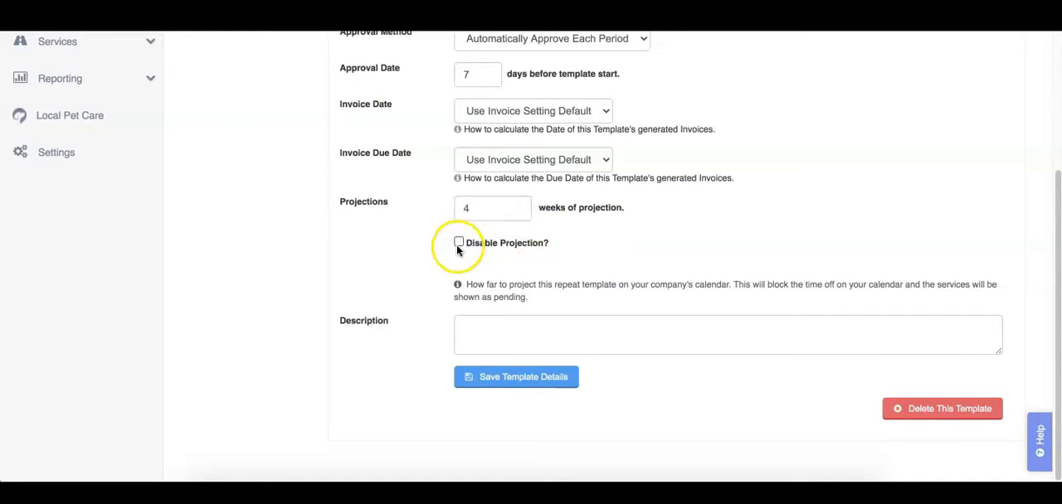
- Toggle Disable Projection off and on, then set projections to 52 weeks
click(458, 241)
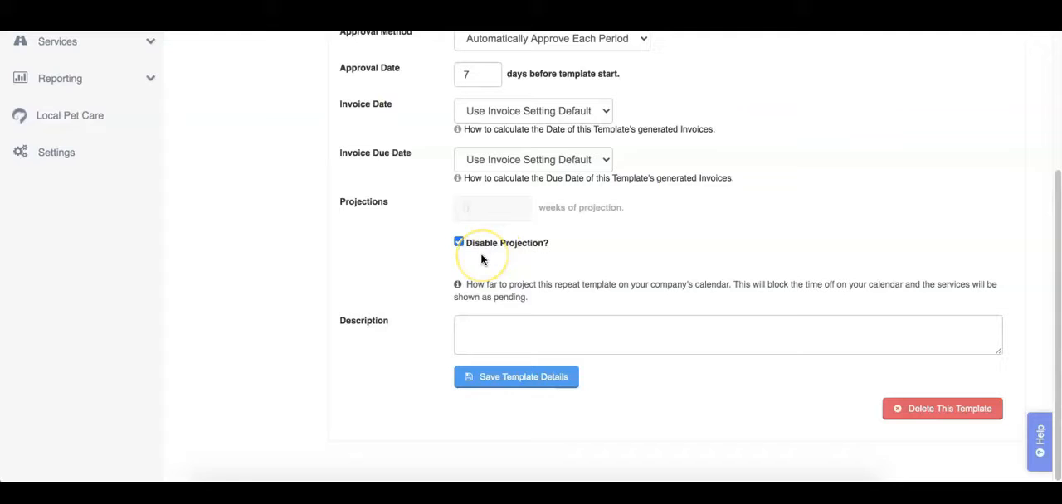
click(459, 241)
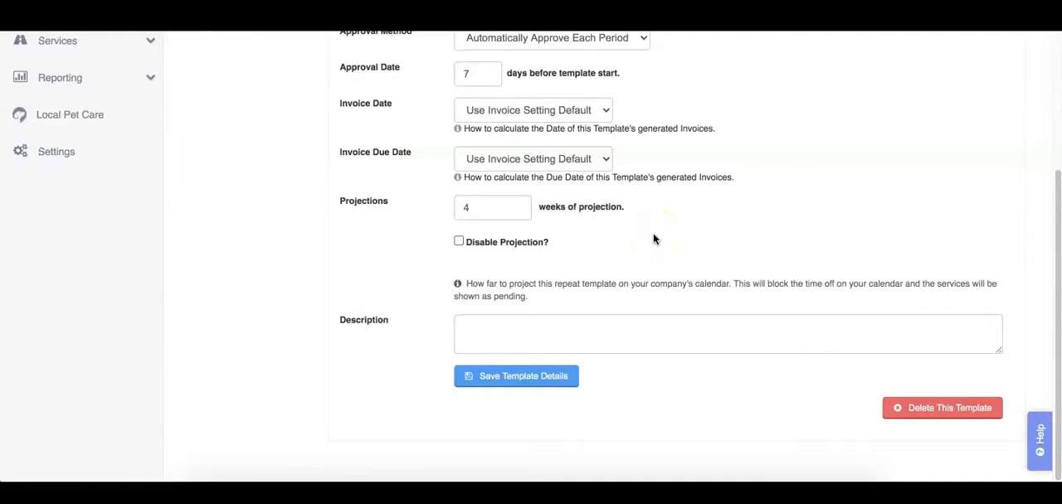
click(486, 207)
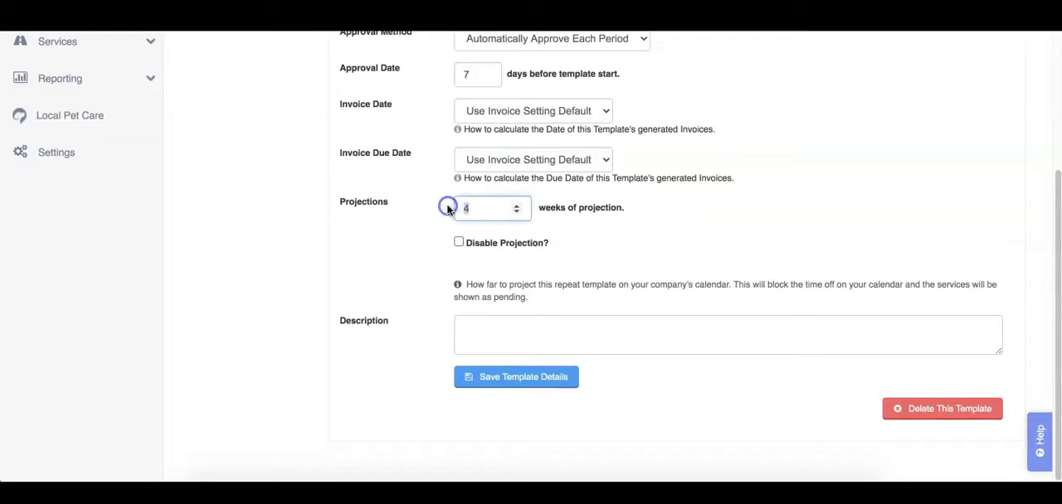
text(12)
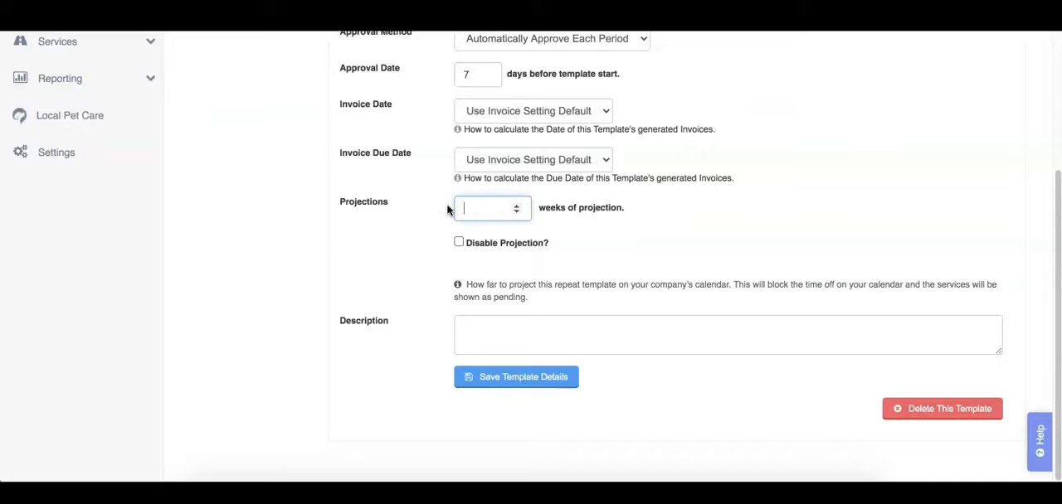
text(52)
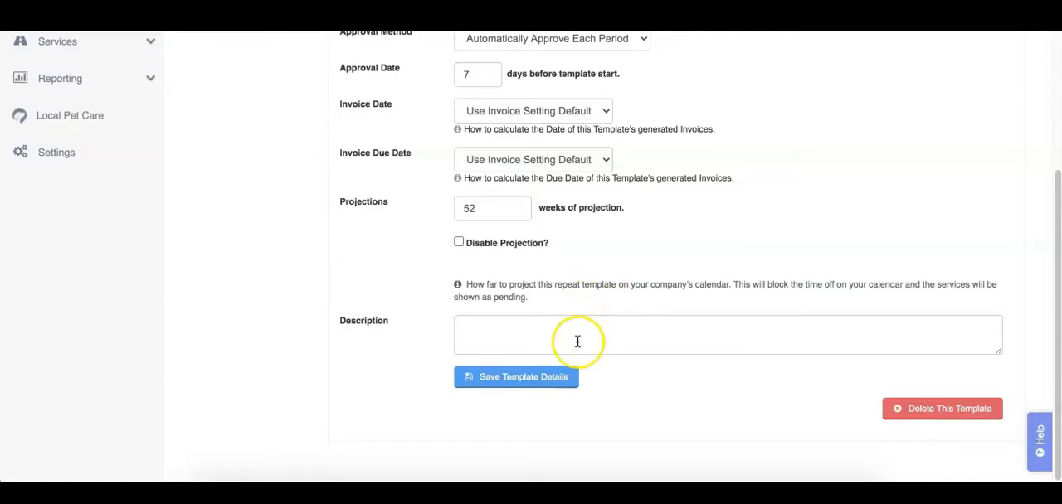
- Enter the description 'Fluffy's walks' and save the template details
click(578, 334)
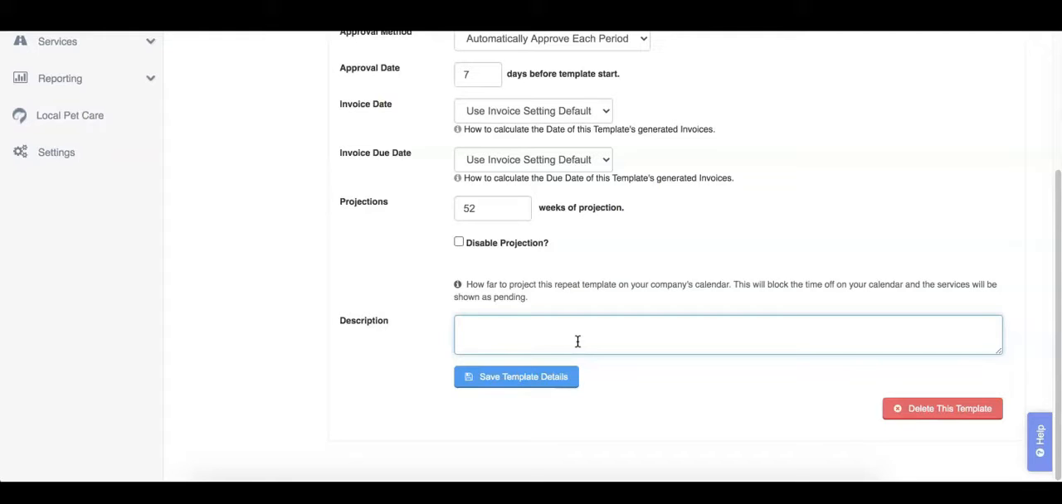
text(Fluffy)
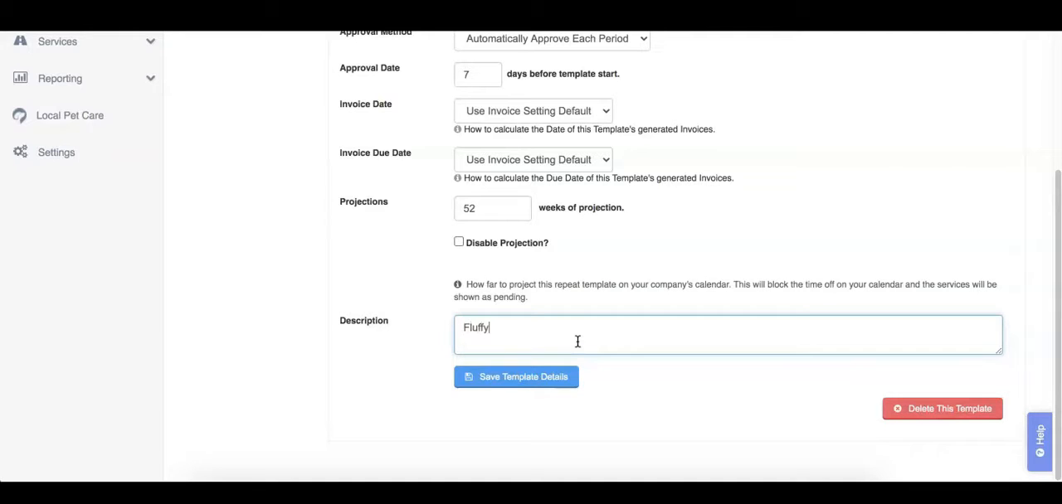
text('s walks!)
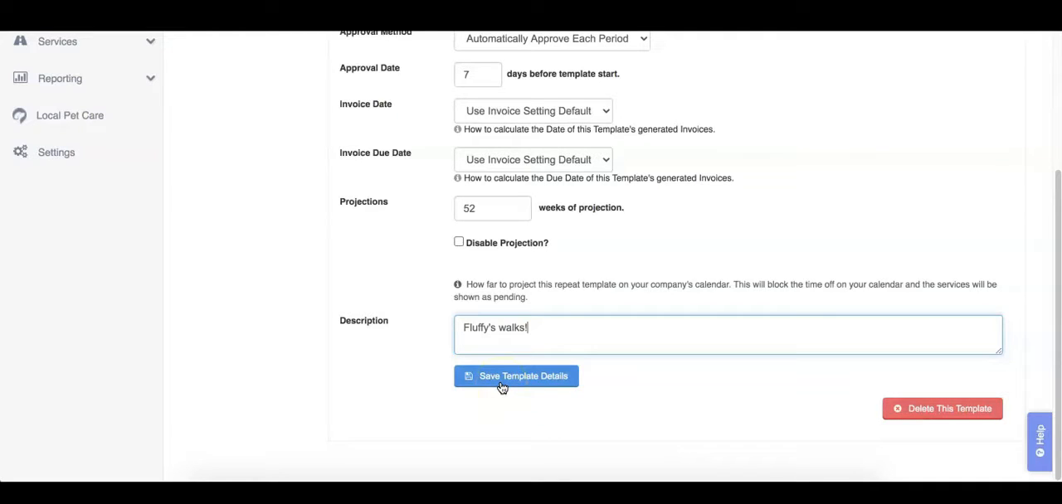
click(516, 376)
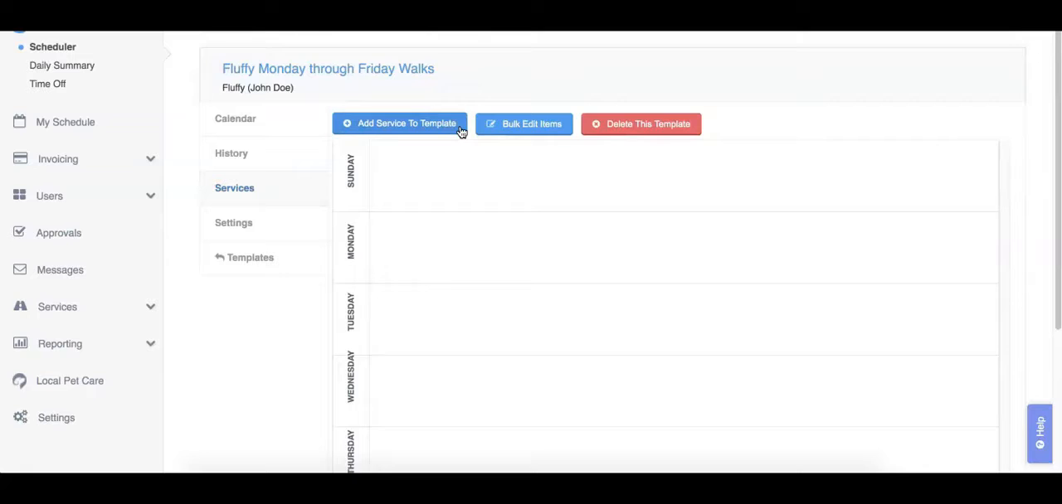
- Add a template service on weekdays starting at 2:00pm
click(399, 123)
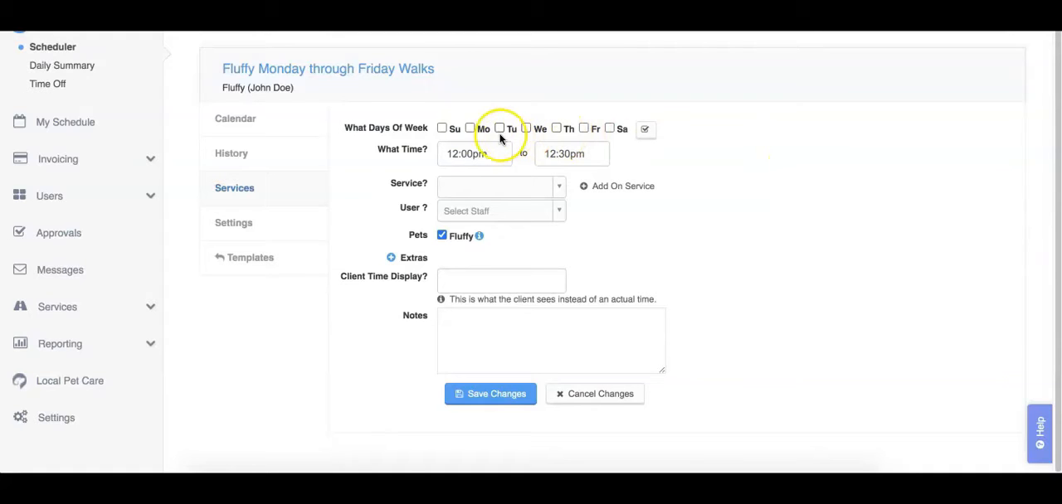
click(470, 128)
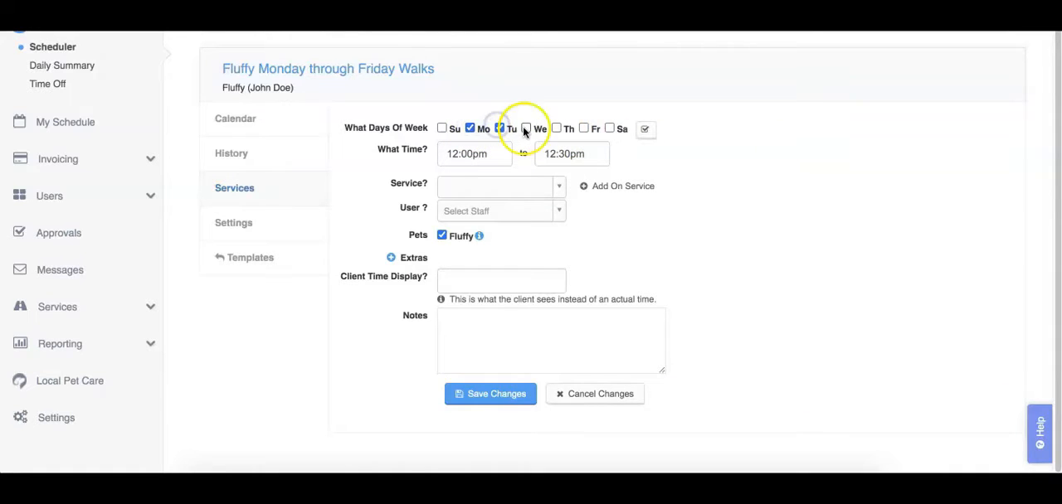
click(527, 128)
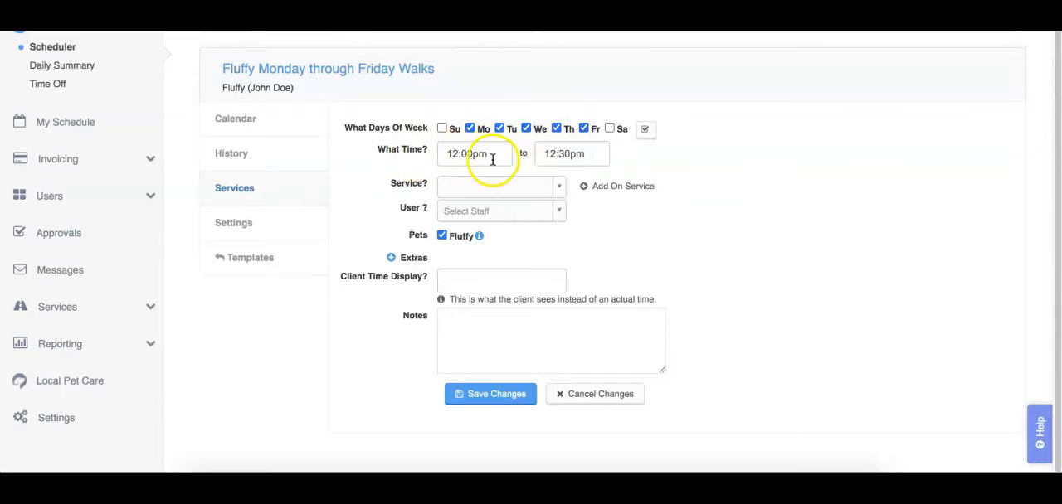
click(474, 153)
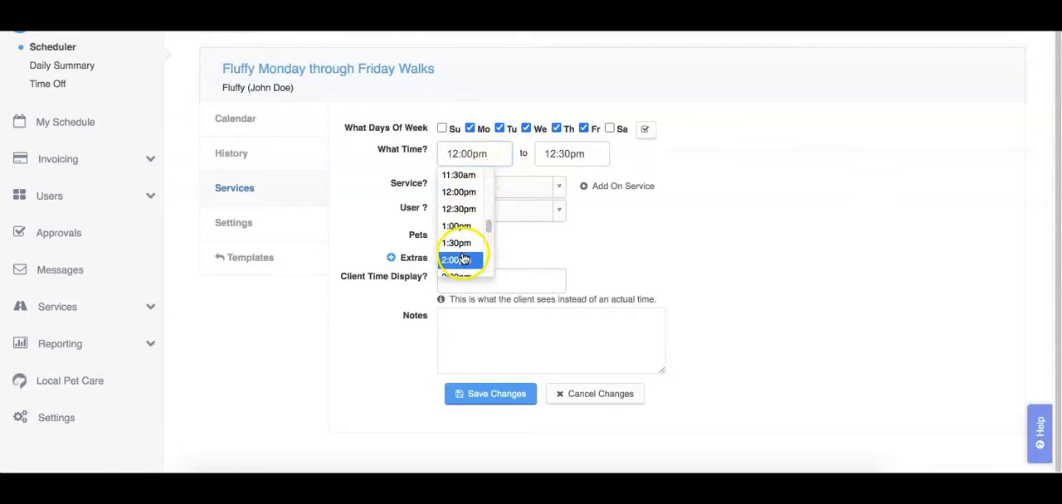
click(455, 259)
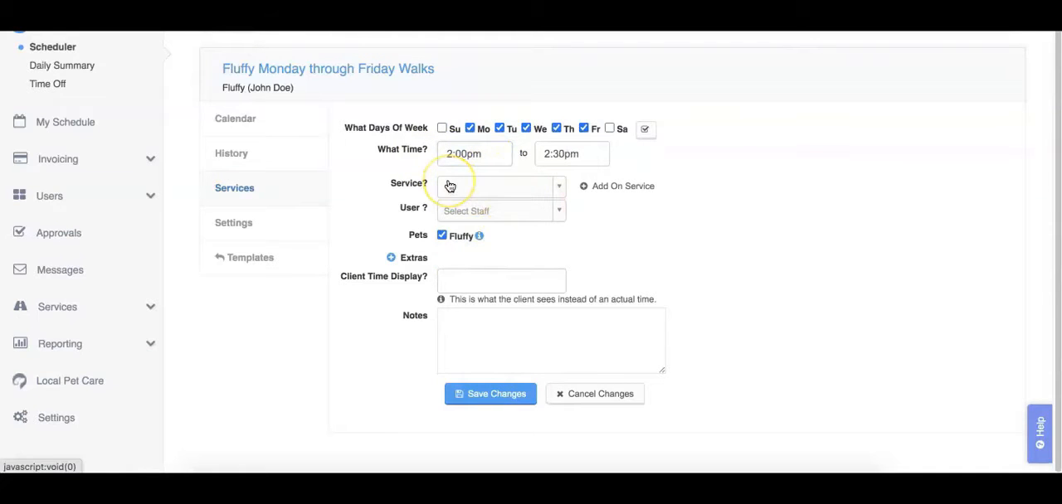
- Set the service to Weekly Dog Walking and assign Jane Doe
click(500, 186)
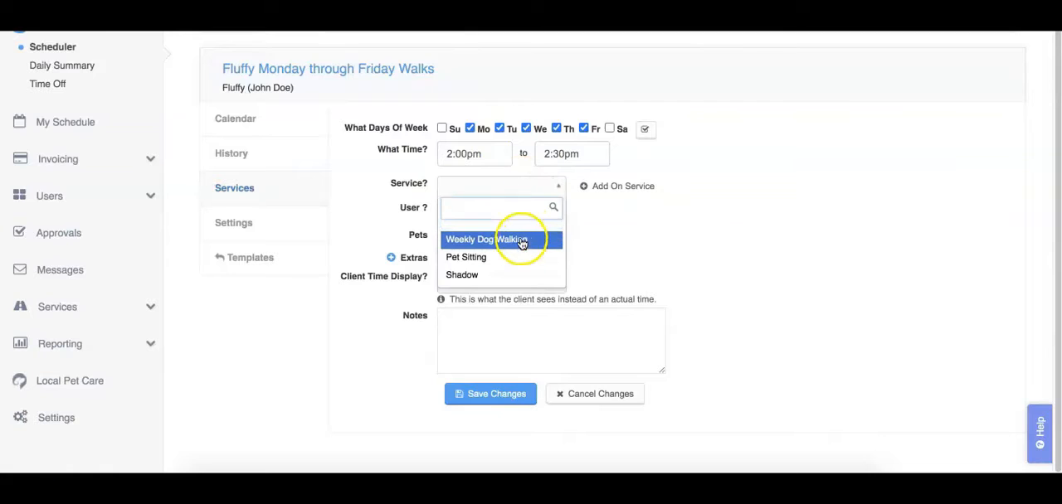
click(468, 239)
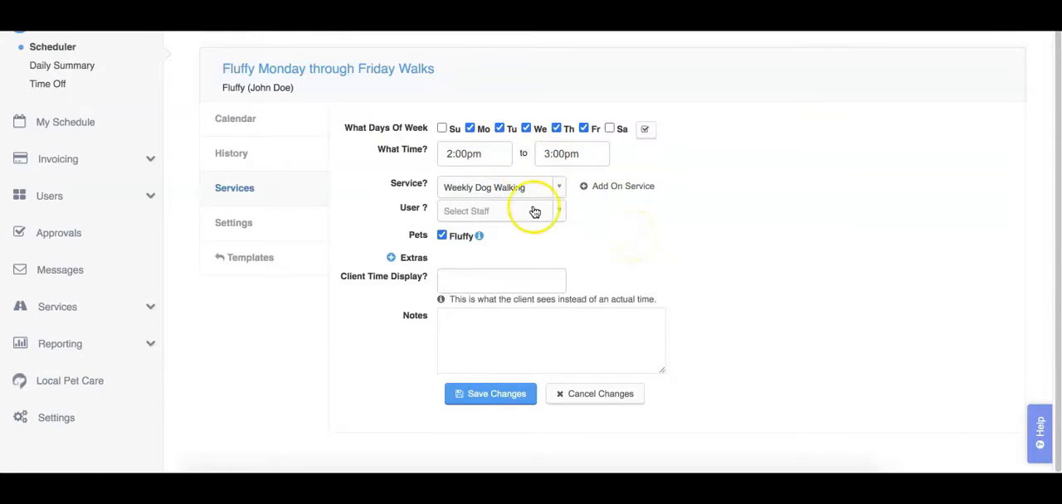
click(501, 211)
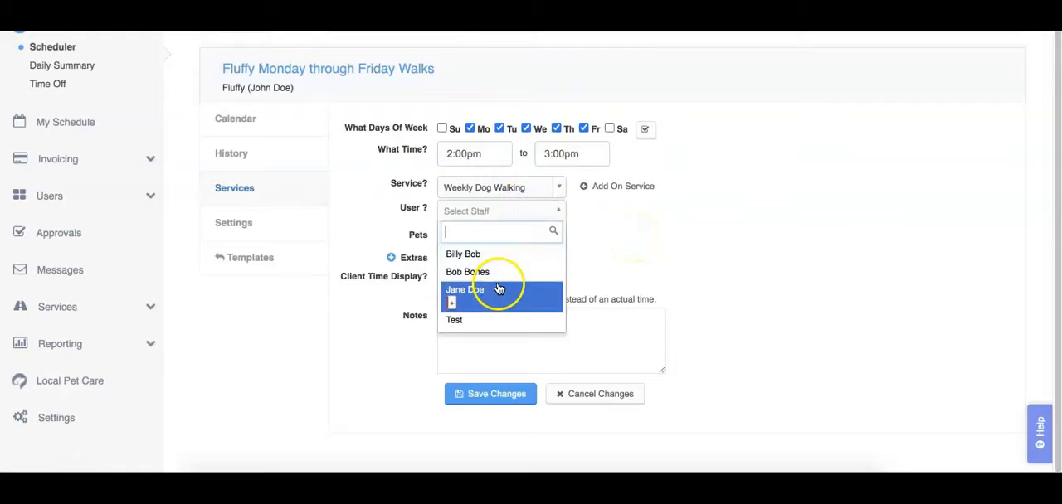
click(464, 289)
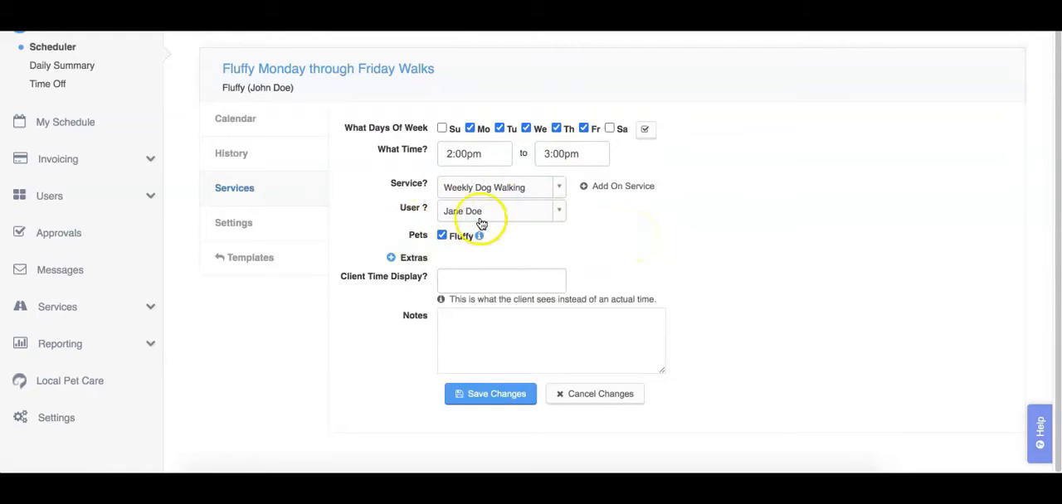
mouse_move(462, 249)
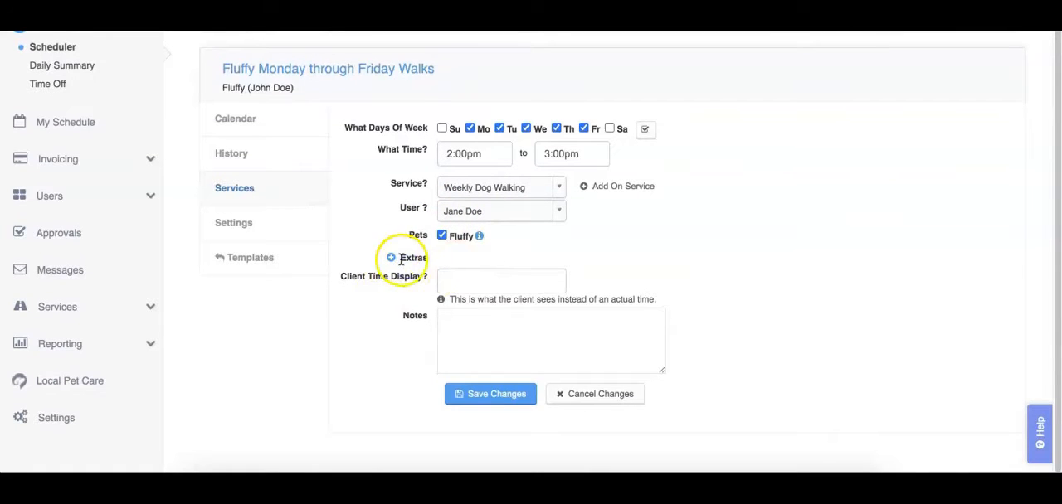
click(391, 258)
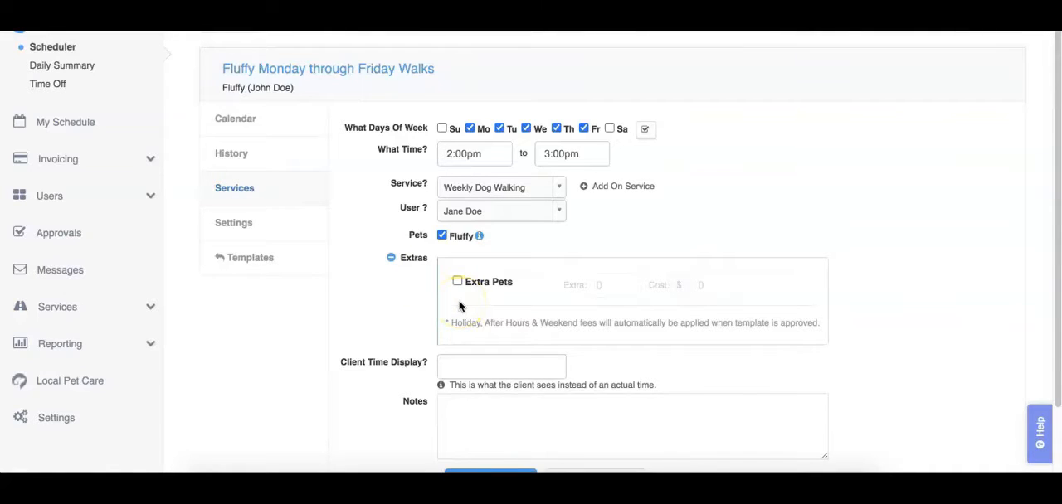
click(391, 257)
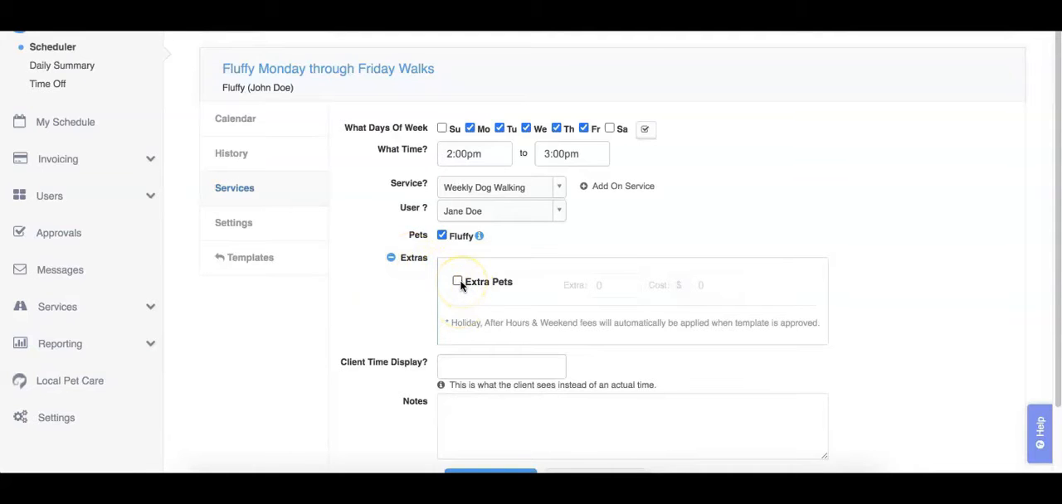
click(457, 281)
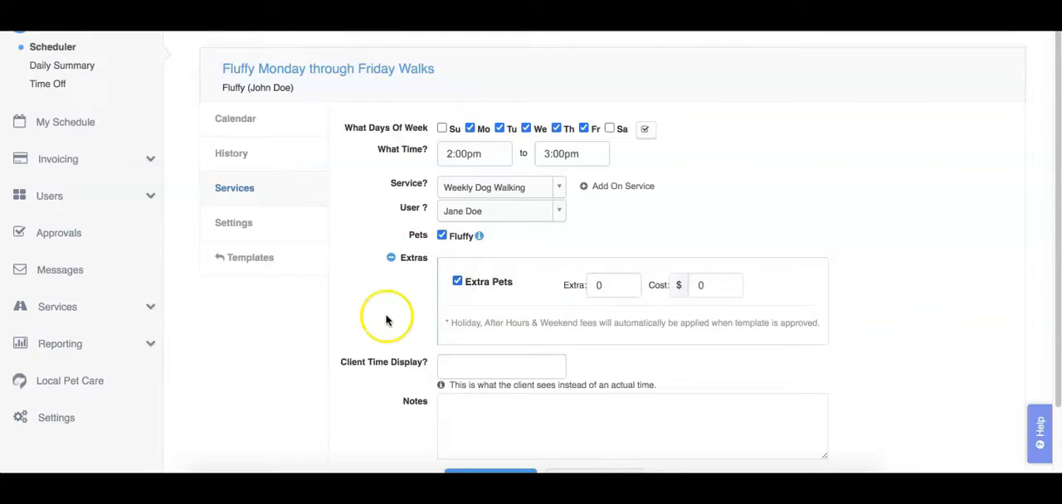
scroll(down, 3)
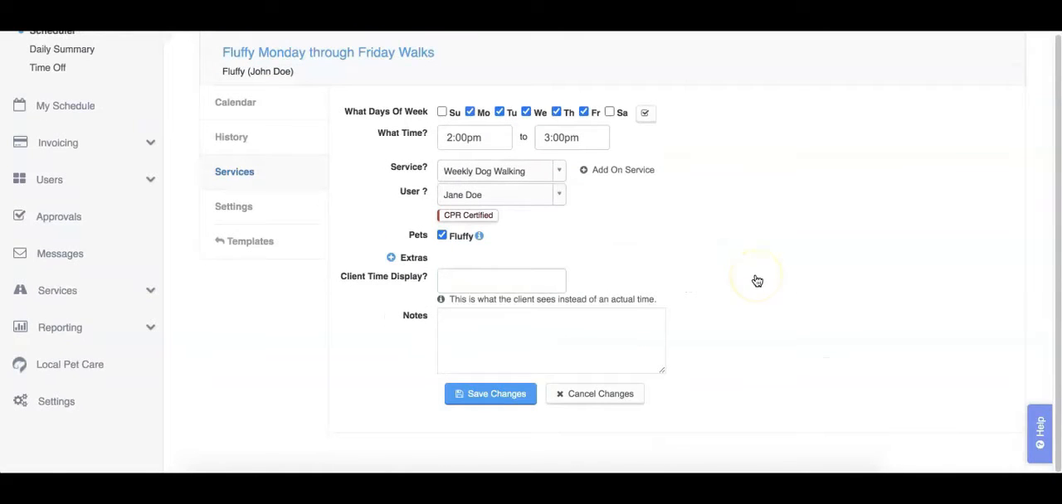
mouse_move(756, 280)
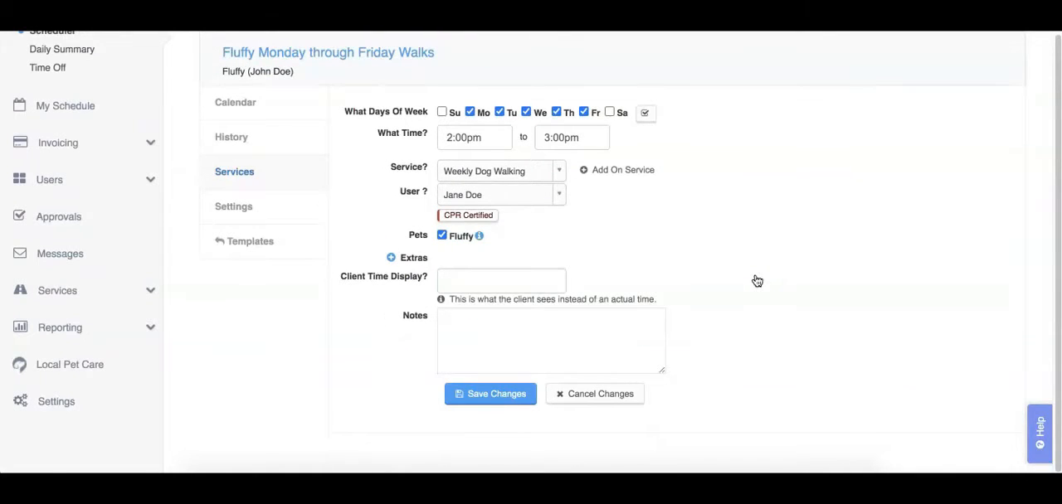
- Set the client time display to 'Afternoon'
click(501, 281)
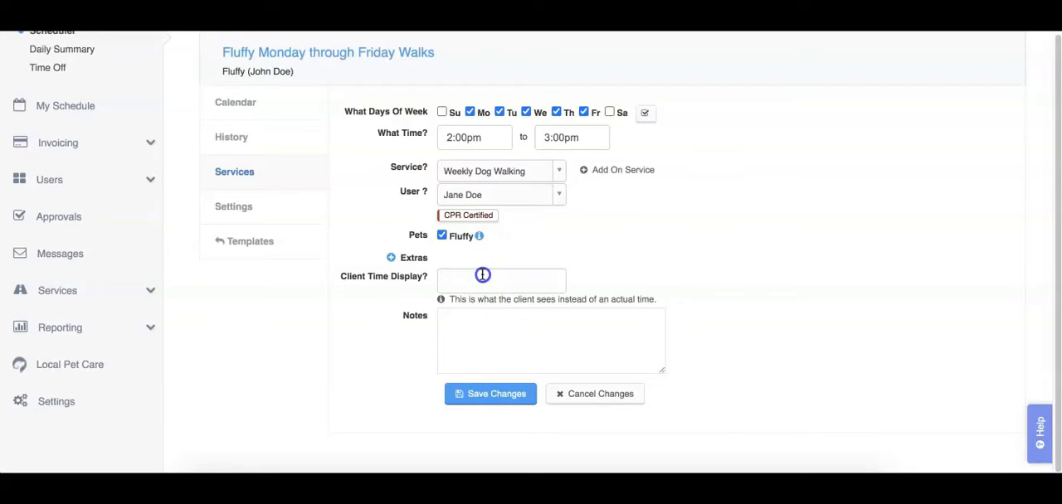
text(Aft)
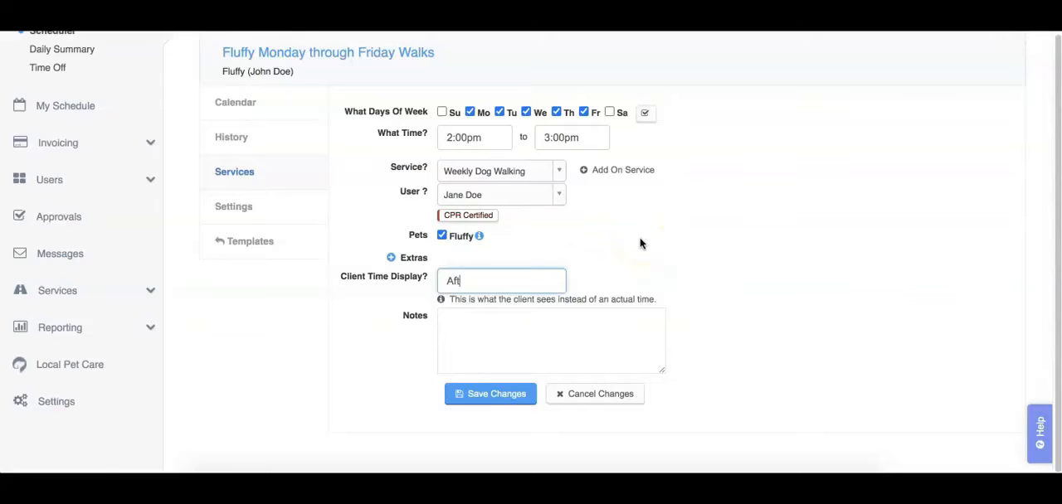
text(Afternoon)
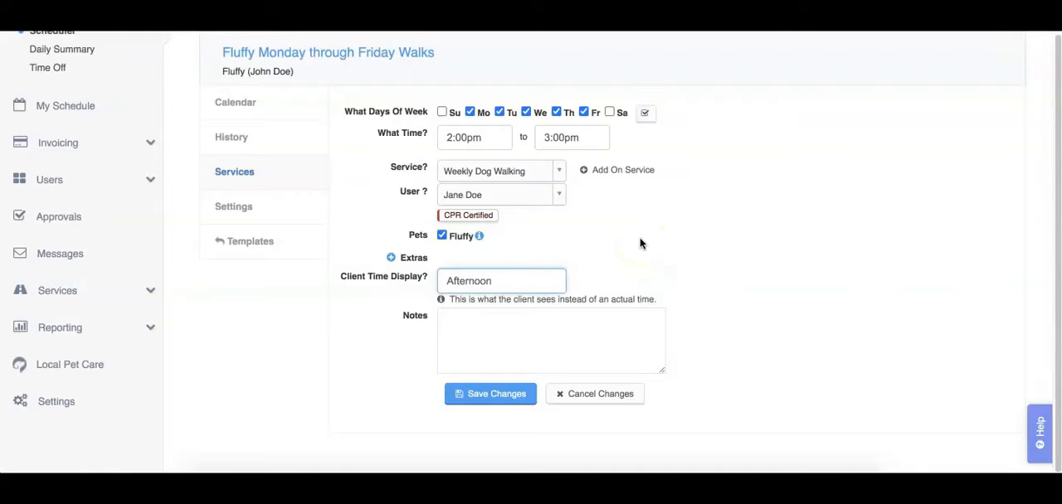
mouse_move(794, 278)
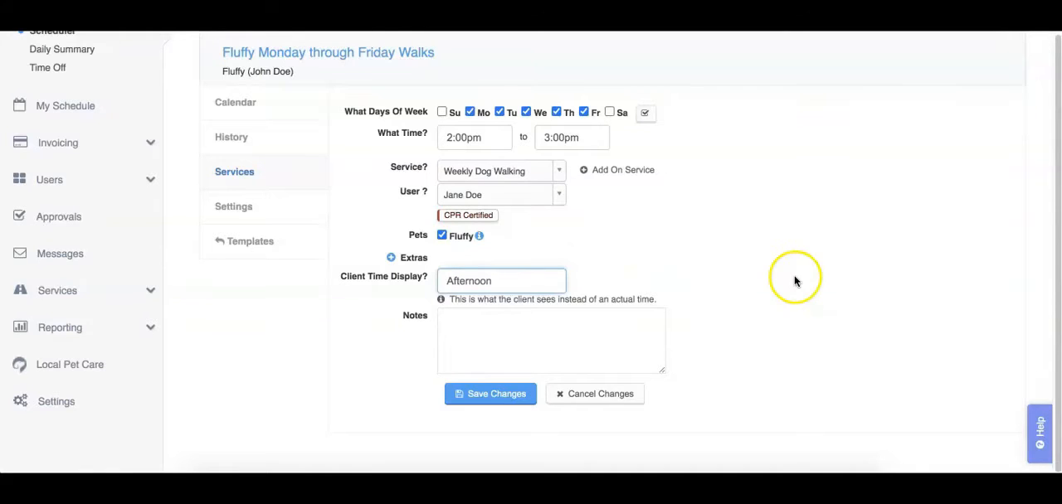
- Add the note 'Fluffy is the sweetest!' and save the walk service
click(551, 340)
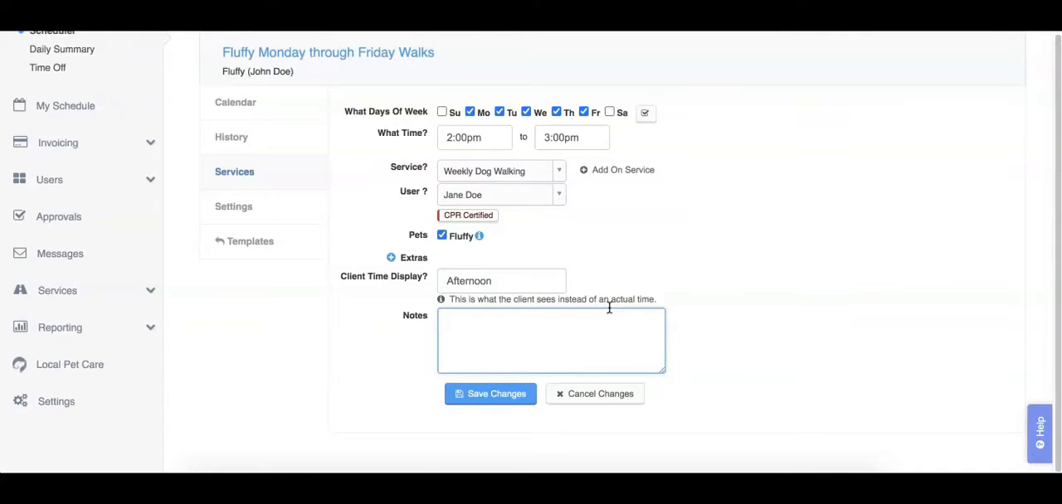
mouse_move(710, 297)
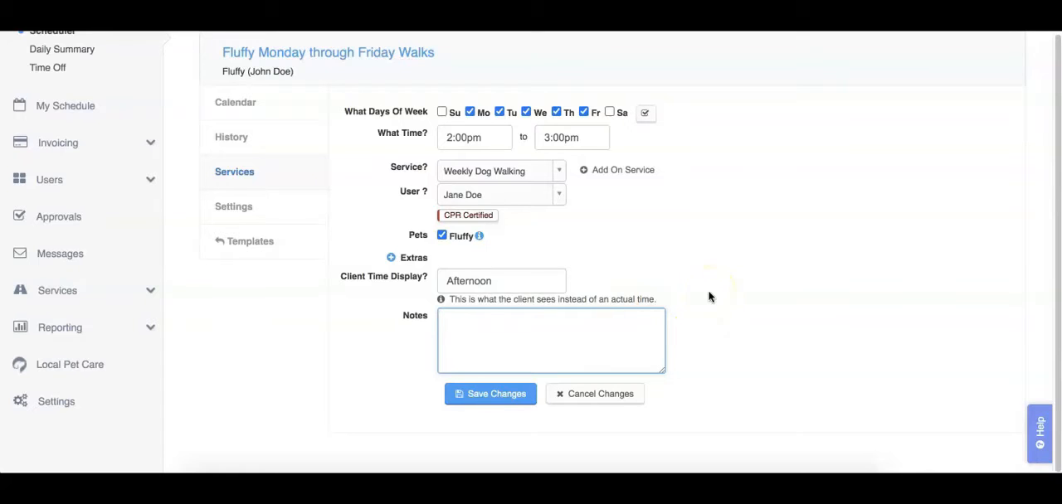
text(F)
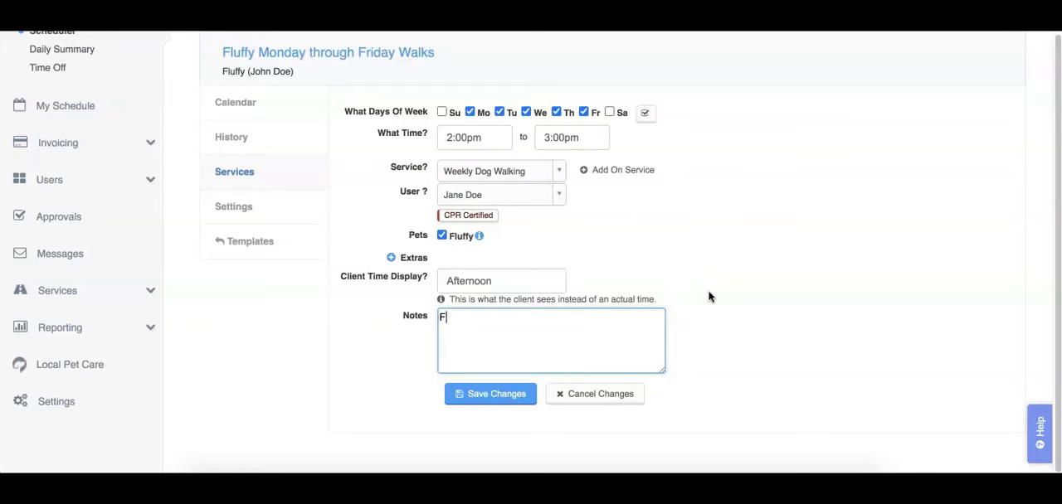
text(luffy is the)
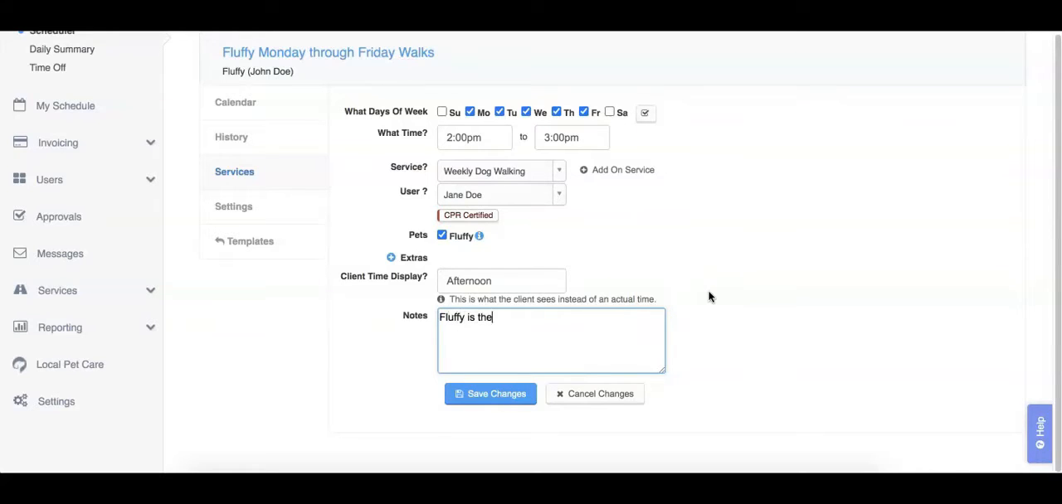
text(sweetest!)
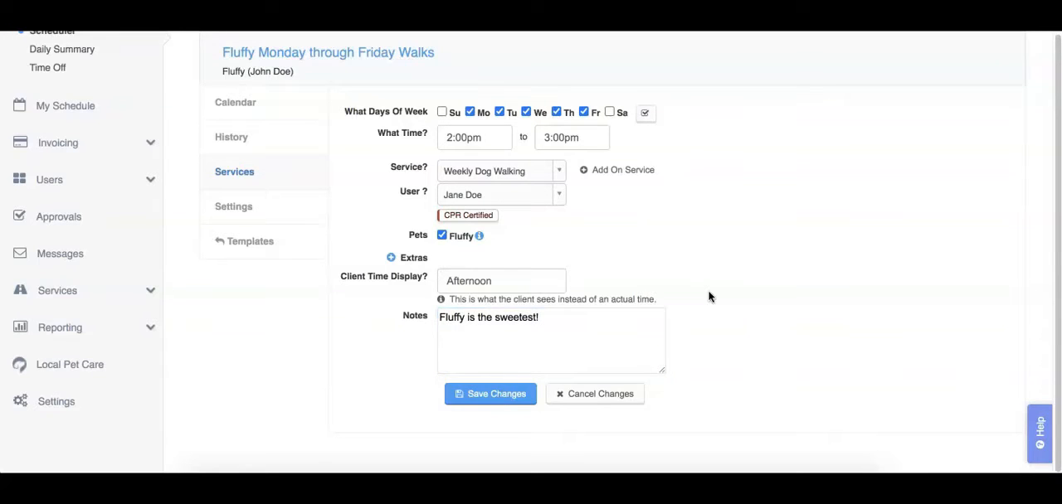
click(489, 394)
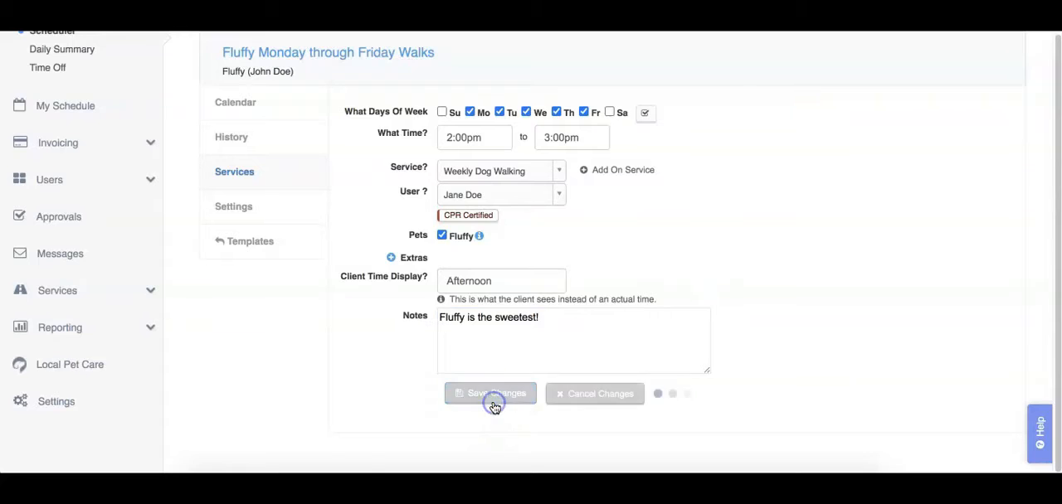
click(490, 393)
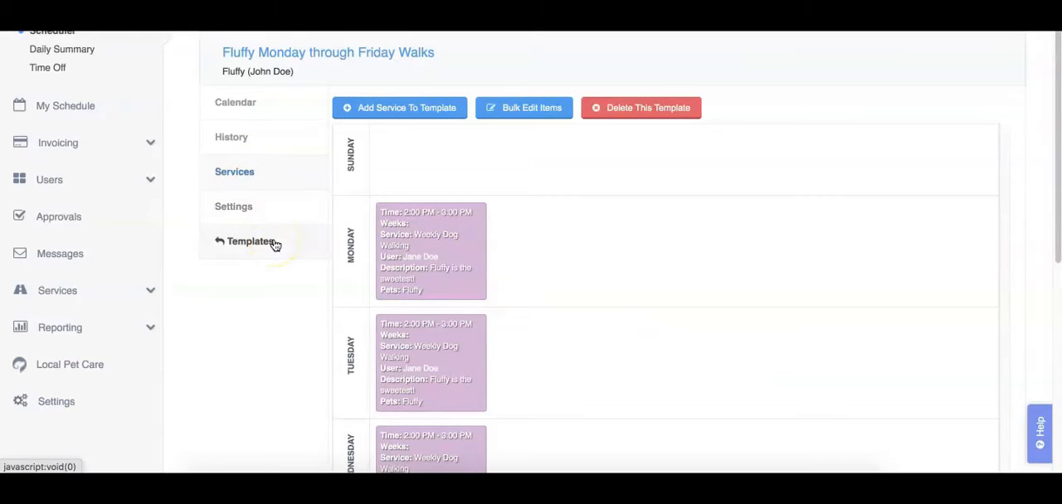
- Go back to the templates list showing Fluffy Monday through Friday Walks and its history
click(250, 241)
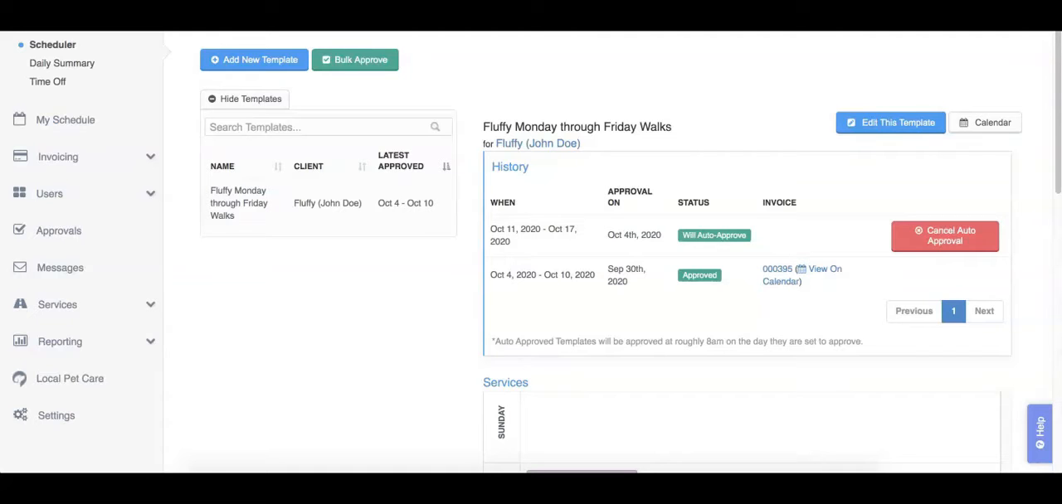
mouse_move(639, 261)
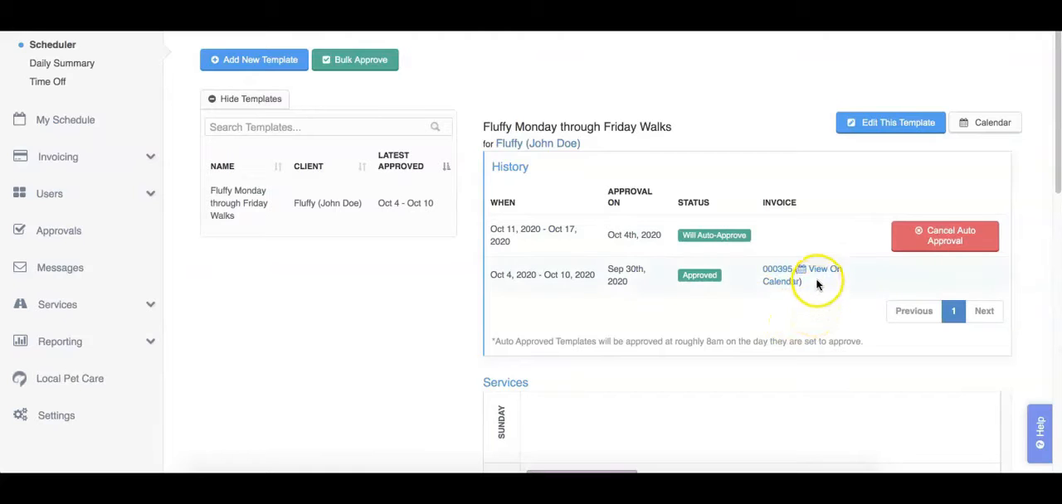
mouse_move(795, 244)
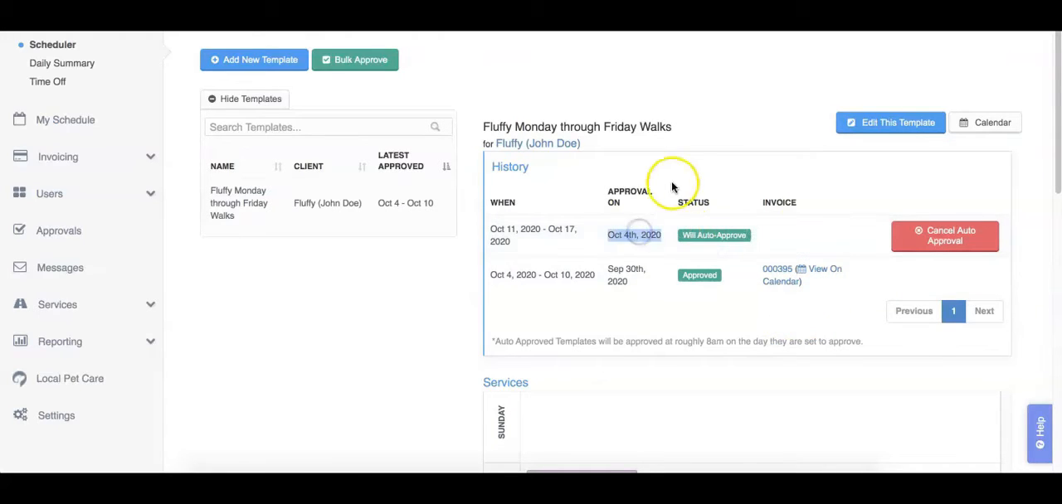
mouse_move(683, 180)
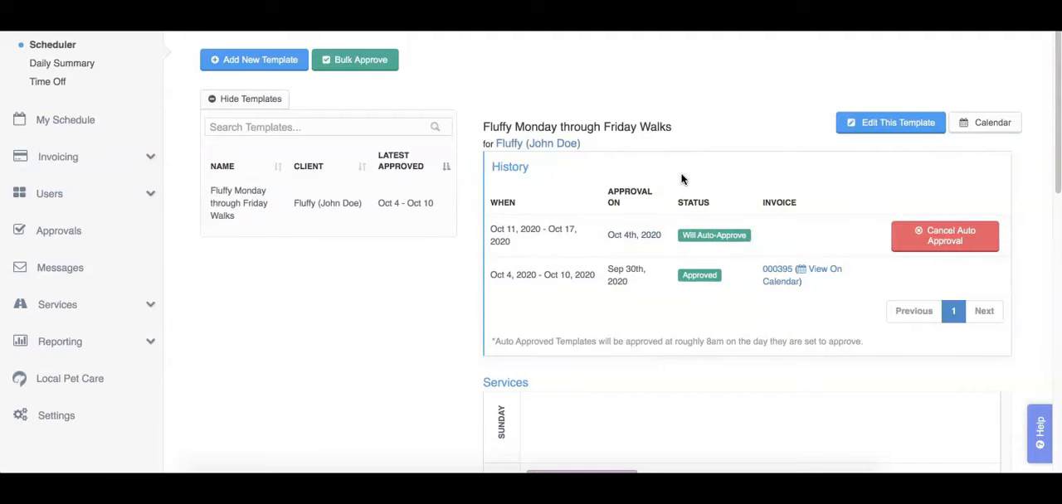
mouse_move(838, 228)
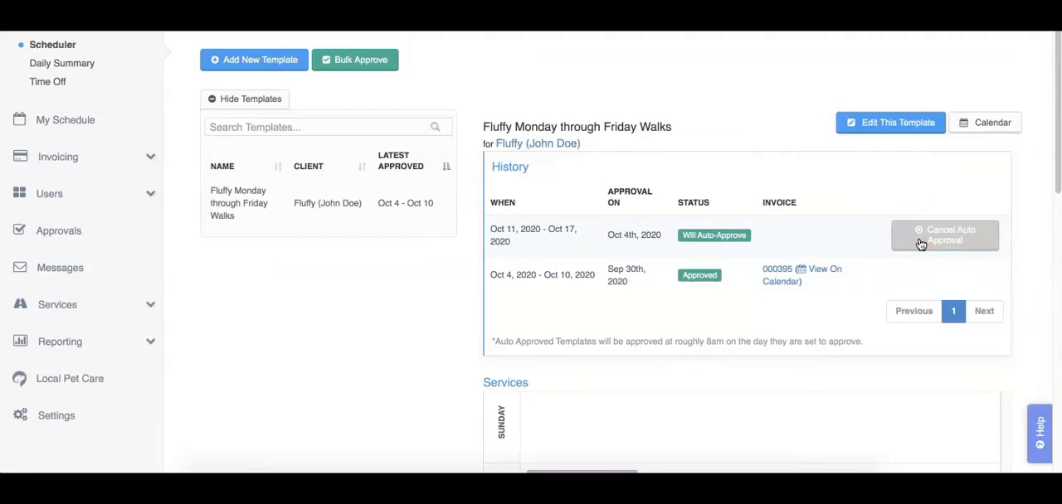
- Cancel auto approval on the Oct 11–17 row of the History table
click(944, 235)
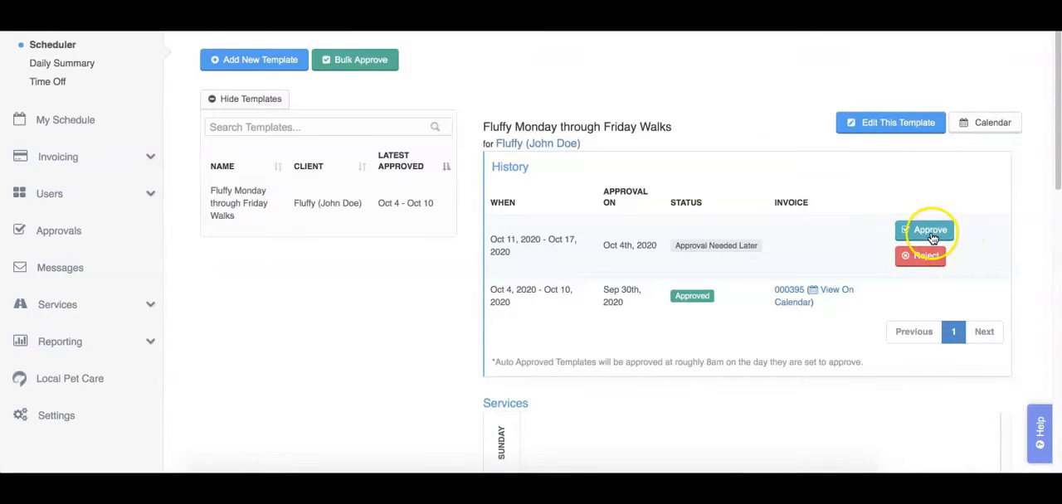
mouse_move(962, 264)
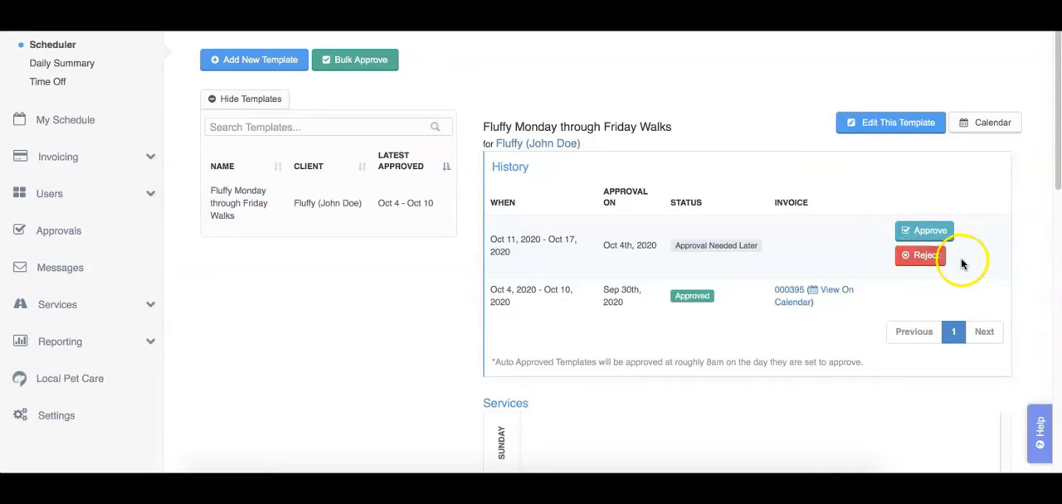
mouse_move(962, 264)
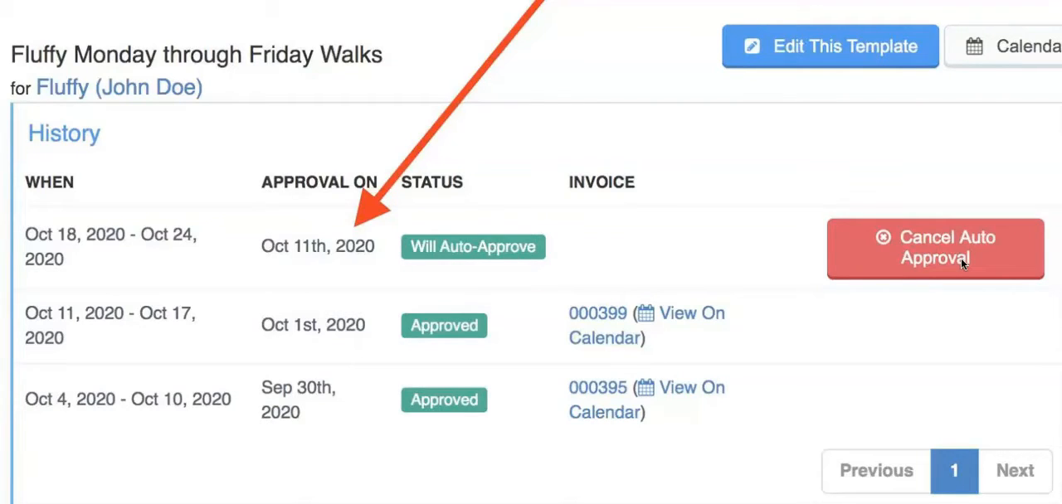
- Show the scheduler week view and advance to Oct 4–10, 2020 with Fluffy's walks
click(934, 248)
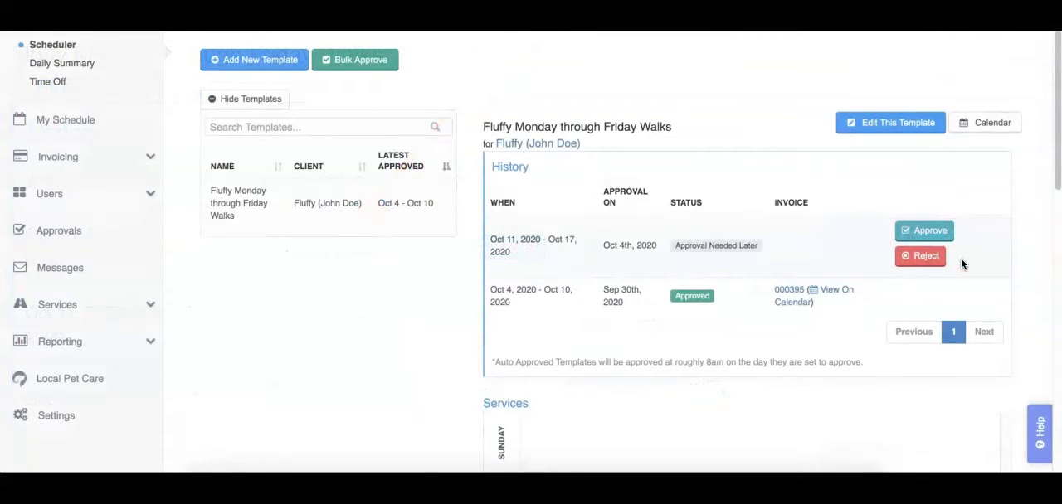
mouse_move(931, 230)
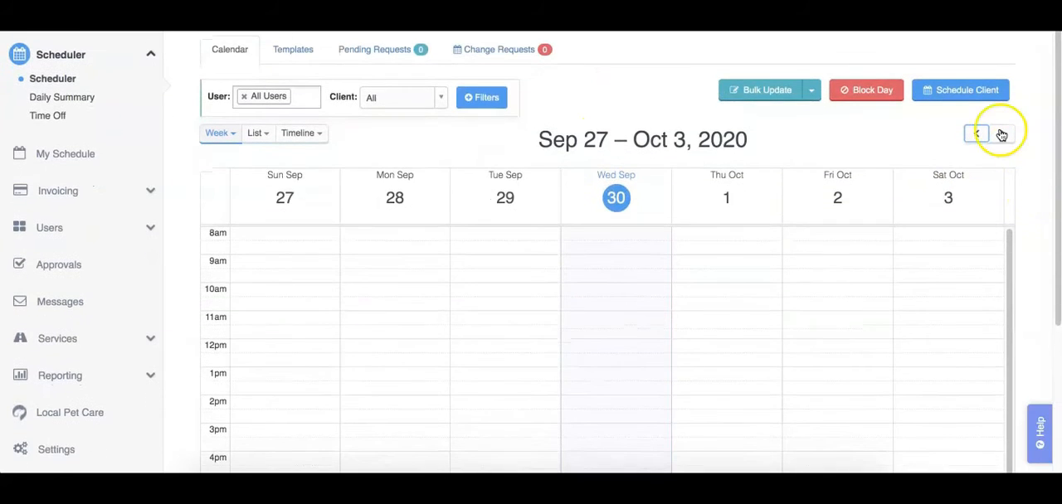
click(1001, 134)
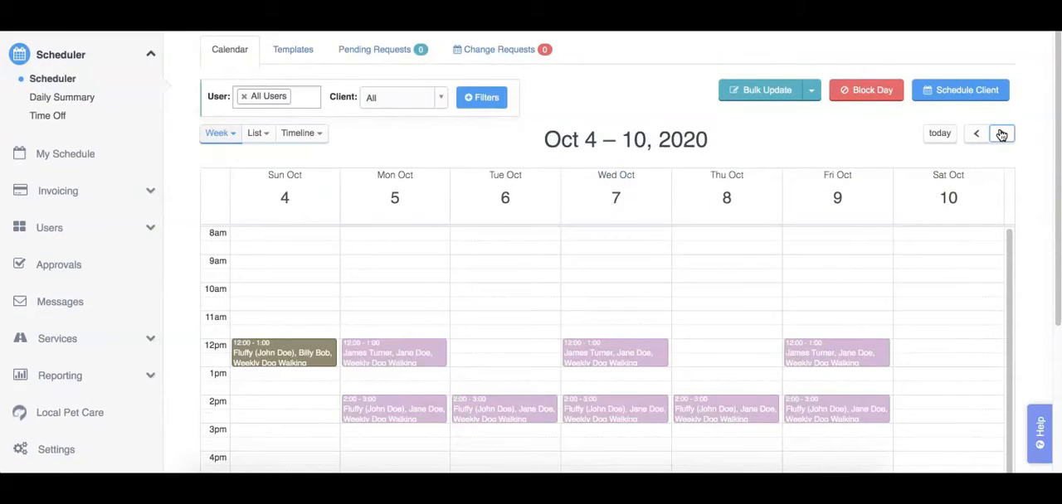
- Advance to the Oct 11–17 week and open Fluffy's Wed Oct 14 2:00–3:00pm walk
click(1002, 133)
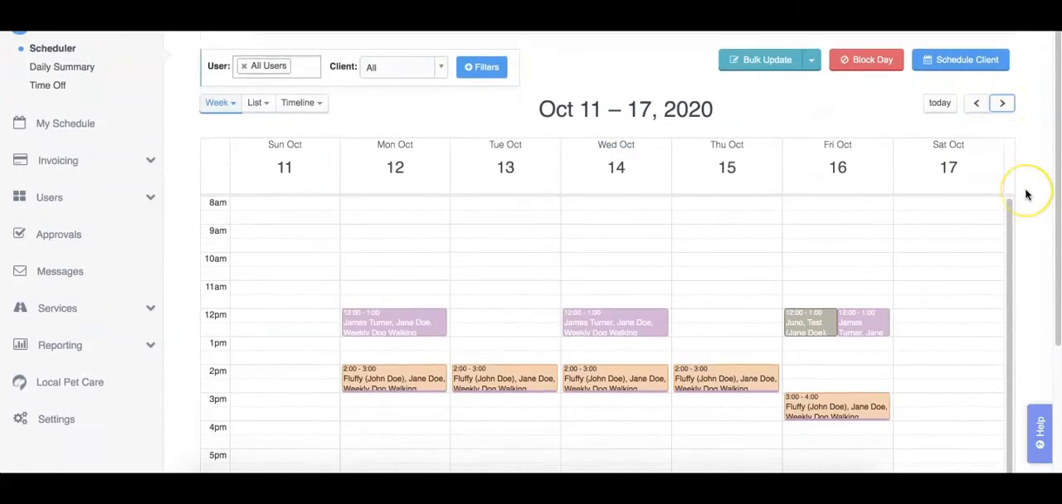
scroll(down, 3)
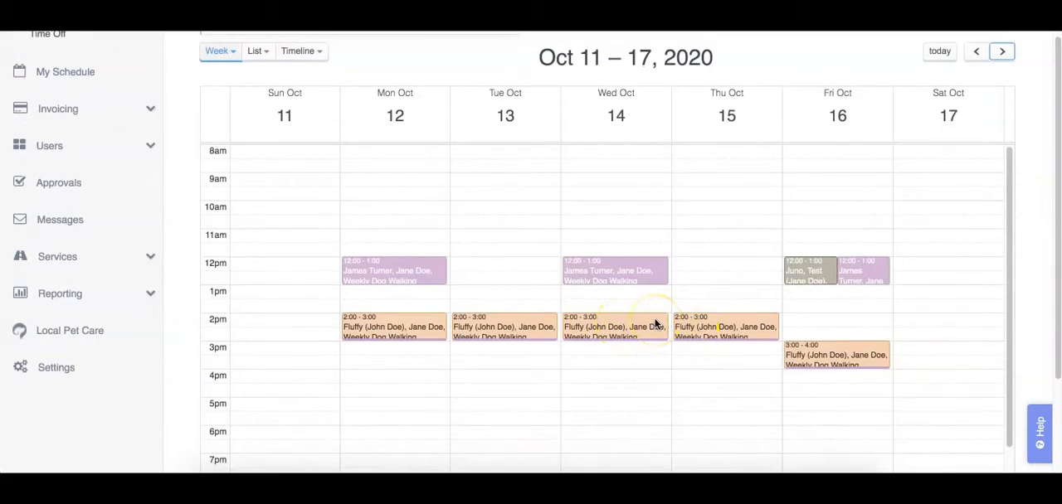
click(615, 327)
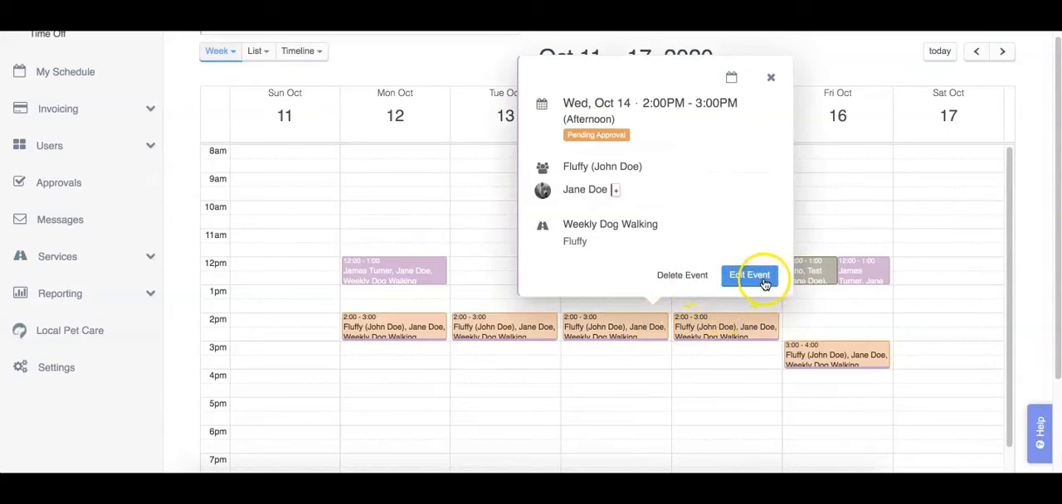
- Move Fluffy's Wednesday Oct 14 walk to 3:00–4:00pm and save it
click(748, 274)
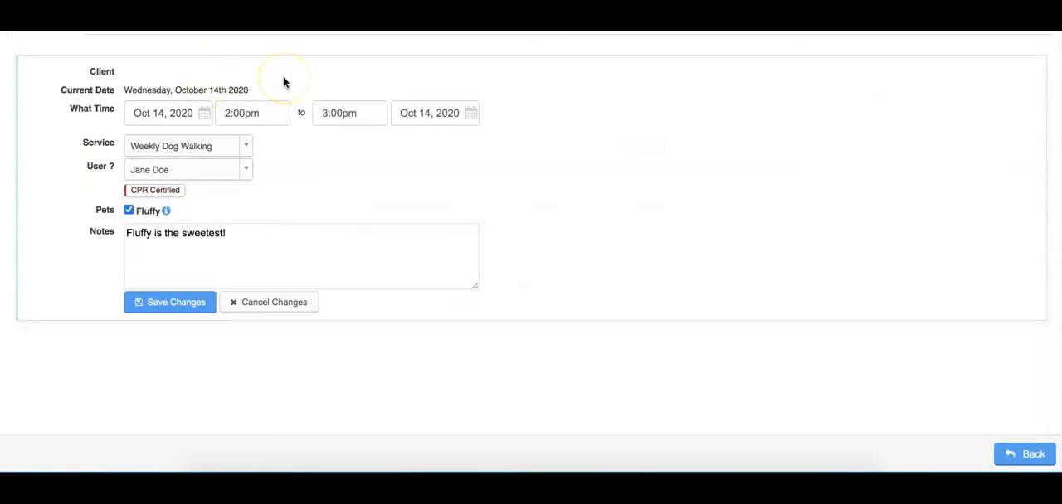
mouse_move(276, 85)
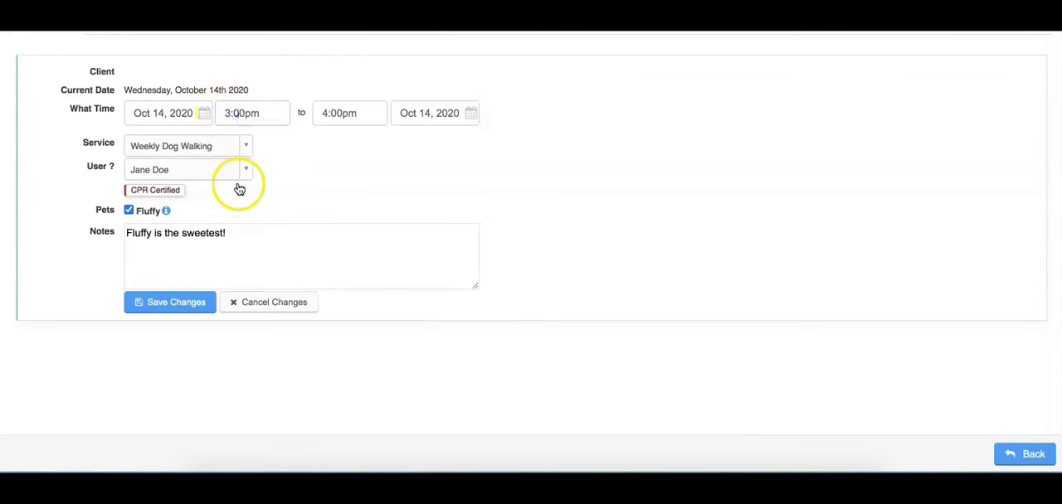
mouse_move(344, 170)
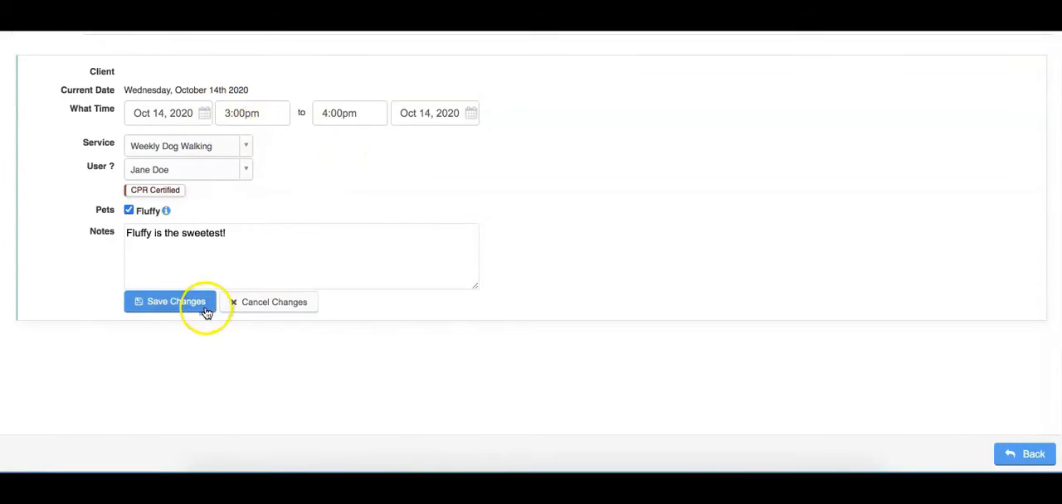
click(170, 302)
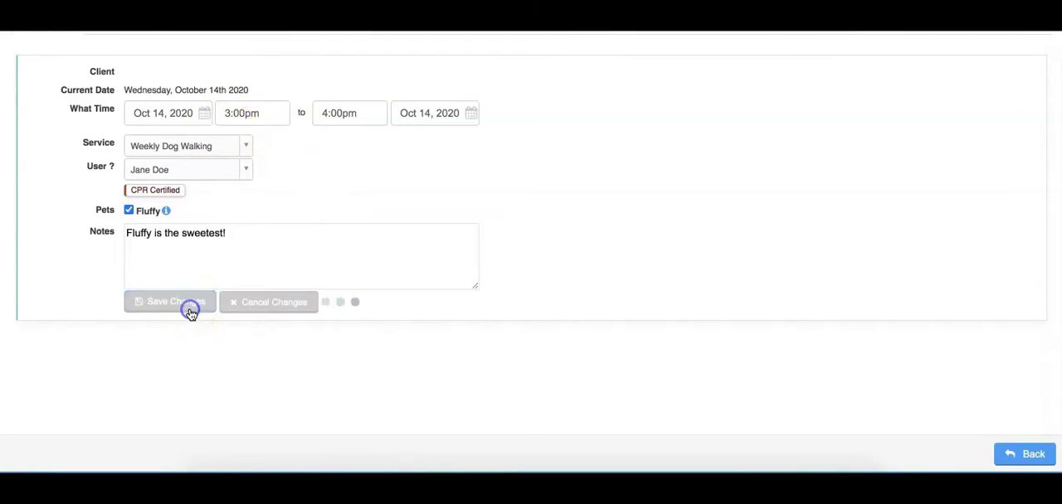
click(170, 301)
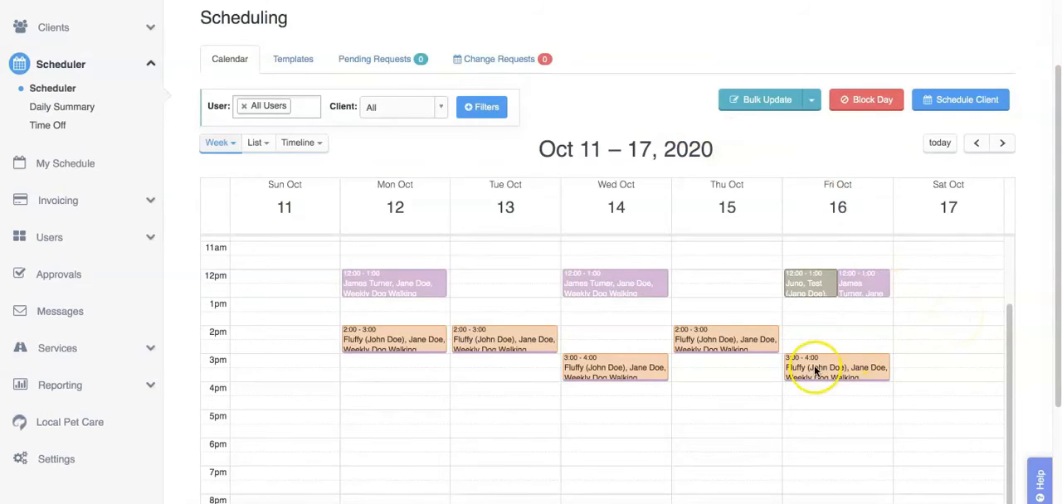
- Delete Fluffy's pending Friday Oct 16 3:00–4:00pm walk and close the details popup
click(838, 368)
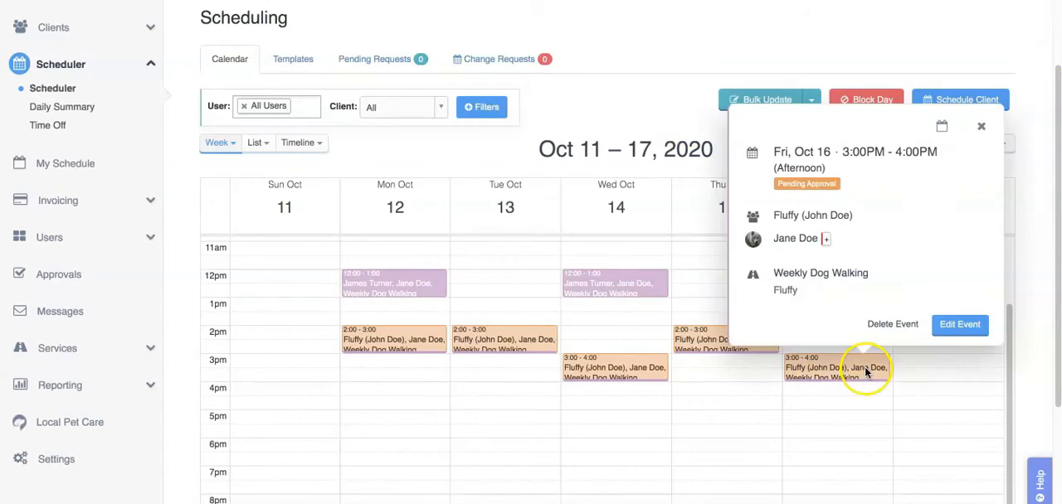
mouse_move(892, 325)
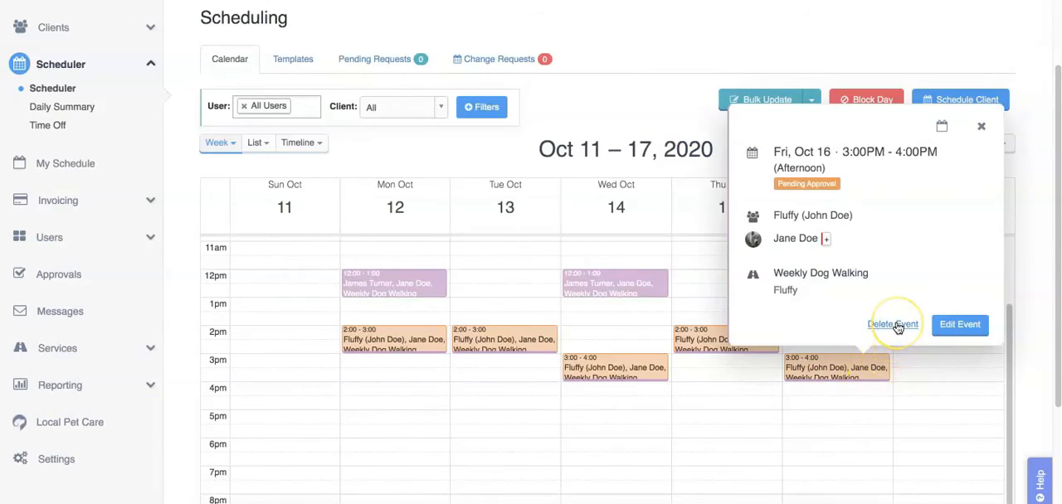
click(893, 325)
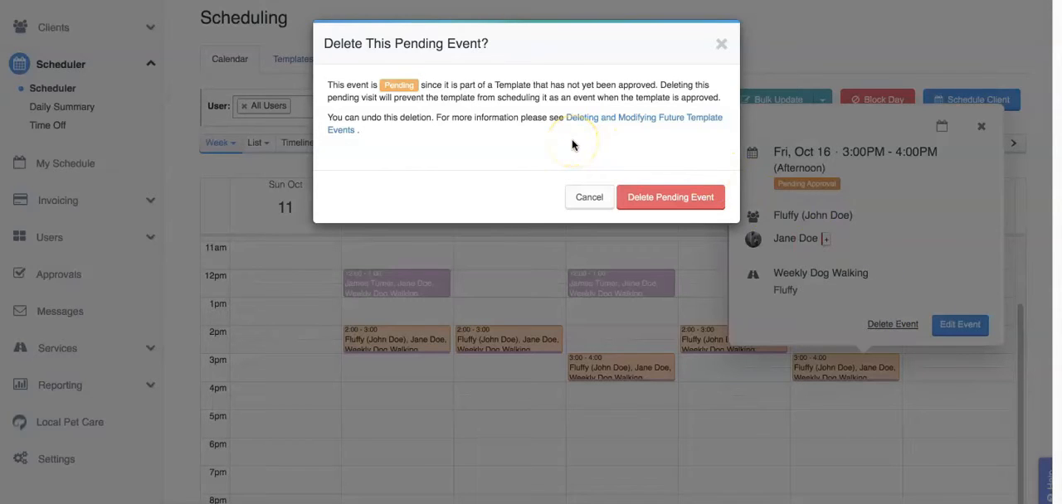
mouse_move(540, 96)
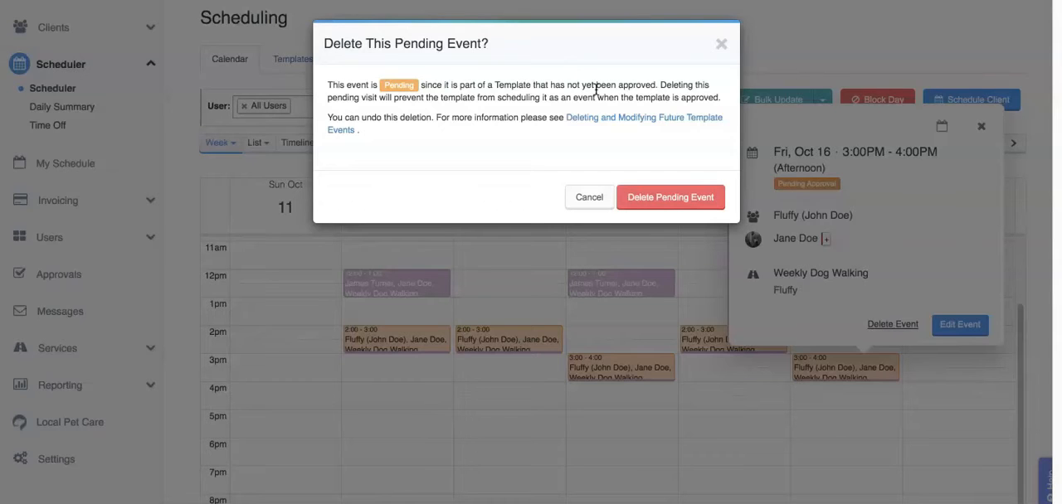
mouse_move(455, 138)
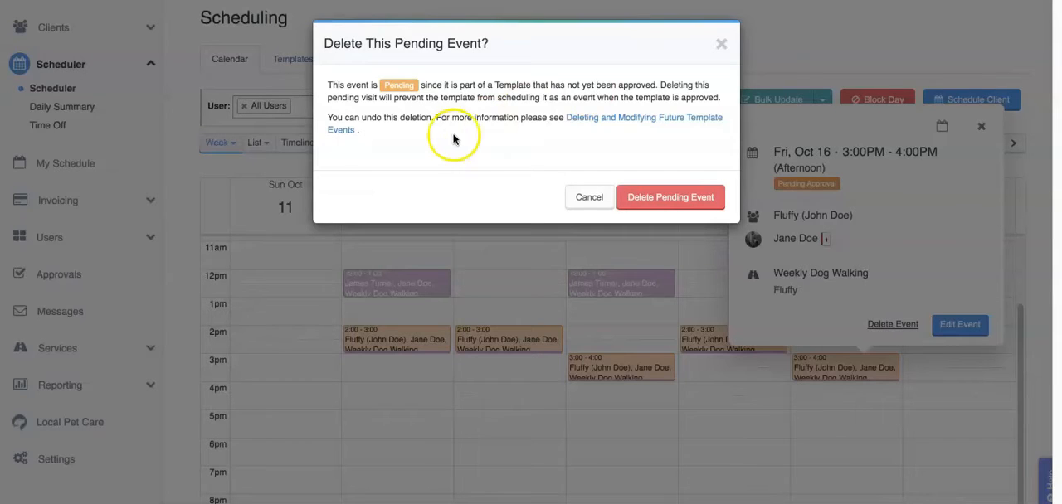
mouse_move(687, 181)
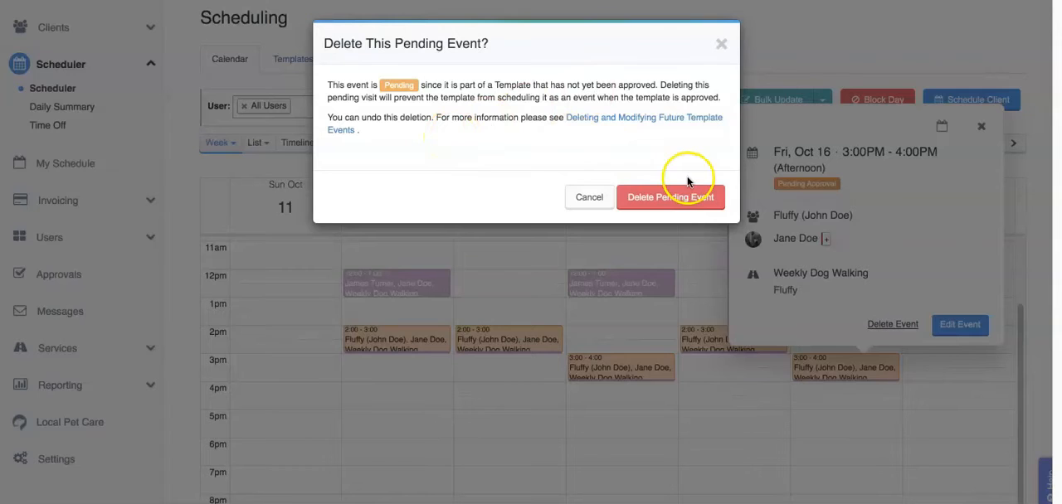
click(589, 198)
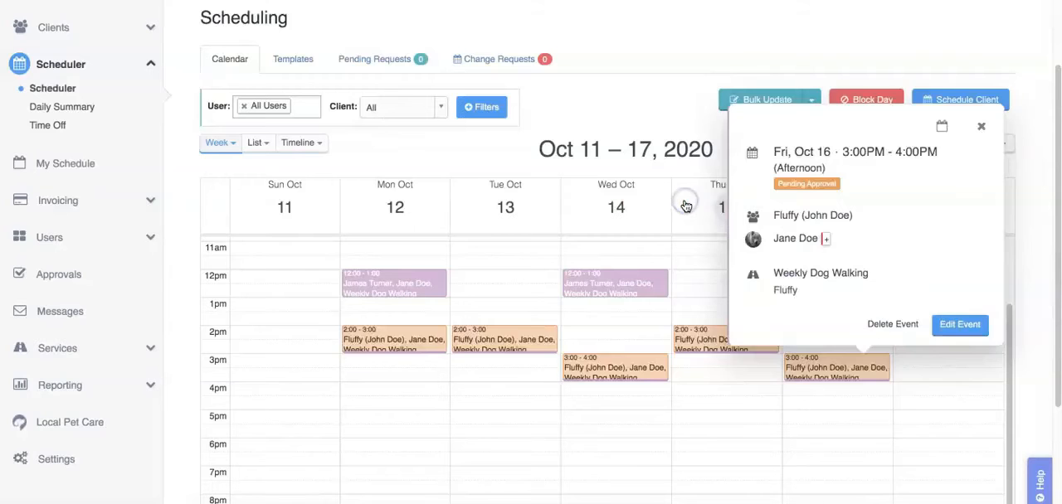
click(891, 324)
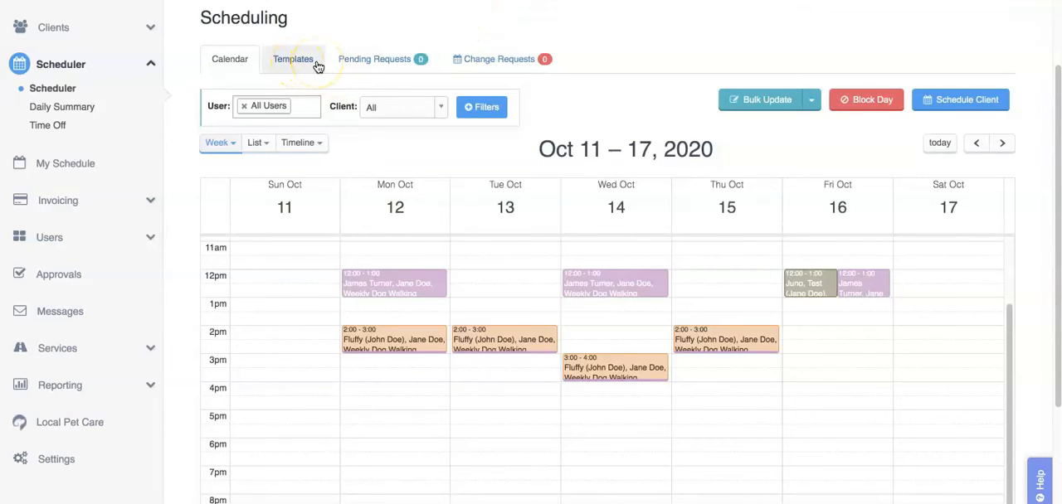
- Show the Fluffy Monday through Friday Walks template from the Templates list
click(293, 59)
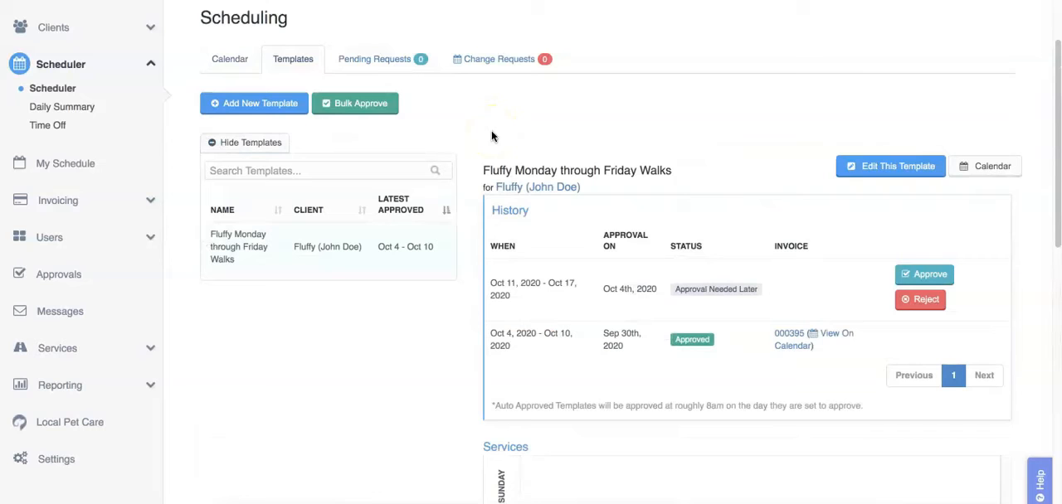
mouse_move(368, 248)
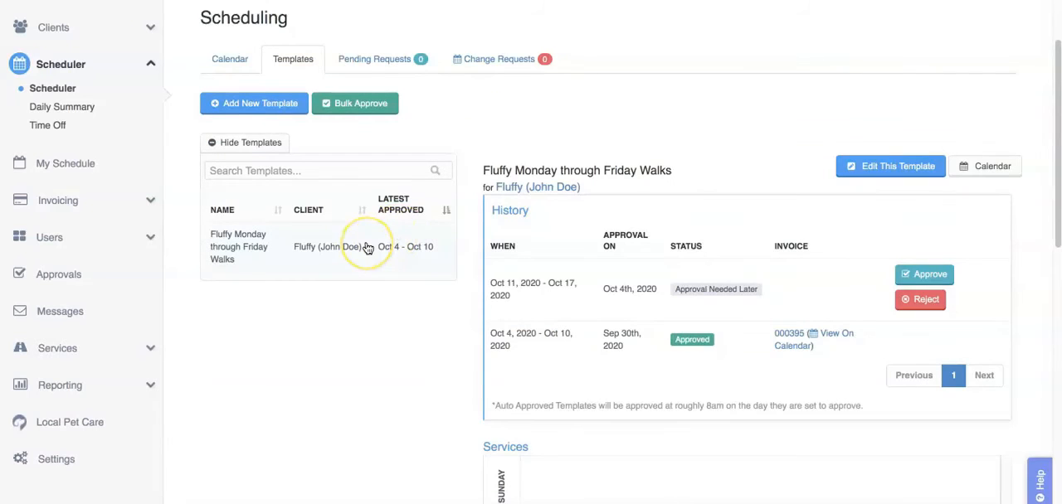
mouse_move(402, 264)
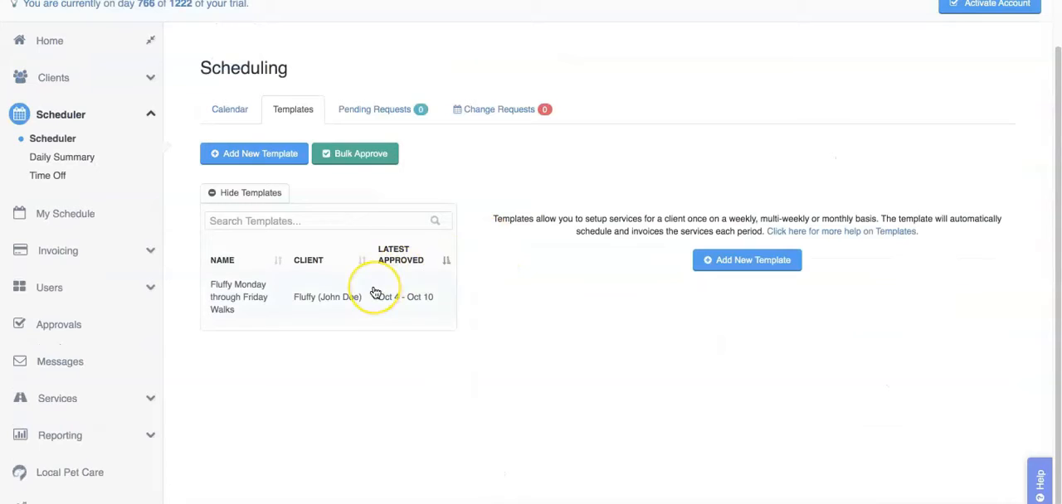
click(349, 296)
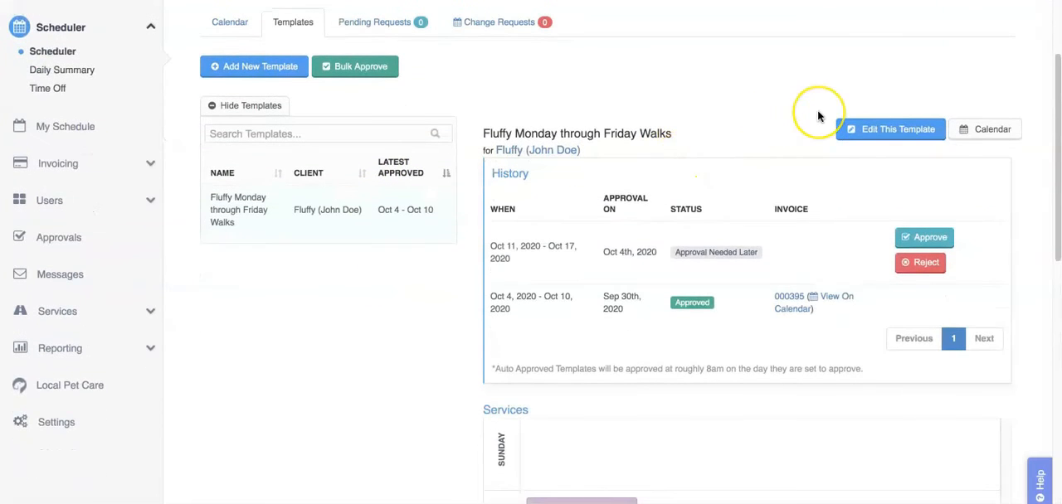
mouse_move(992, 129)
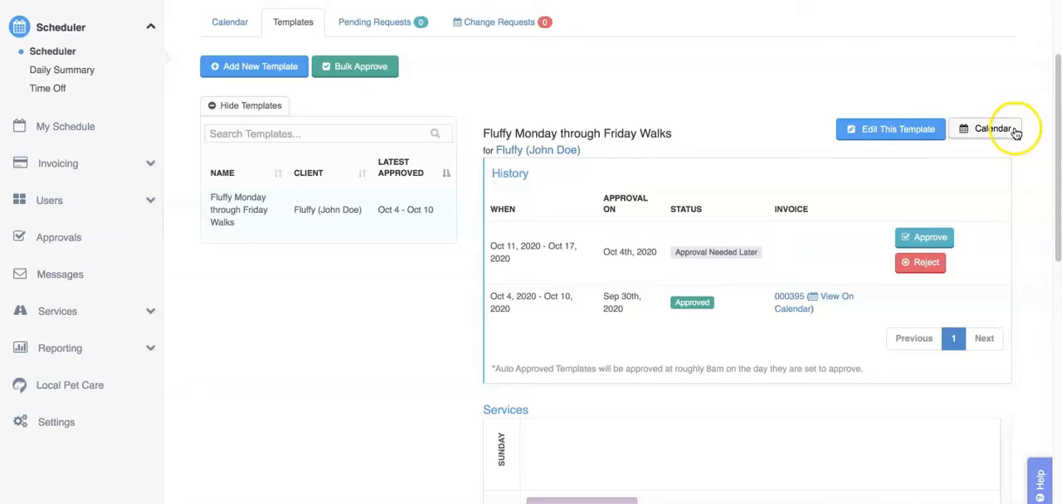
mouse_move(1014, 132)
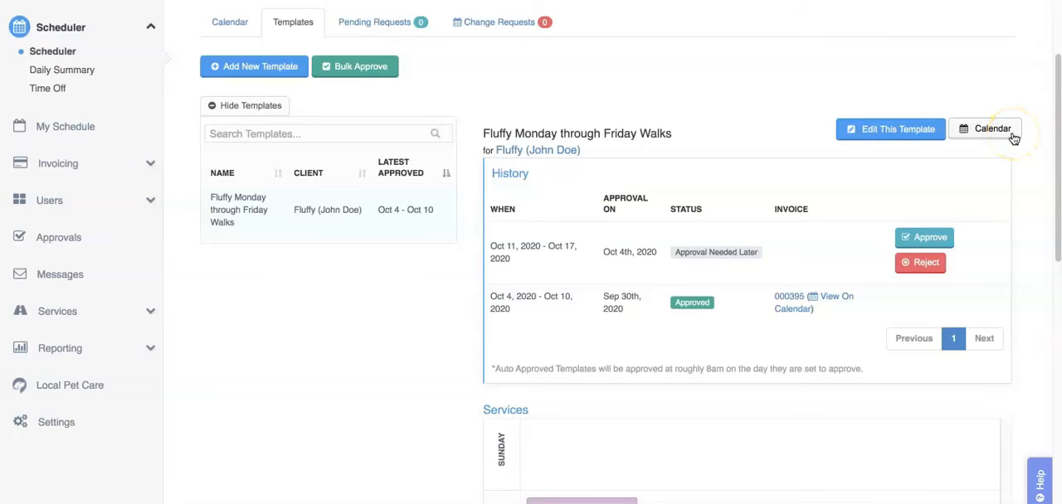
click(986, 128)
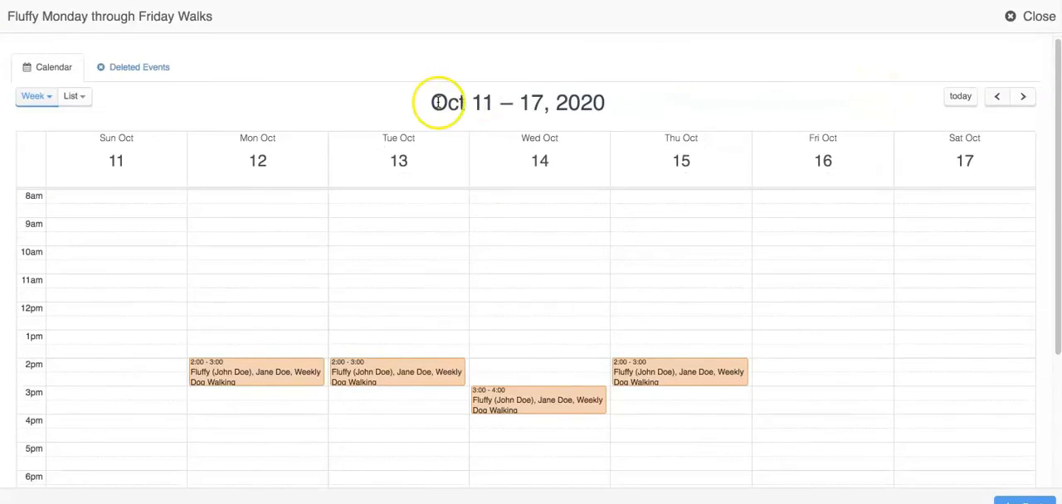
mouse_move(268, 354)
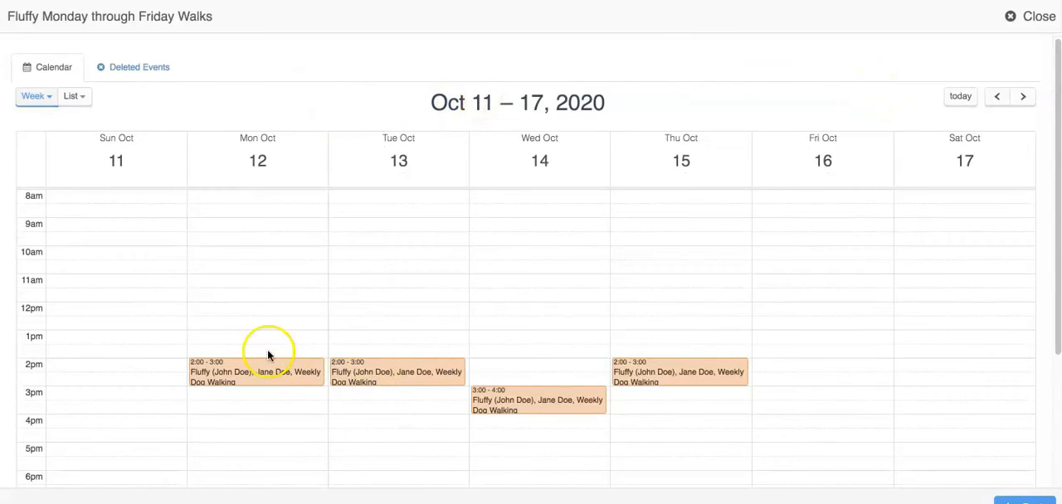
mouse_move(745, 338)
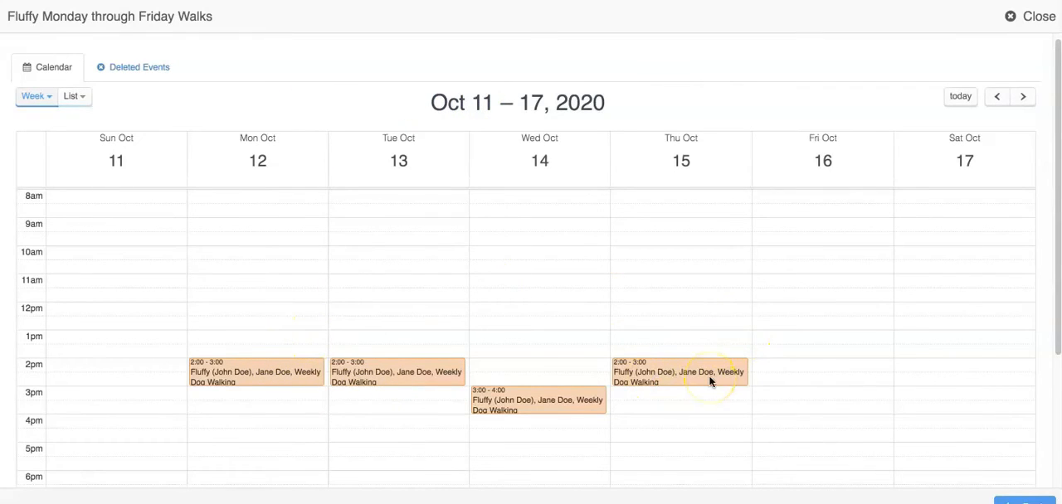
click(679, 372)
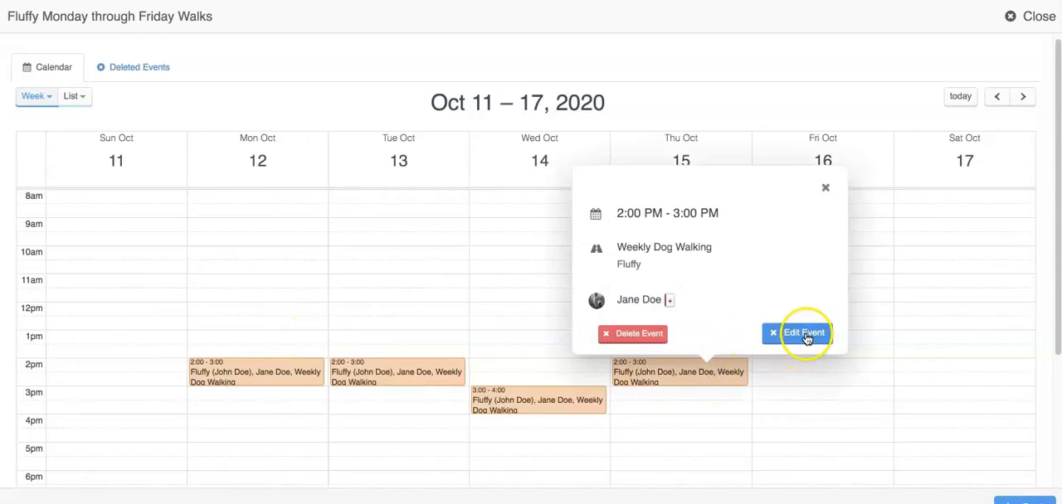
mouse_move(628, 342)
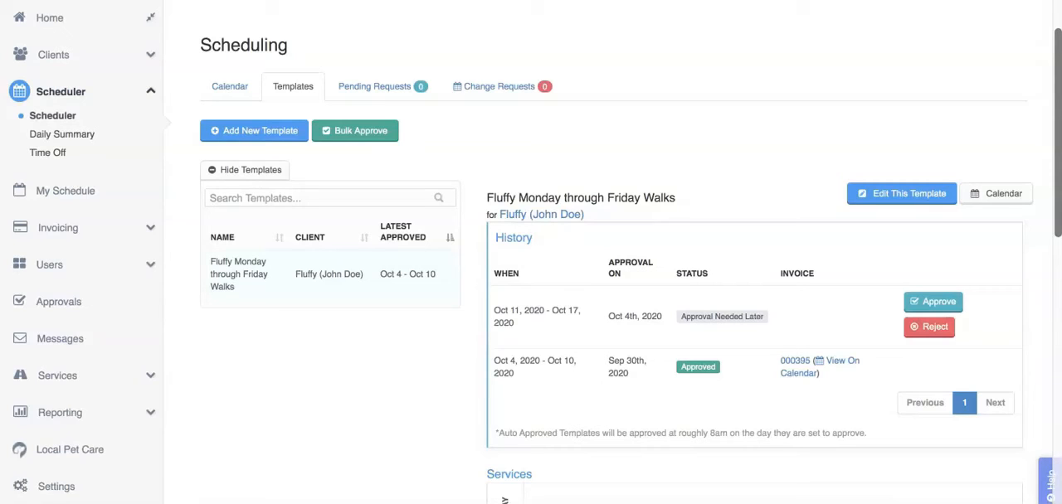
click(229, 85)
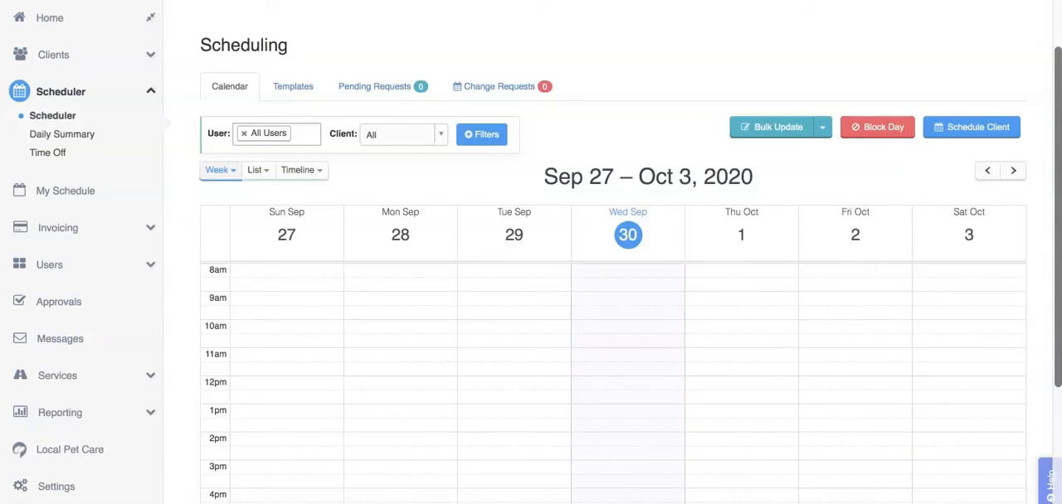
mouse_move(731, 24)
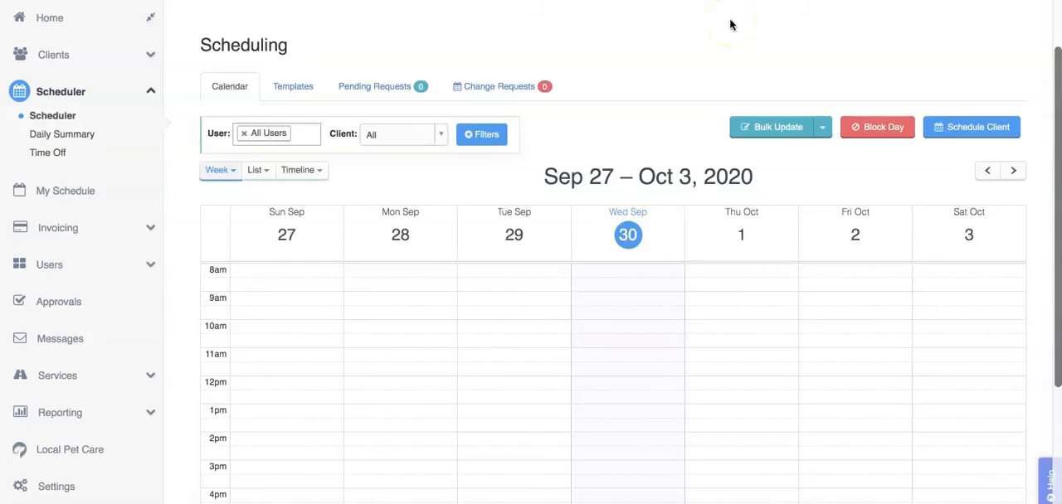
mouse_move(841, 39)
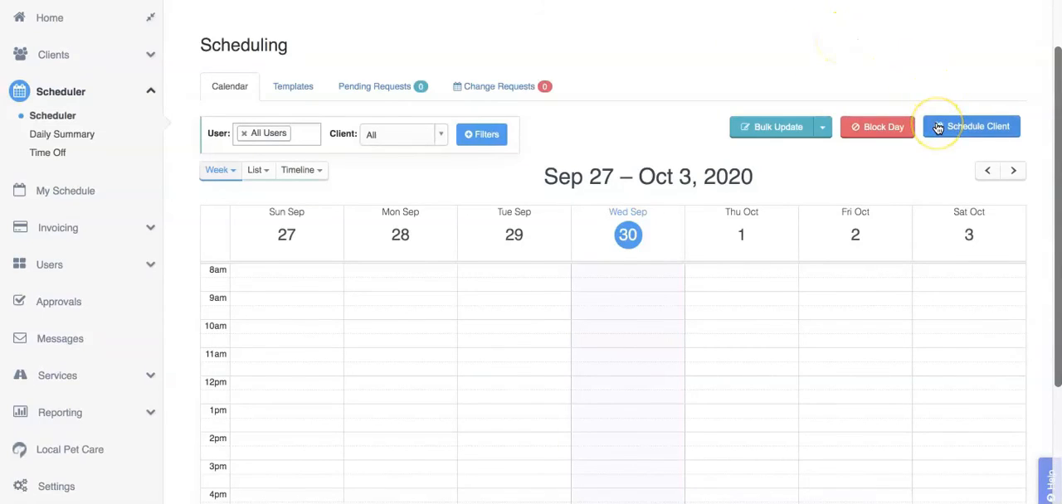
- Schedule a service order for Fluffy (John Doe) on new invoice 000396
click(971, 126)
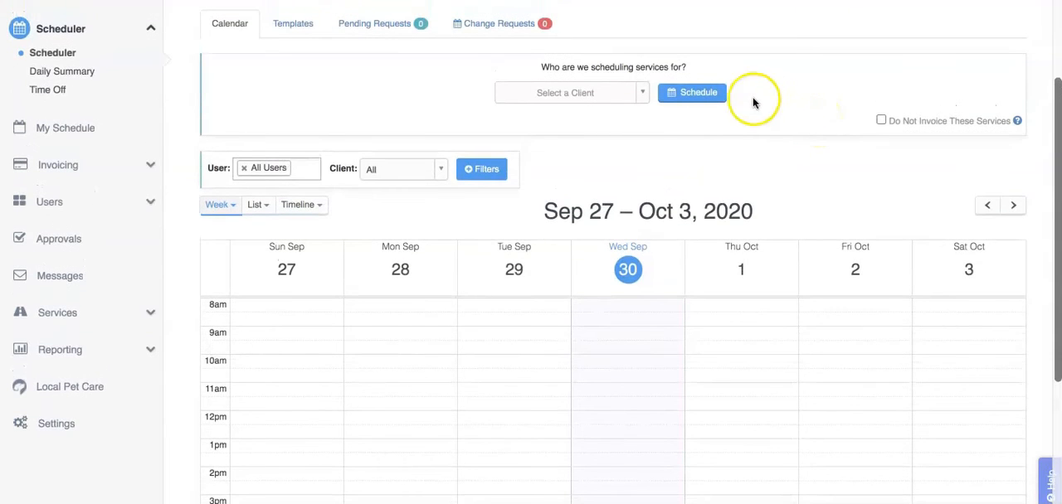
mouse_move(589, 92)
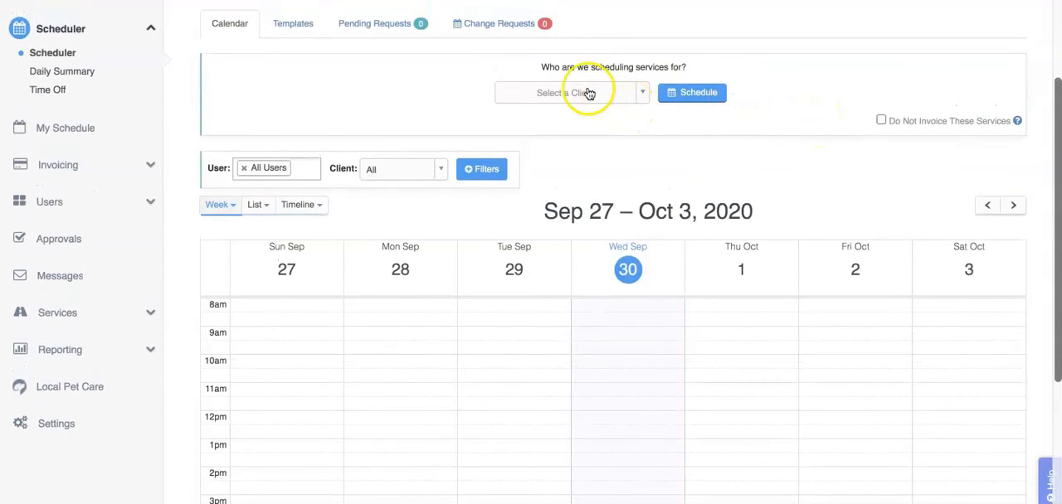
mouse_move(601, 97)
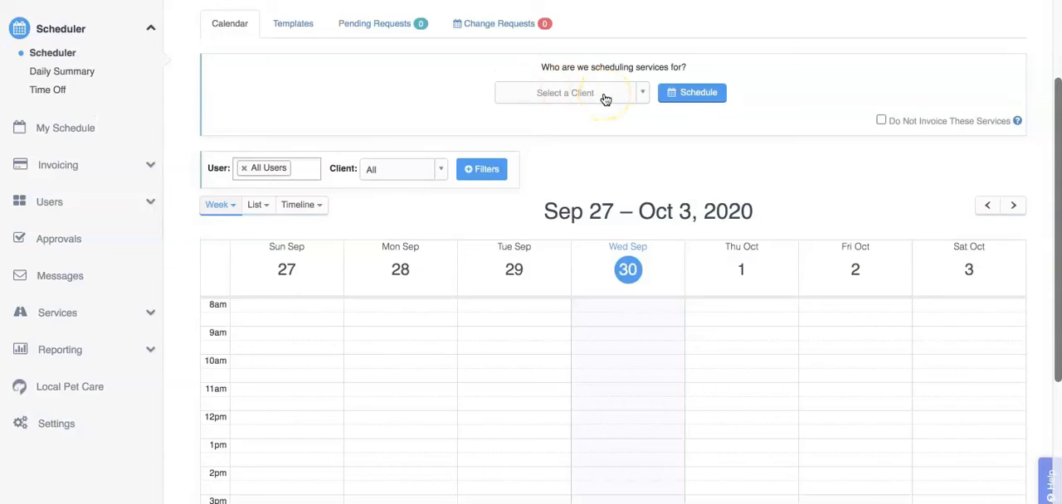
click(568, 92)
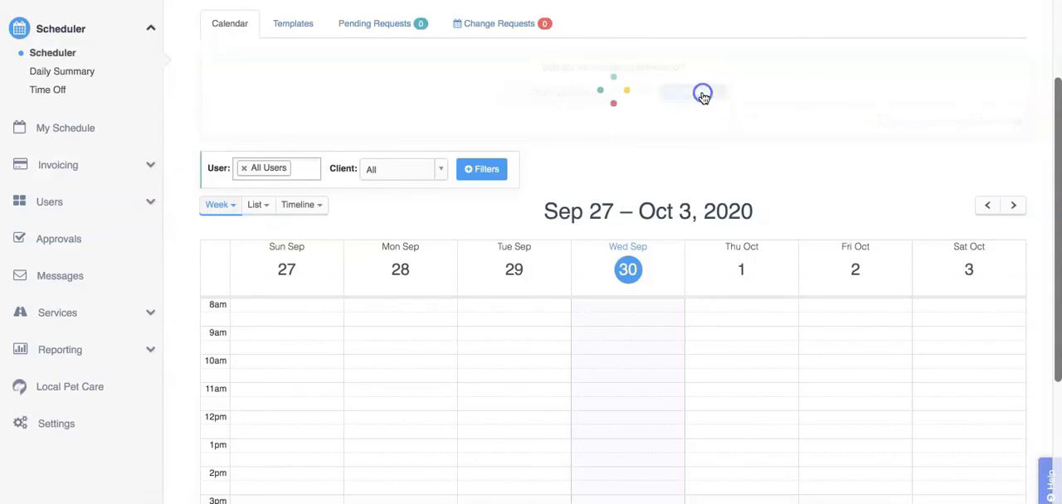
click(706, 93)
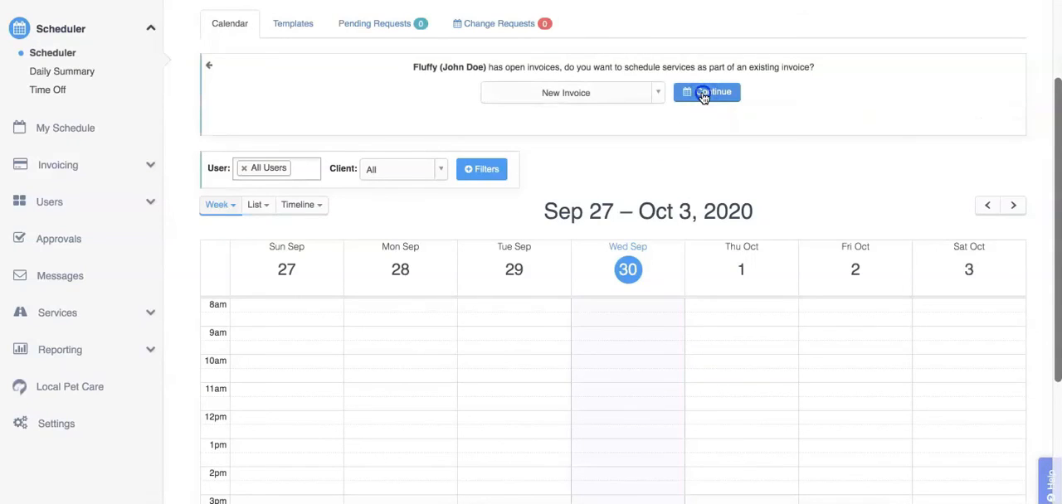
click(706, 92)
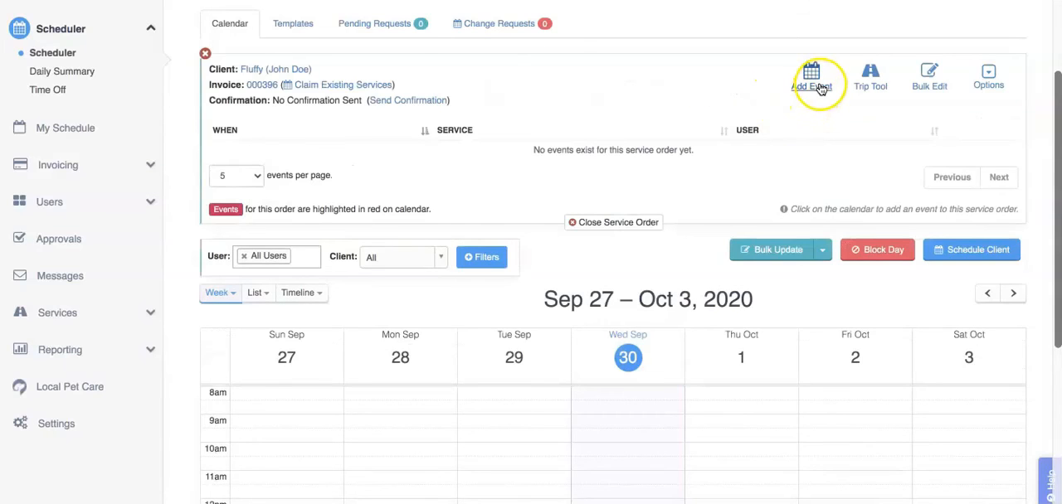
- Add a repeating visit and page through months in its Ends On date picker
click(810, 76)
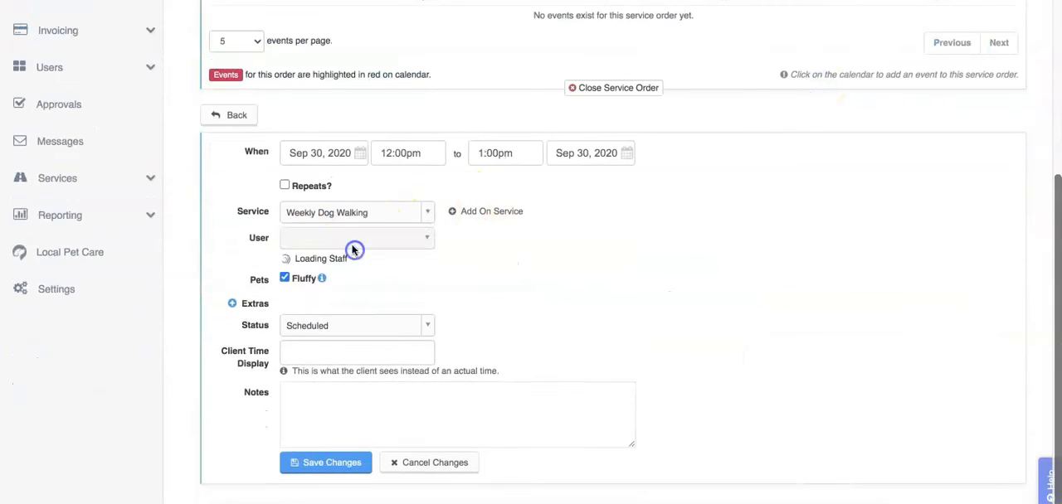
click(285, 184)
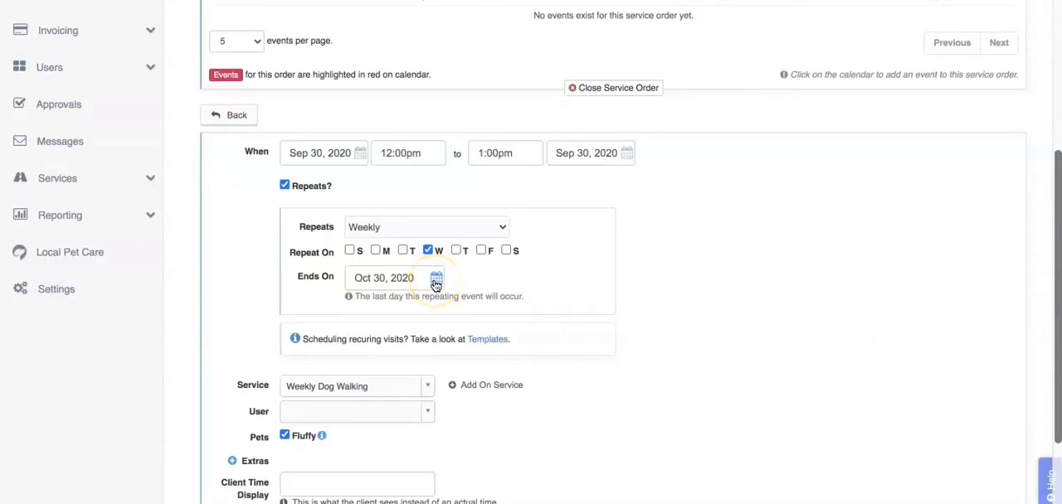
mouse_move(436, 278)
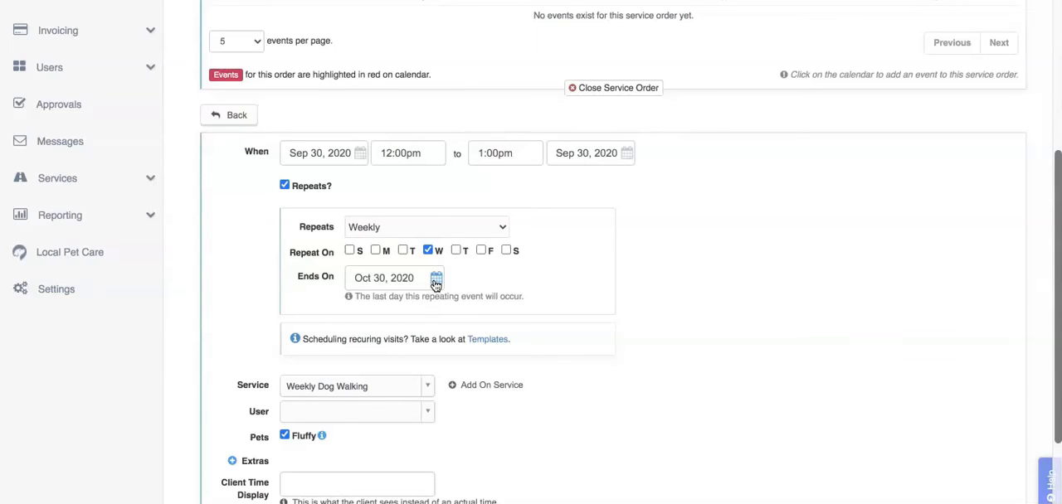
click(436, 278)
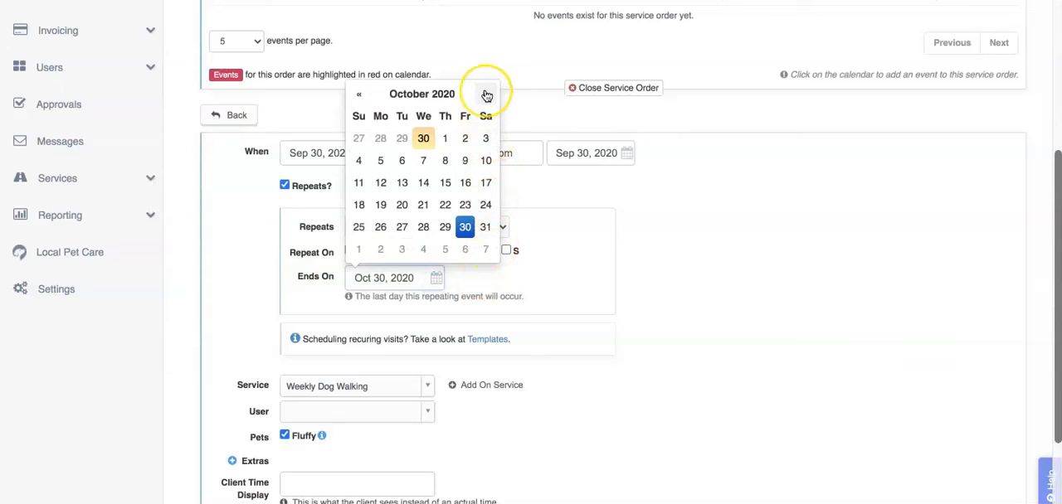
click(487, 94)
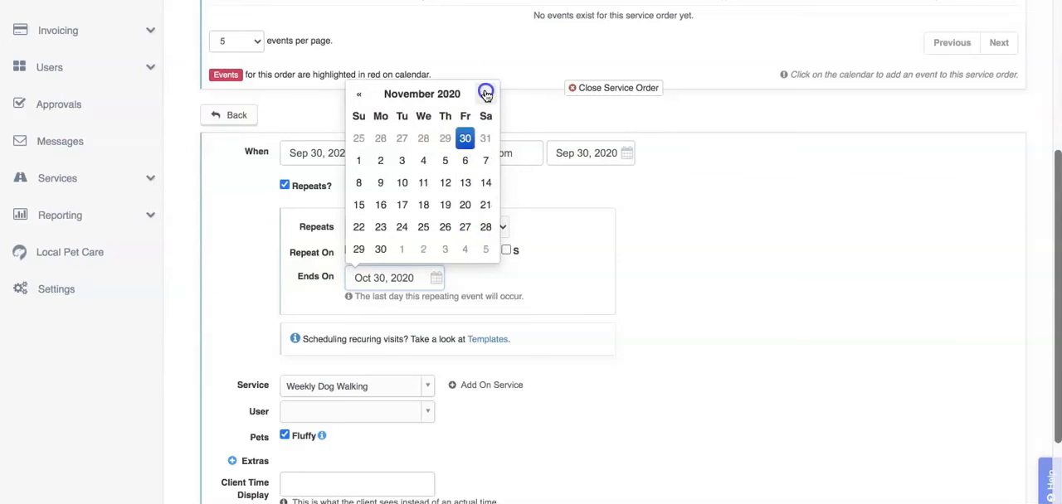
click(485, 94)
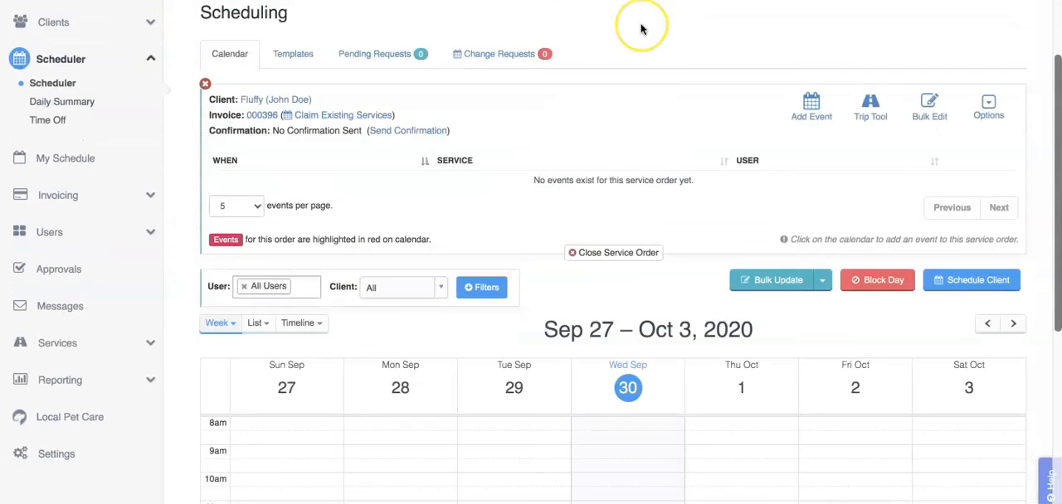
mouse_move(642, 29)
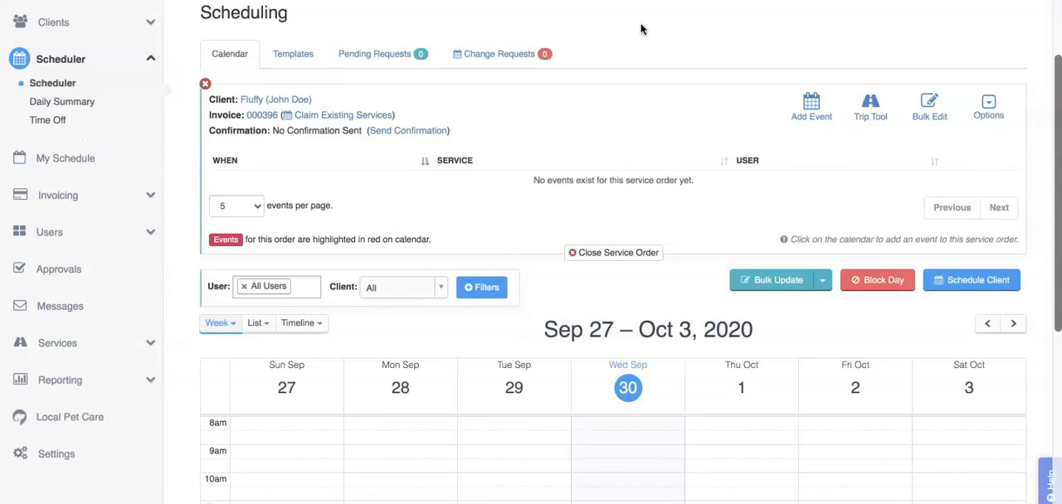
mouse_move(870, 116)
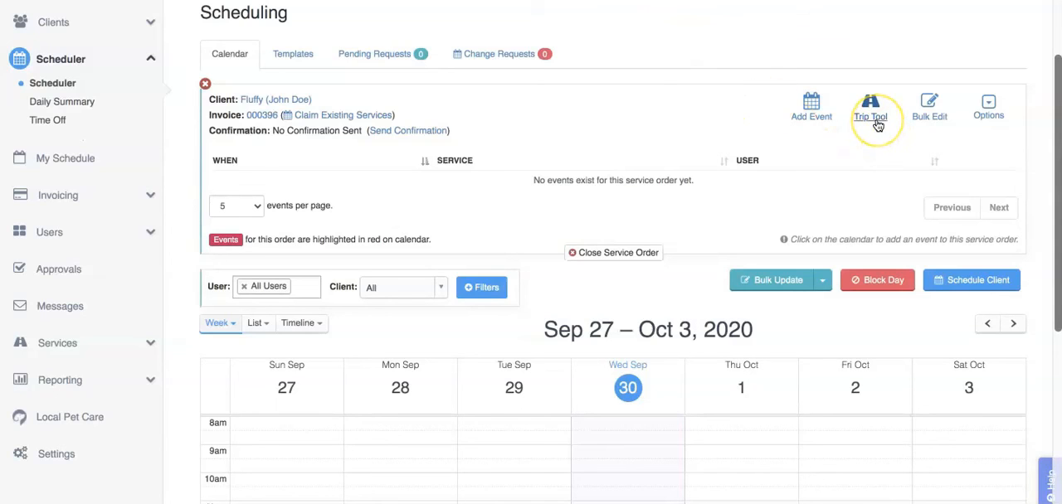
- Launch the Trip Tool for Fluffy (John Doe), starting Sep 30, 2020
click(869, 106)
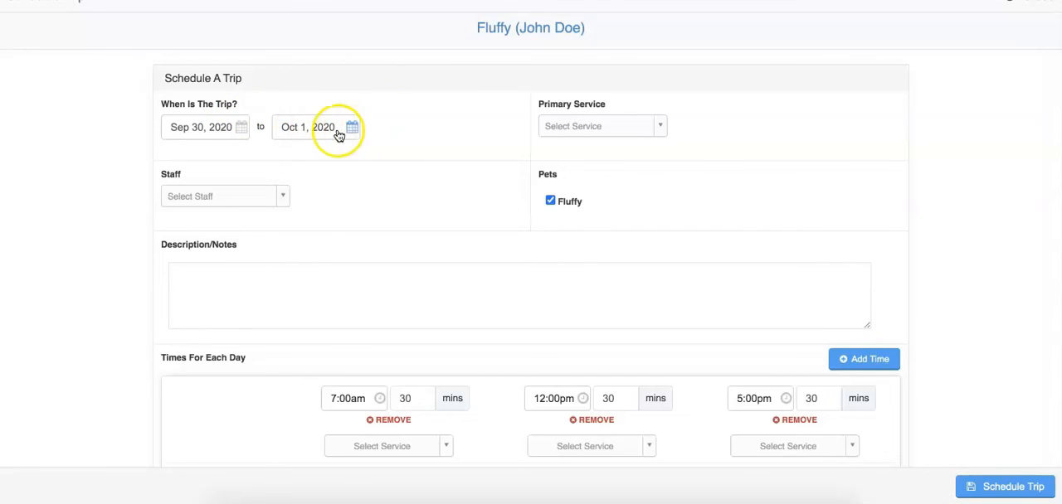
- End the trip on Oct 3, 2020, with Weekly Dog Walking and Jane Doe assigned
click(350, 127)
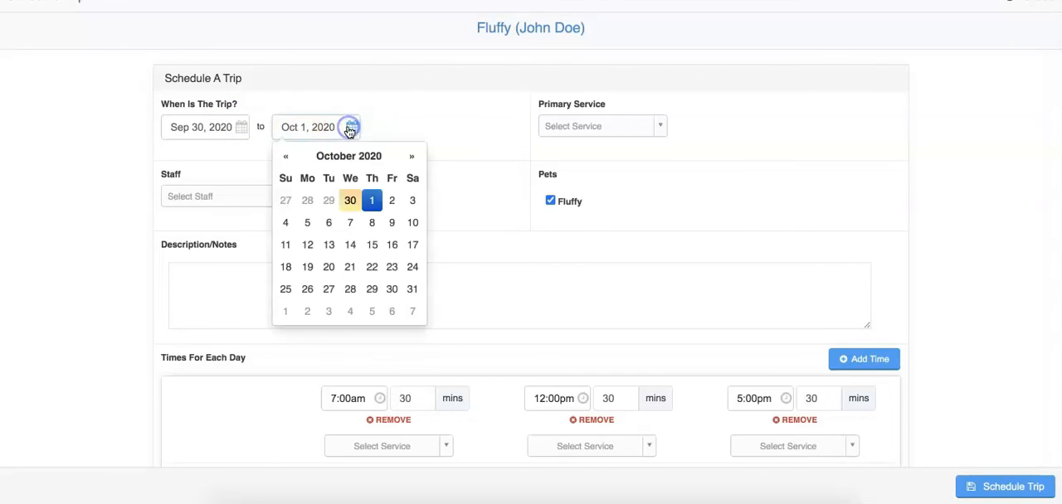
click(412, 200)
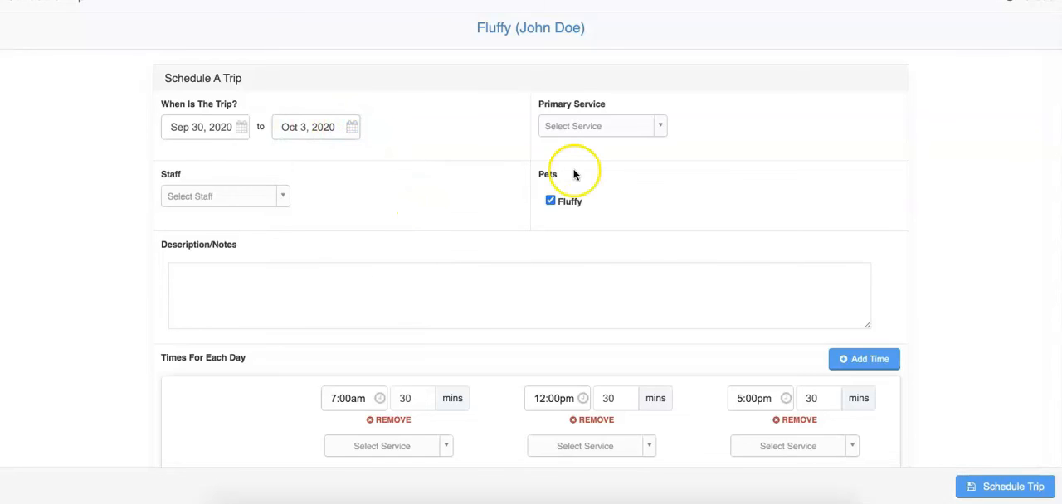
click(601, 126)
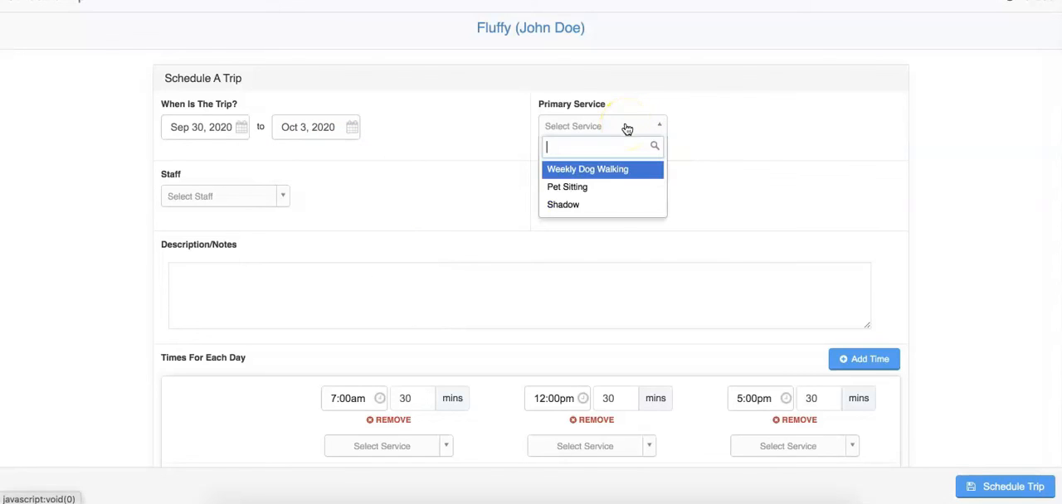
click(588, 169)
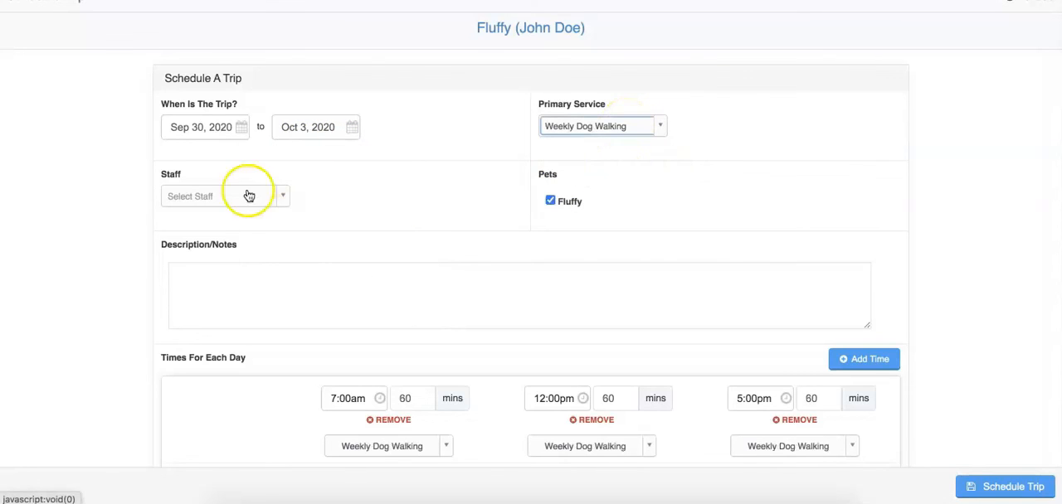
click(224, 196)
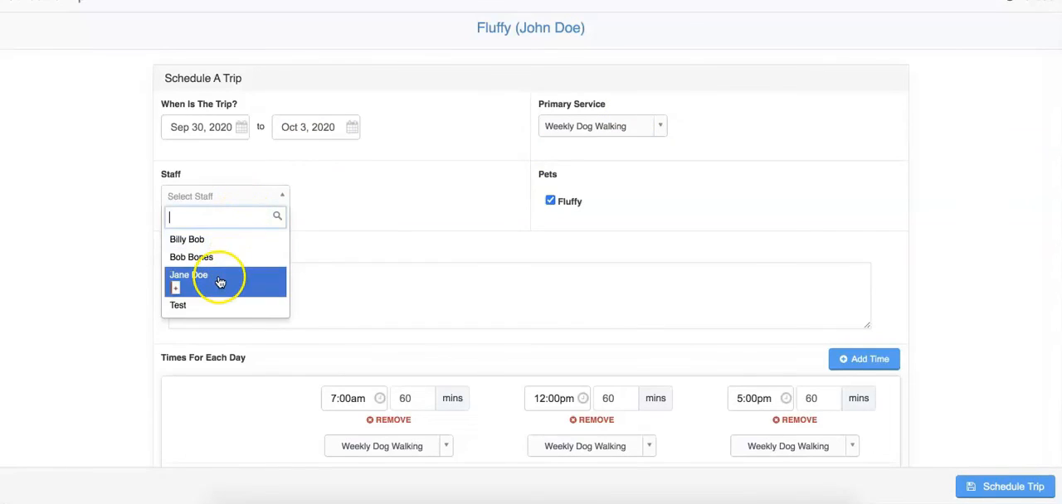
click(189, 275)
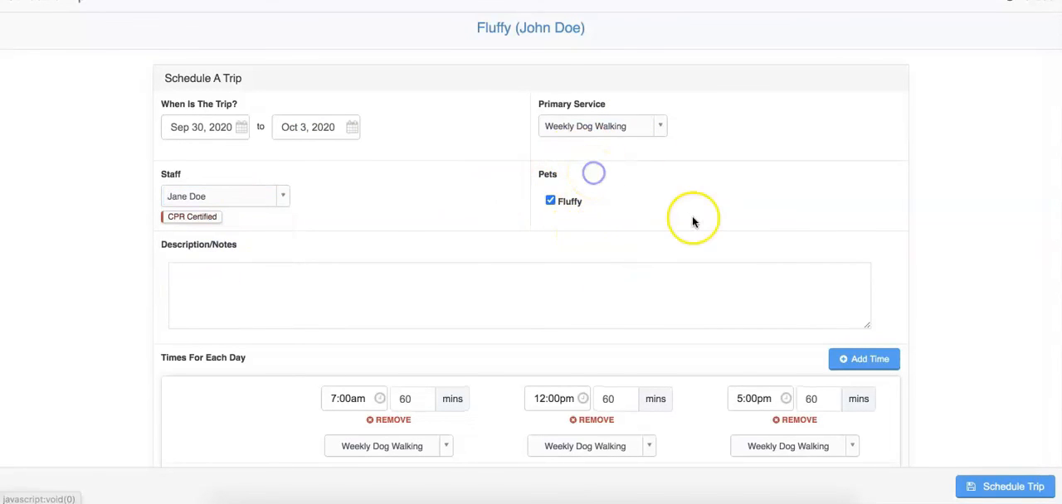
scroll(down, 3)
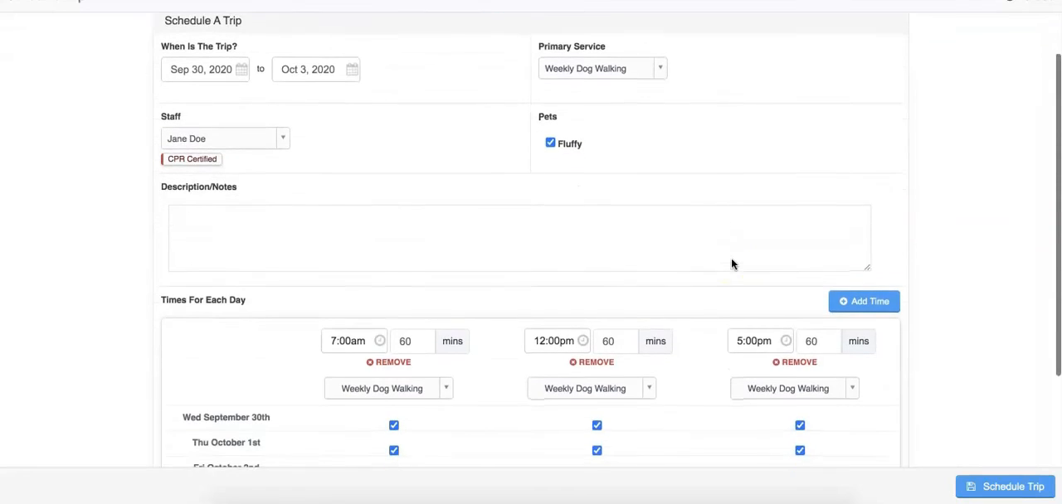
scroll(down, 3)
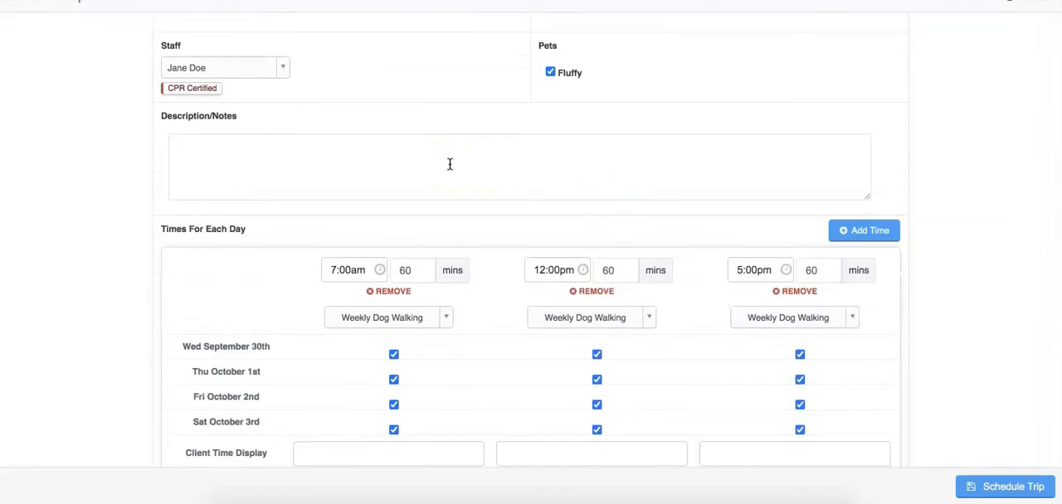
scroll(down, 3)
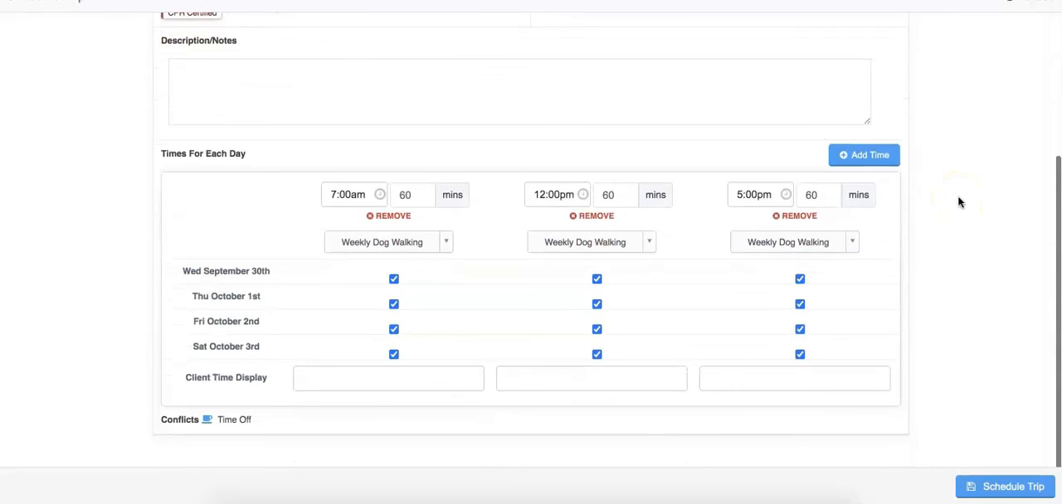
mouse_move(477, 200)
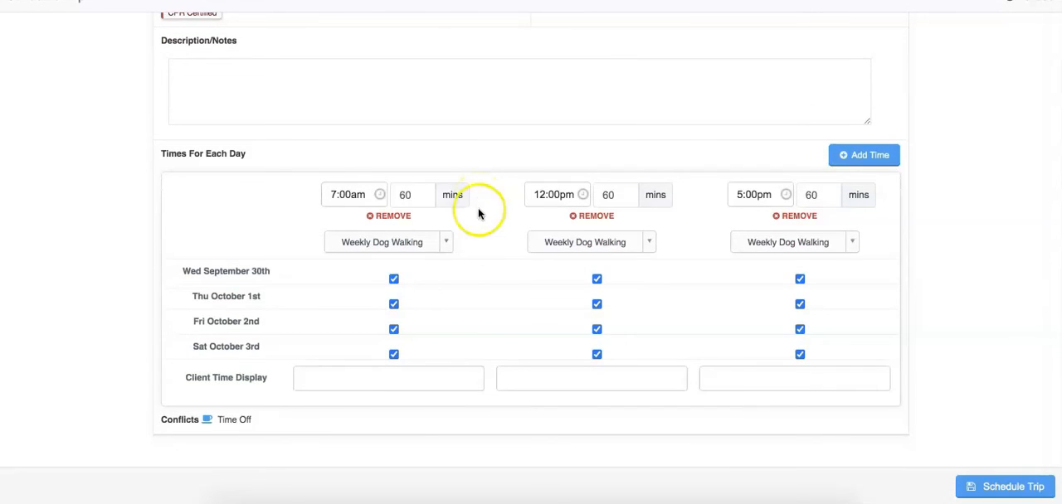
mouse_move(631, 228)
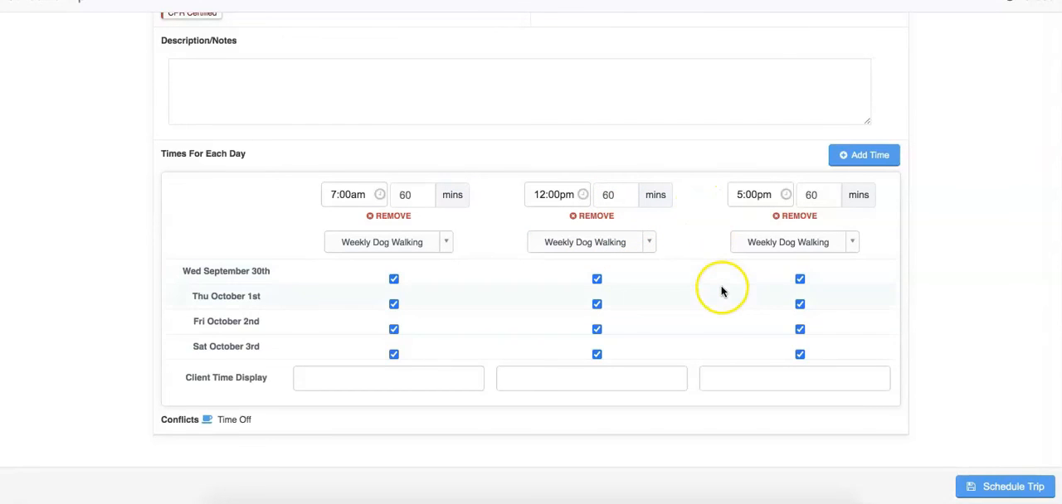
mouse_move(833, 268)
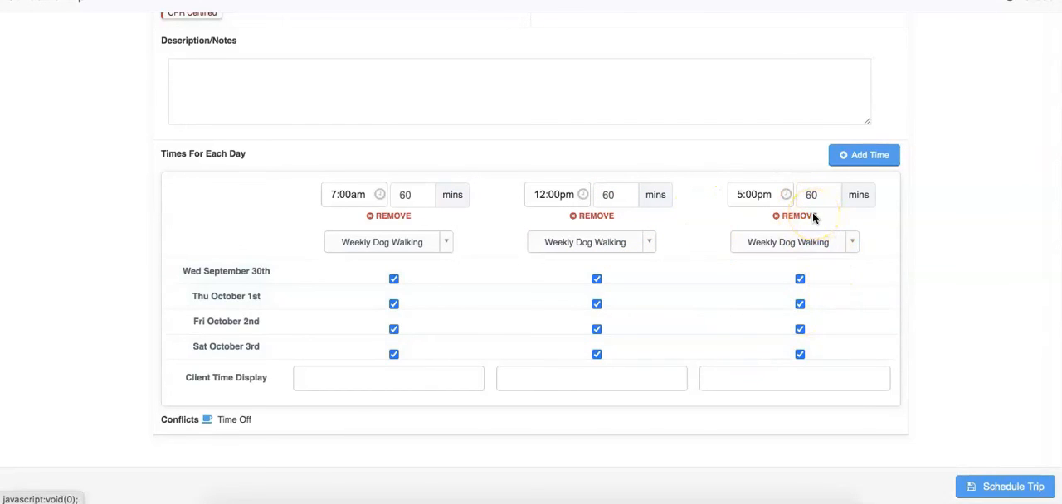
mouse_move(931, 154)
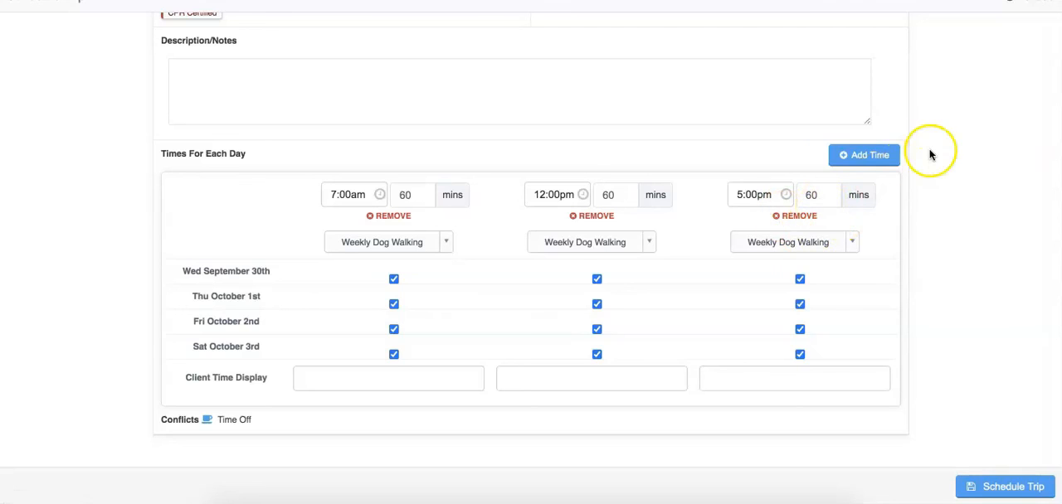
mouse_move(864, 155)
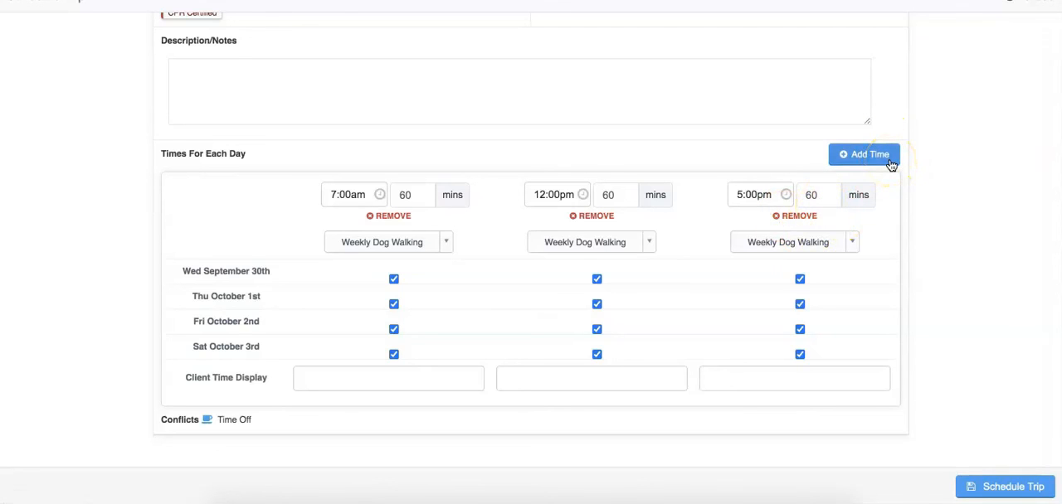
click(864, 154)
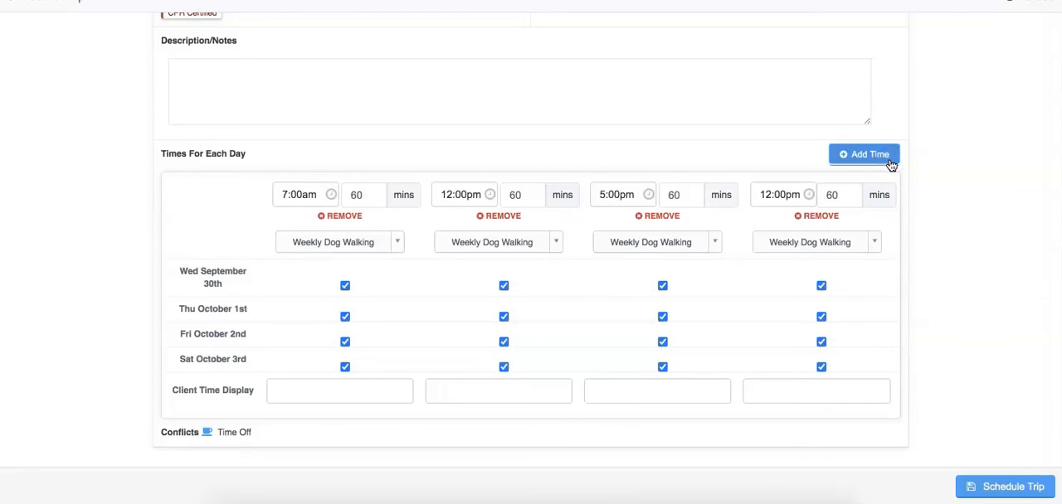
click(864, 154)
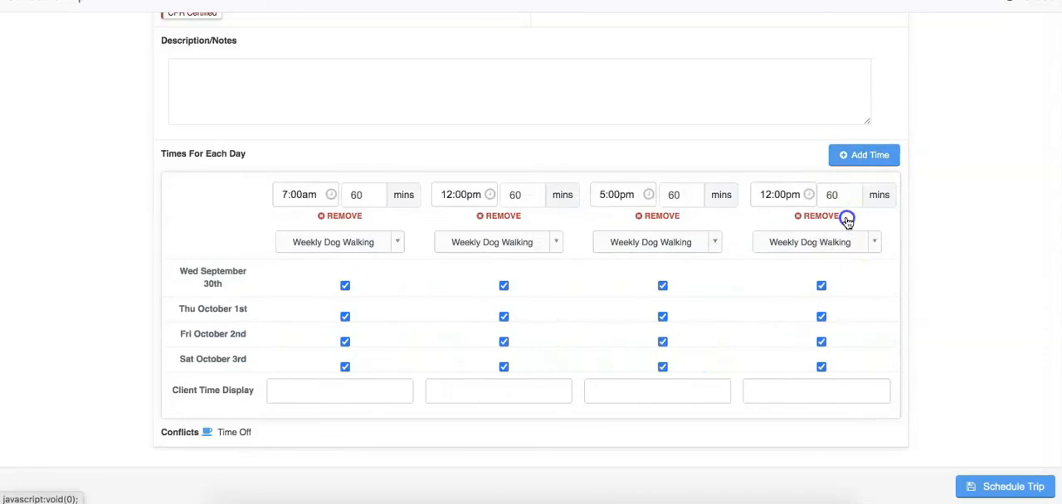
click(822, 216)
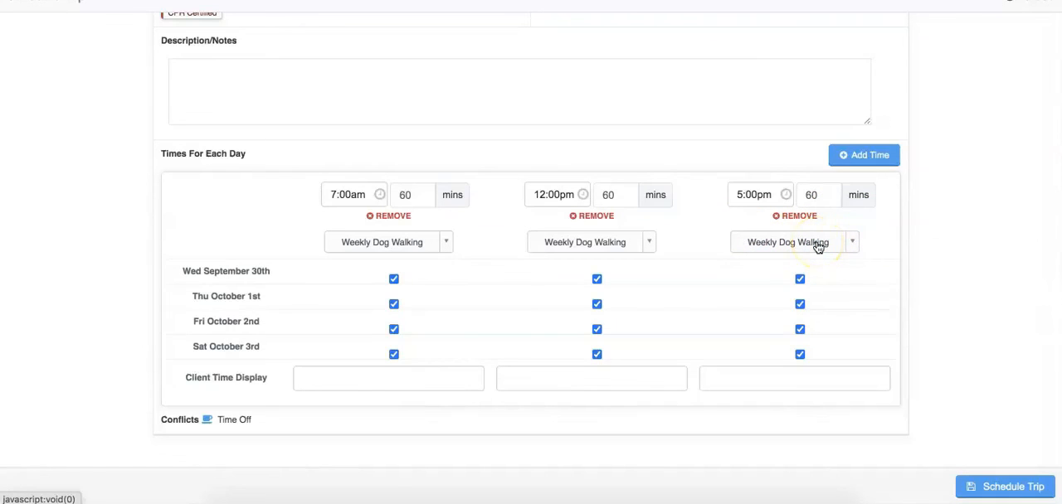
- Switch the 5:00pm visit to 10-minute Pet Sitting and schedule the trip
click(792, 243)
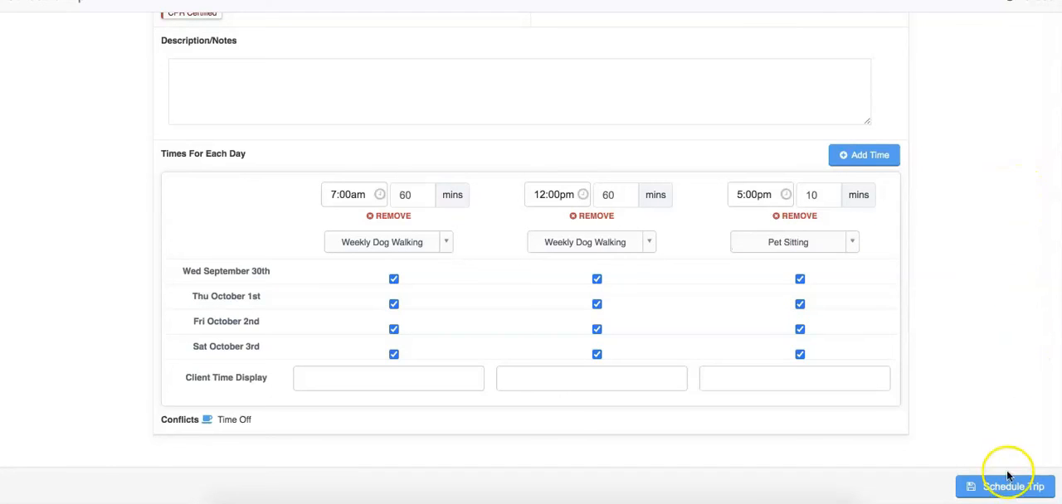
mouse_move(1011, 434)
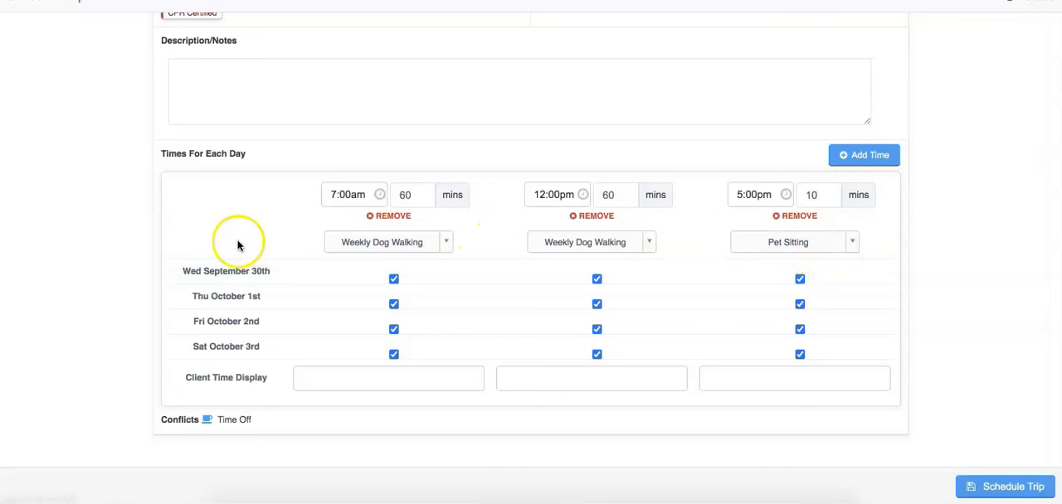
mouse_move(303, 361)
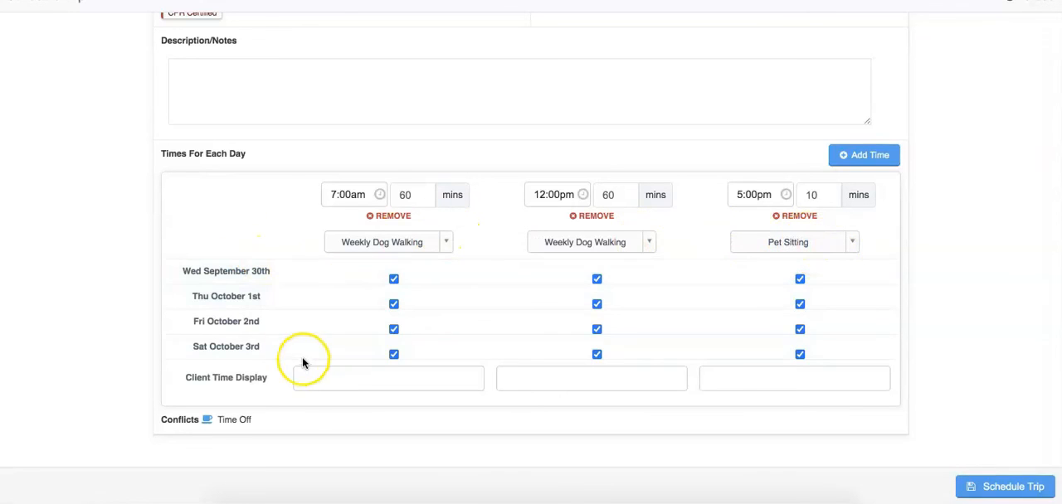
mouse_move(57, 21)
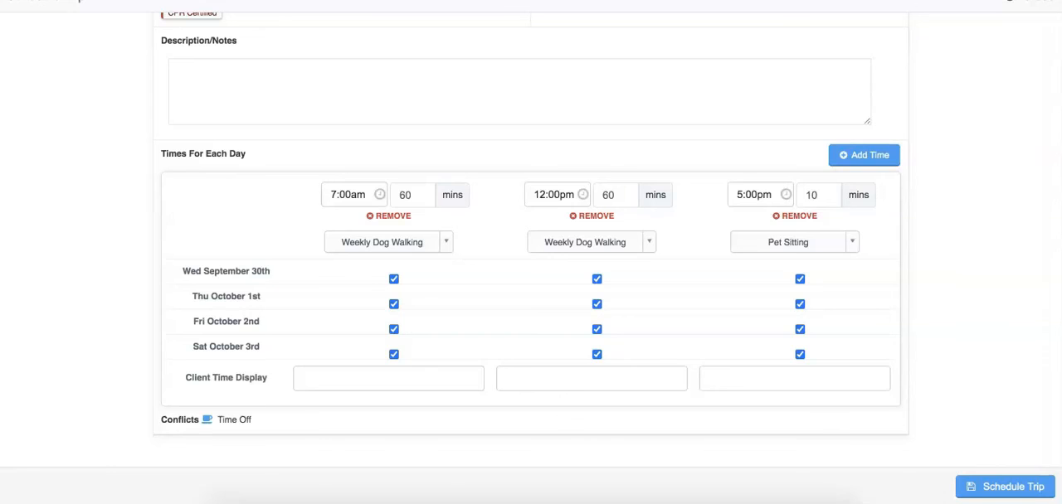
click(1005, 487)
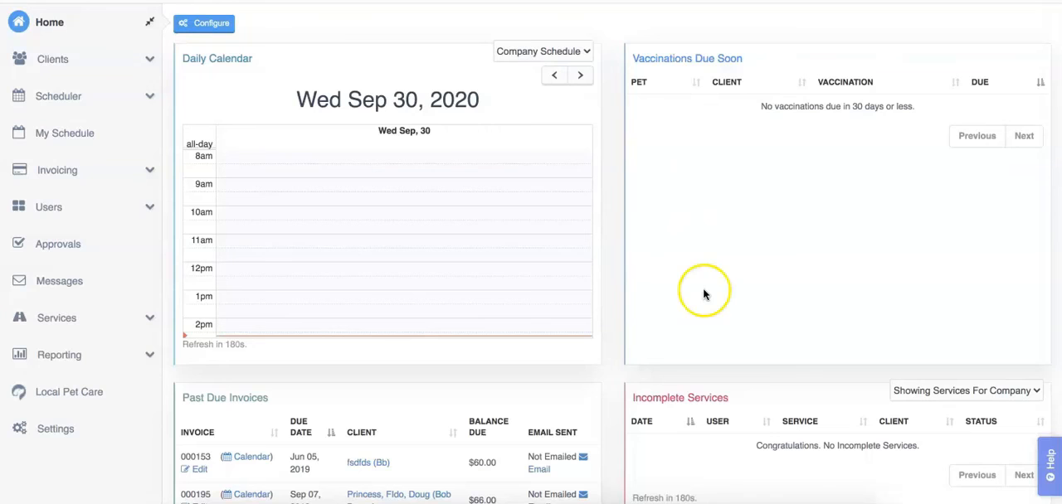
- Open the support chat from the Help tab on the dashboard's right edge
click(1049, 458)
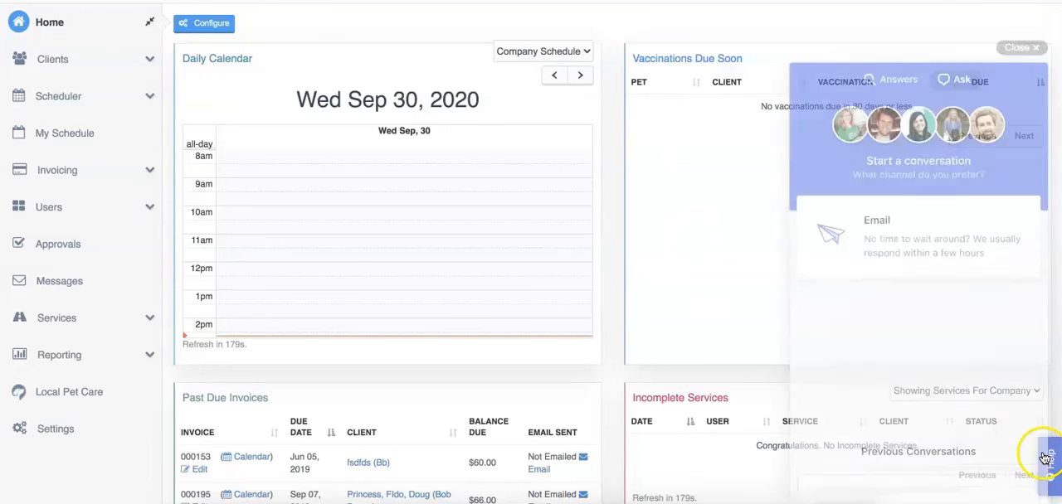